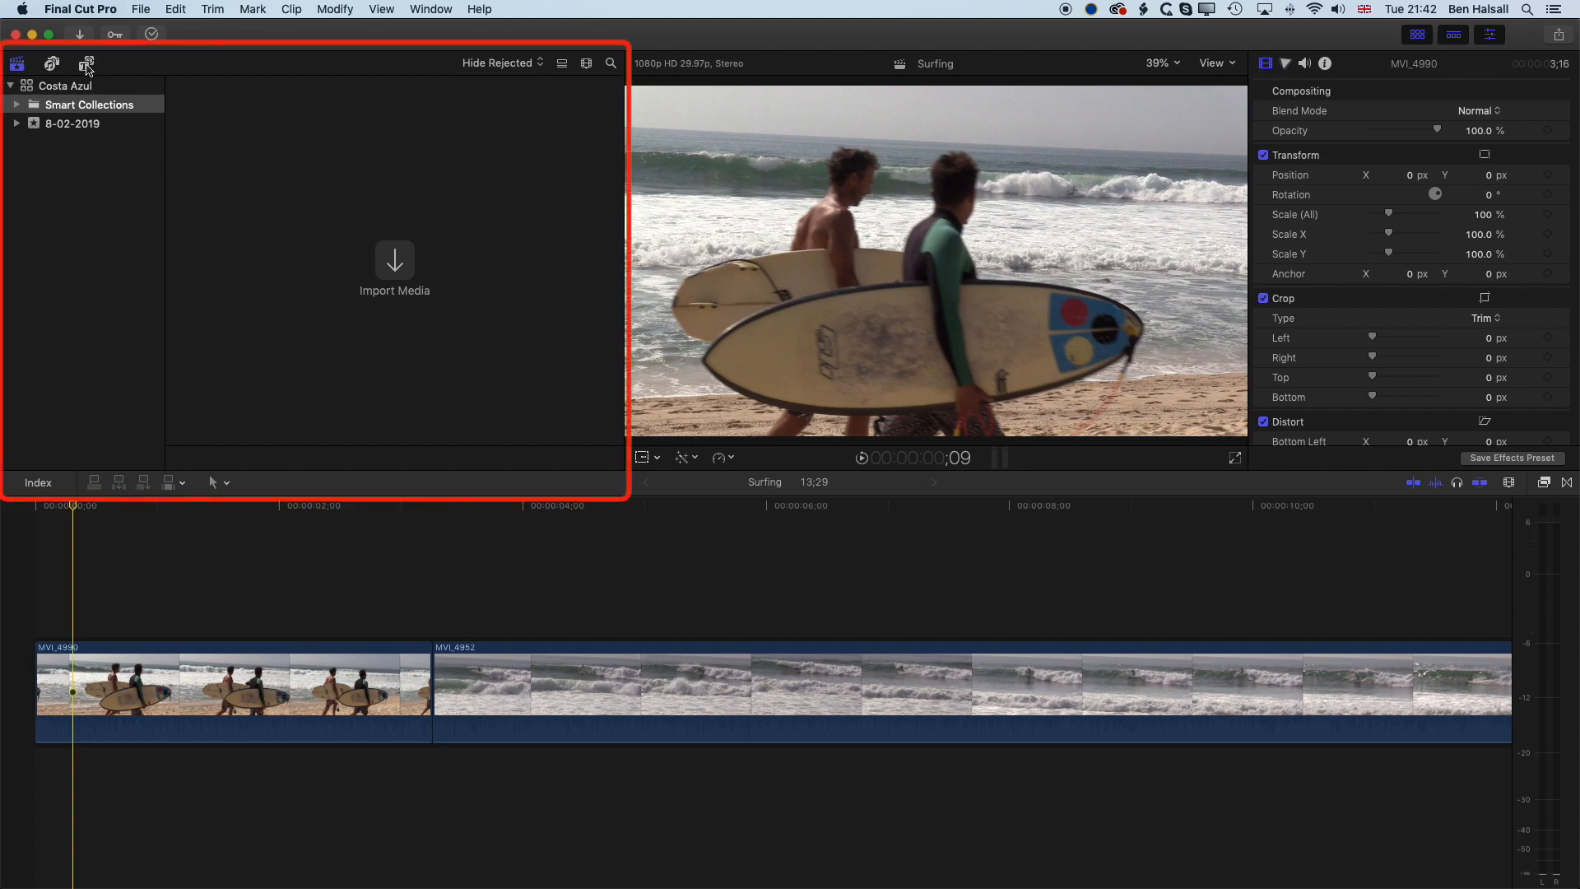
Show the Lower Thirds category in the Titles and Generators browser.
left_click(87, 64)
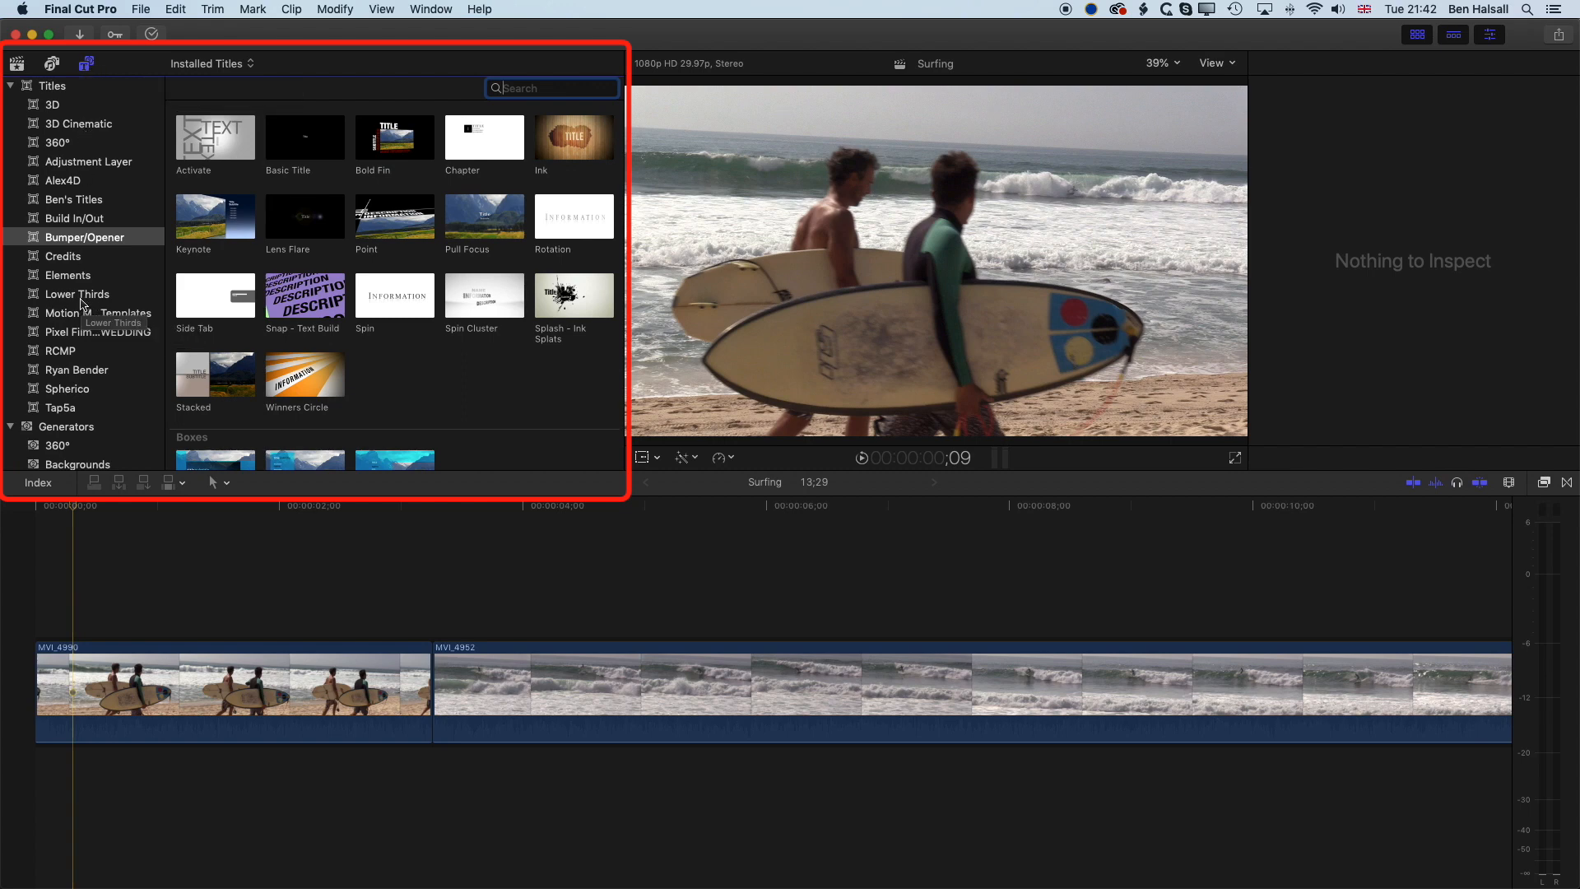
left_click(77, 293)
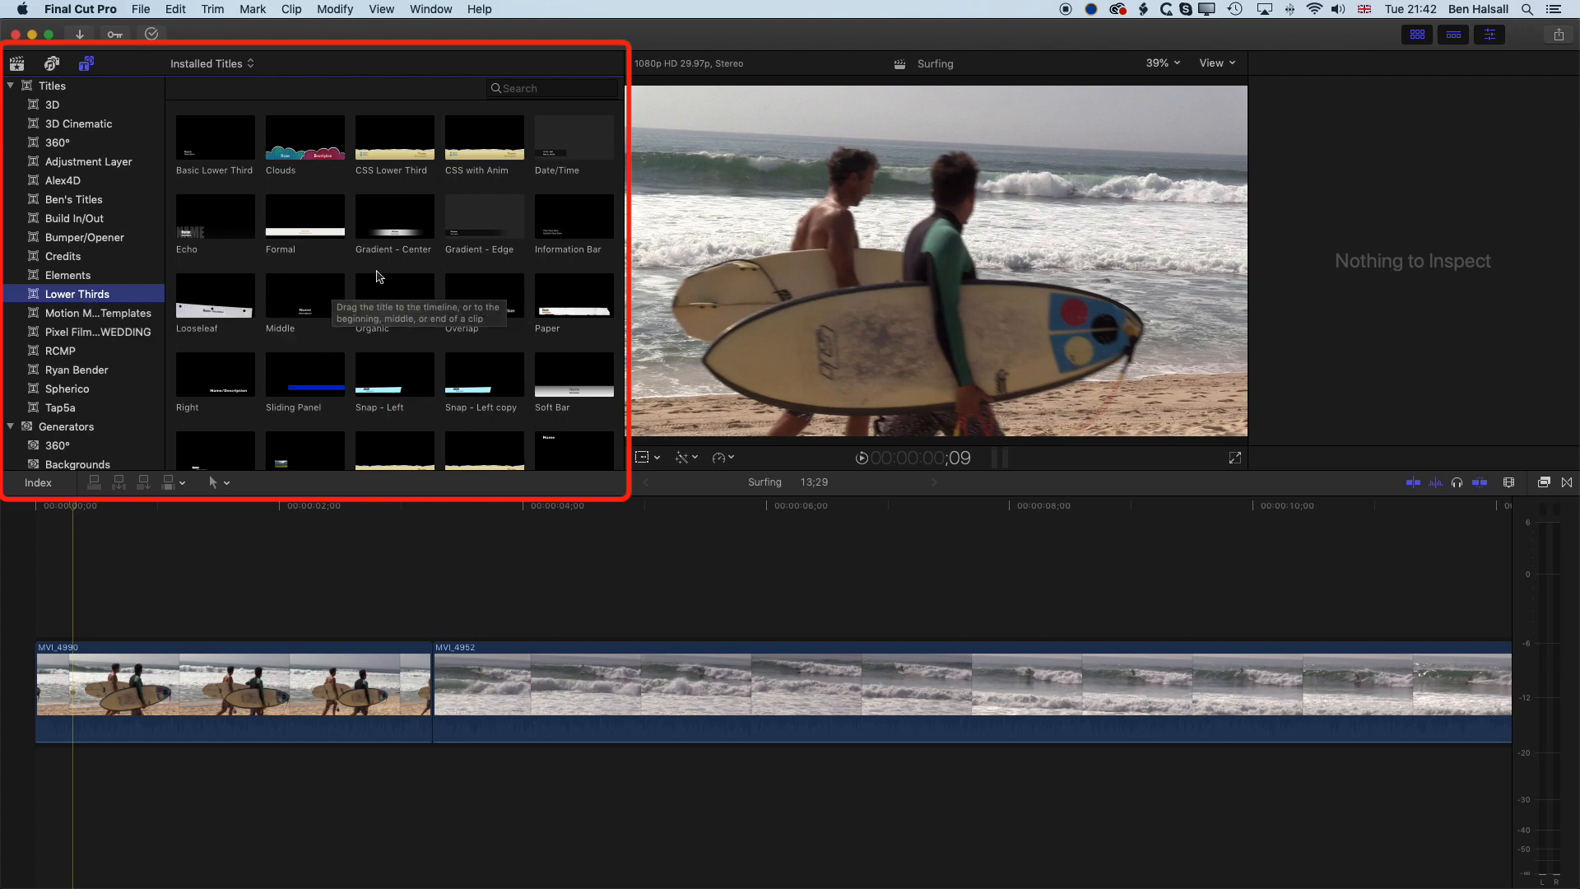
Place Information Bar over the first clip and restyle its title and subtitle in Amatic Bold.
left_click(574, 216)
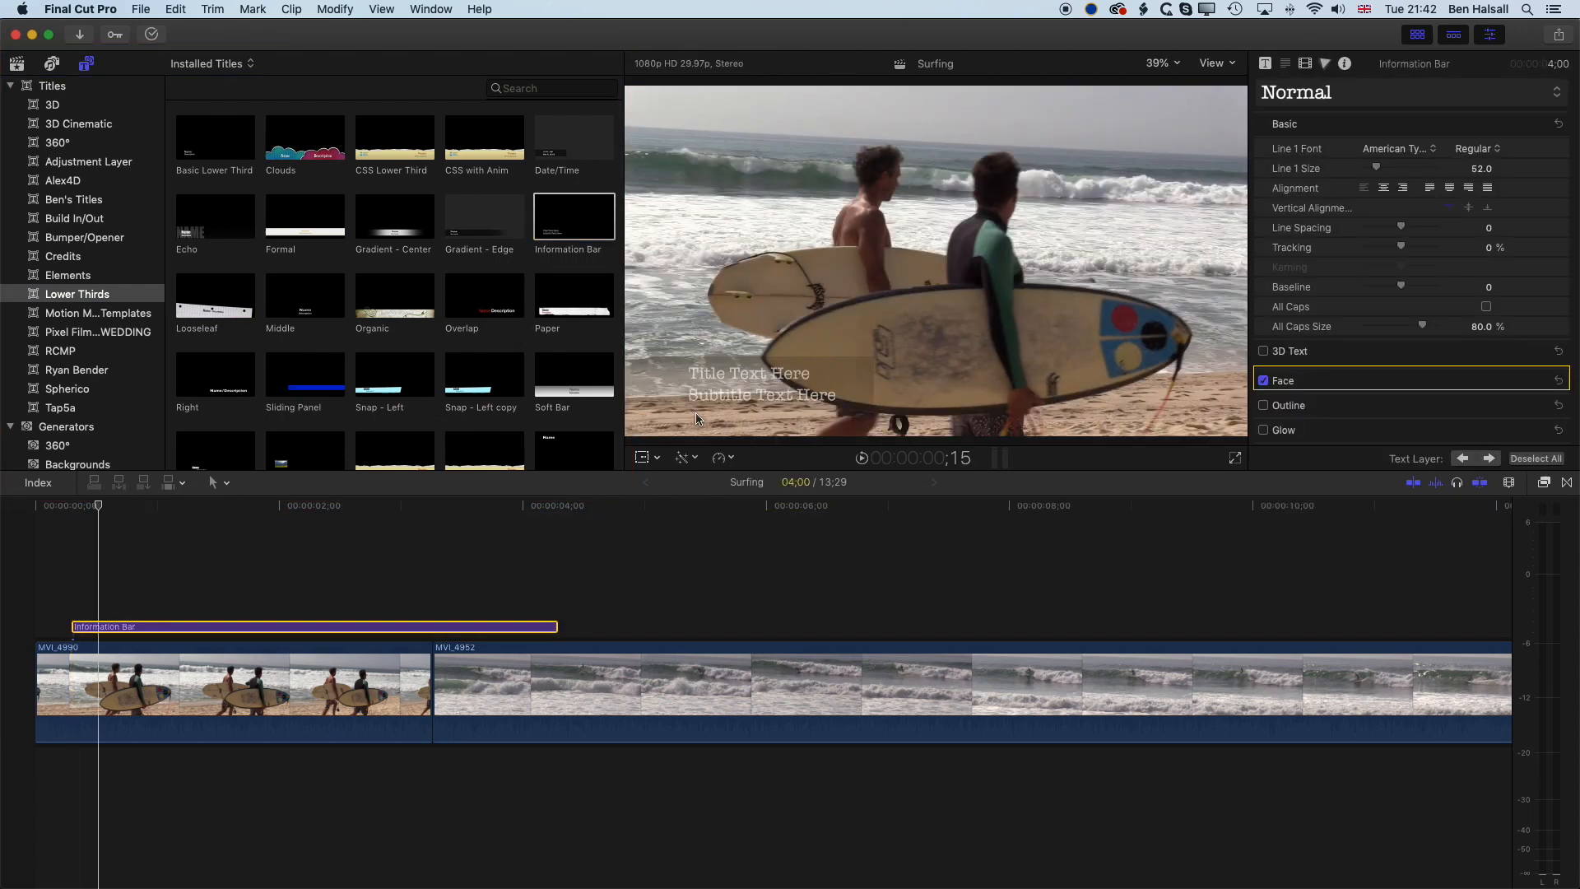
left_click(761, 394)
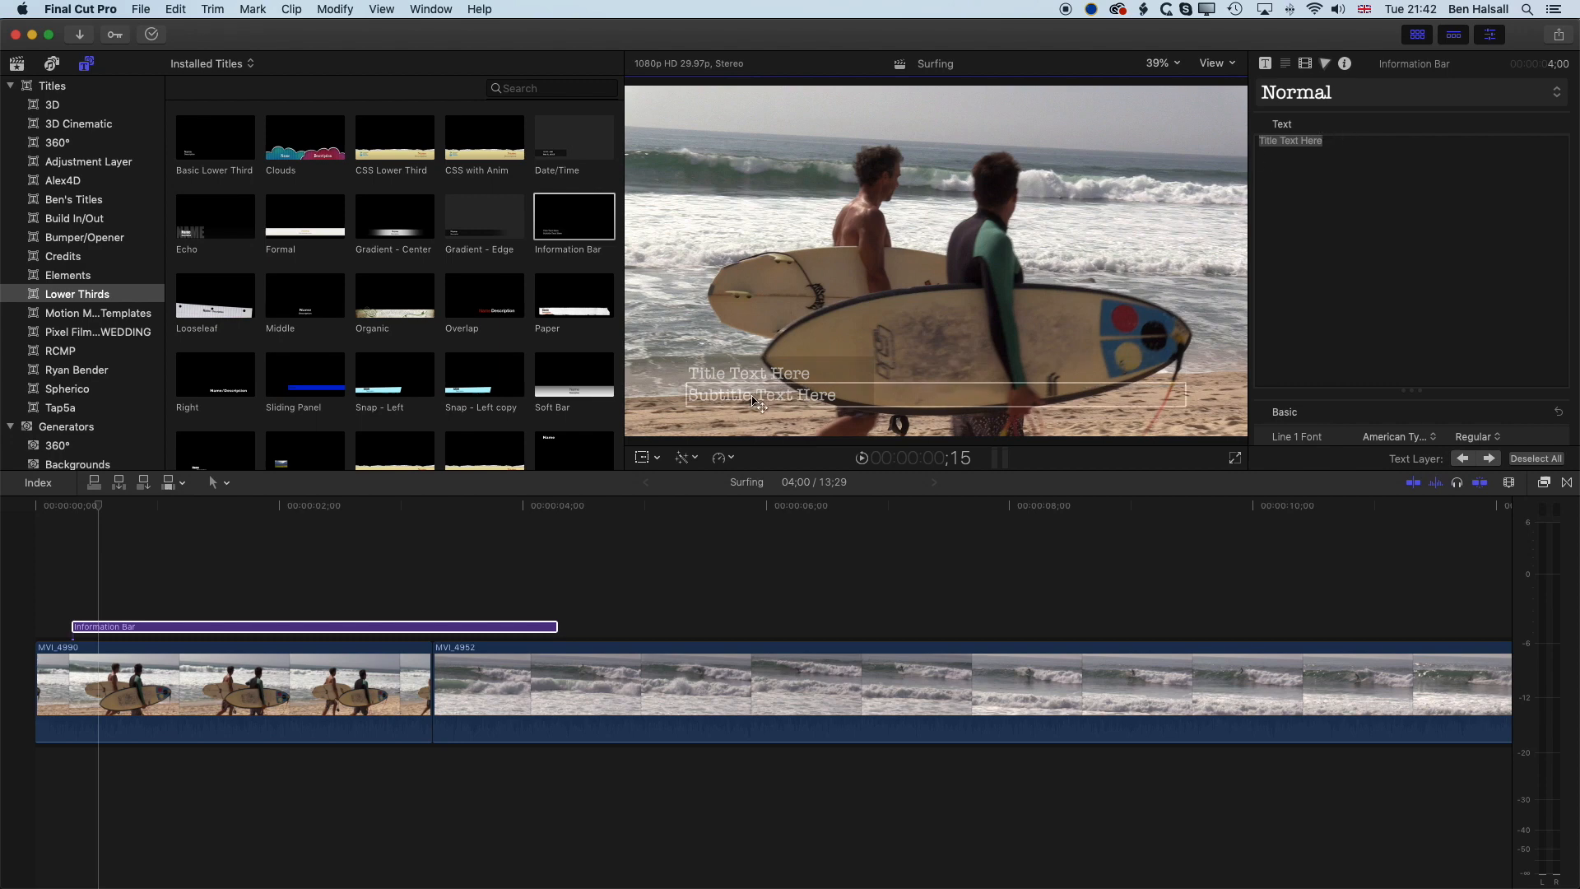
left_click(1298, 140)
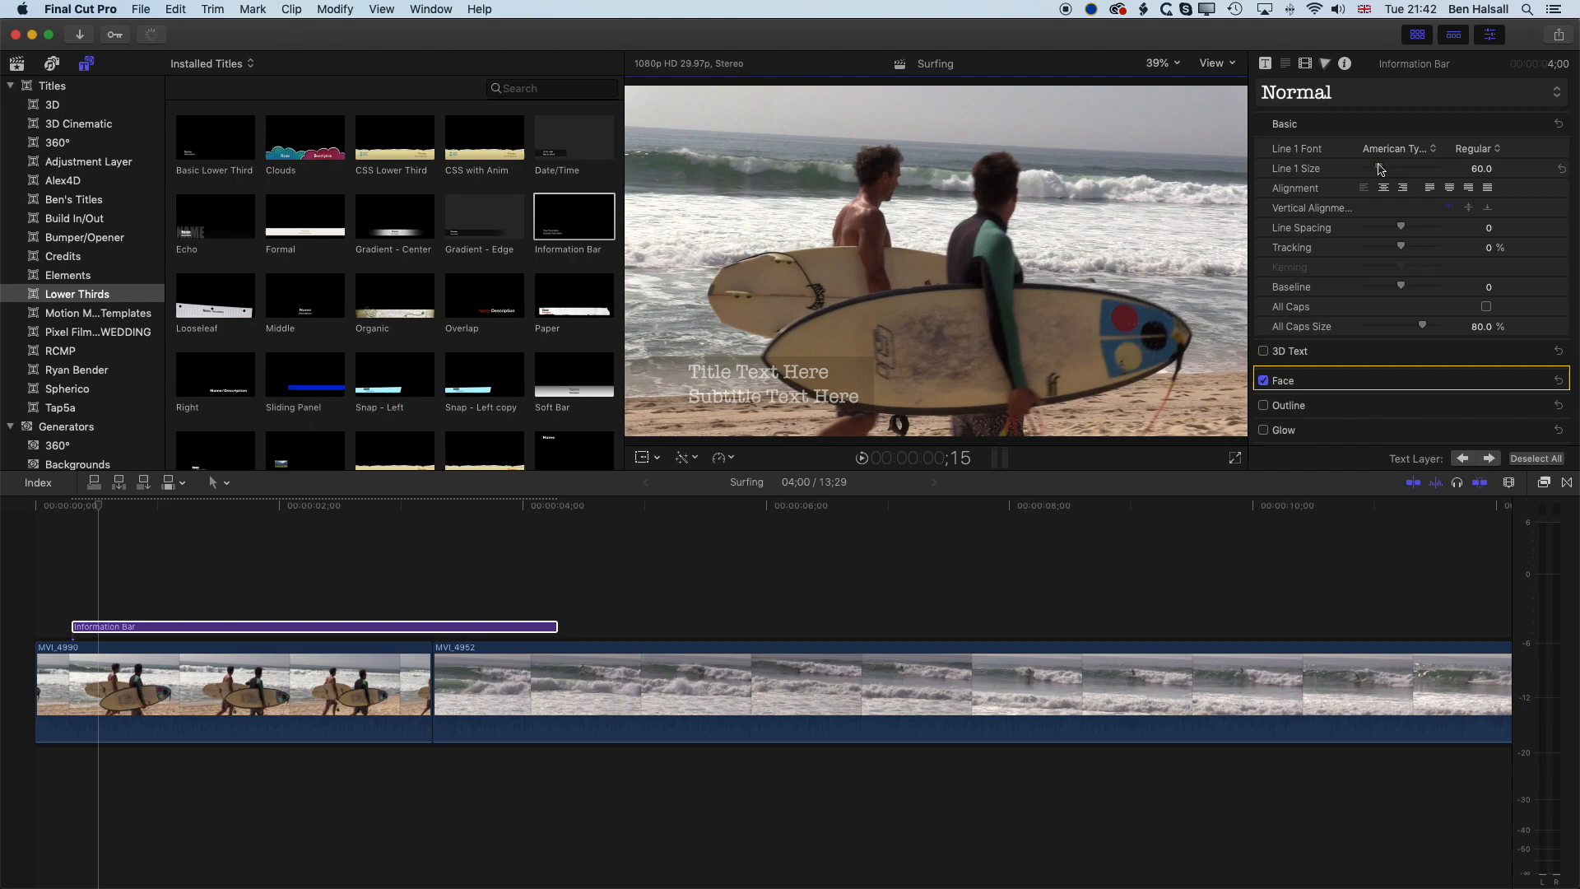
left_click(1396, 149)
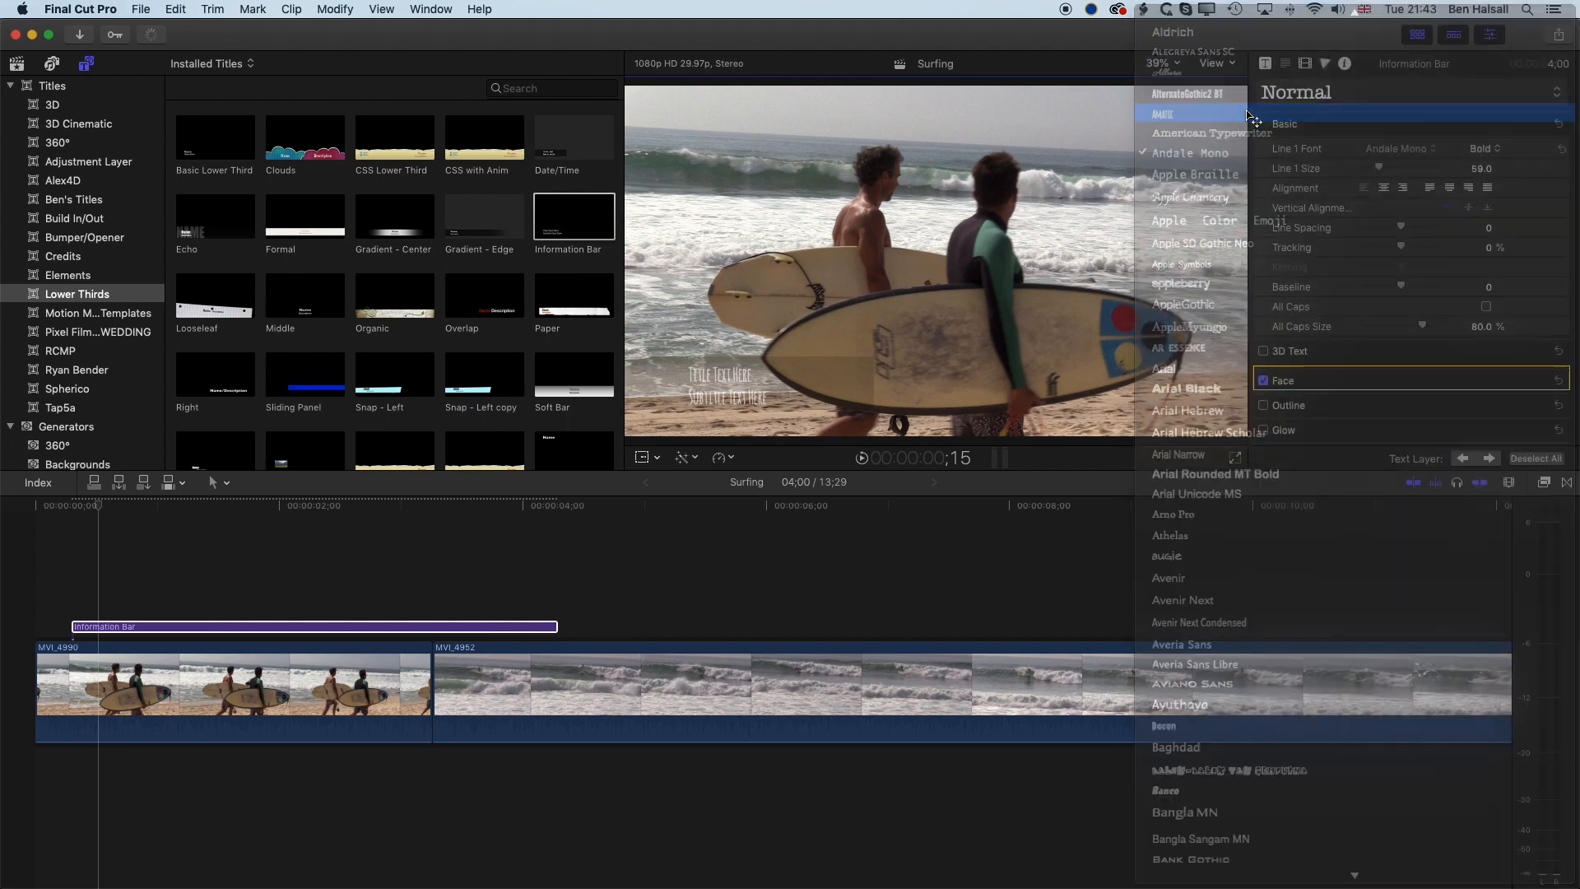
left_click(1172, 114)
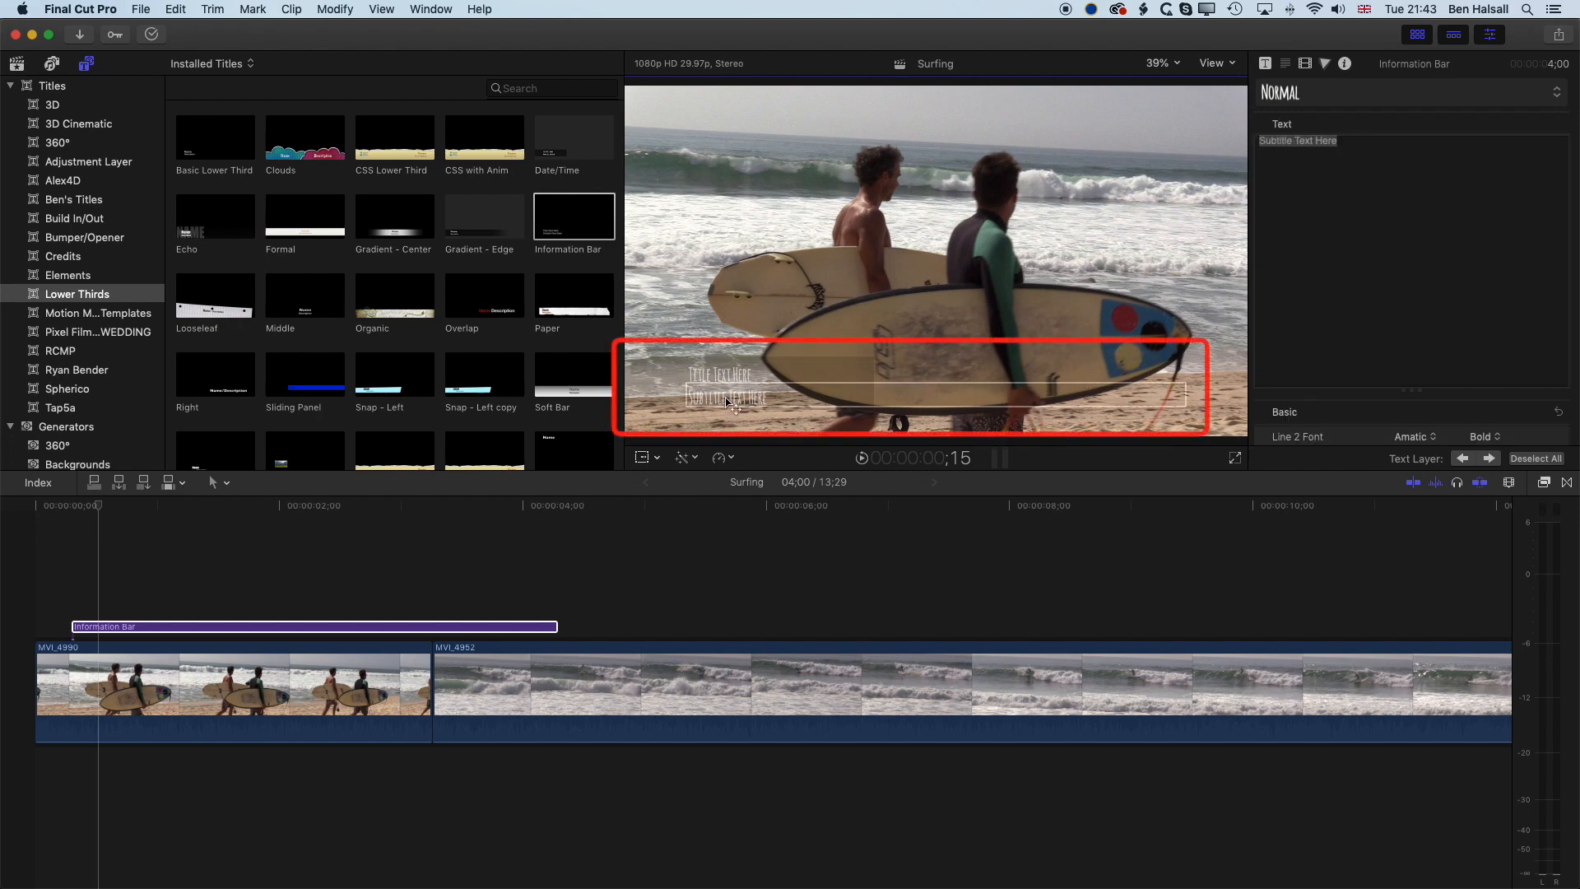
left_click(1265, 65)
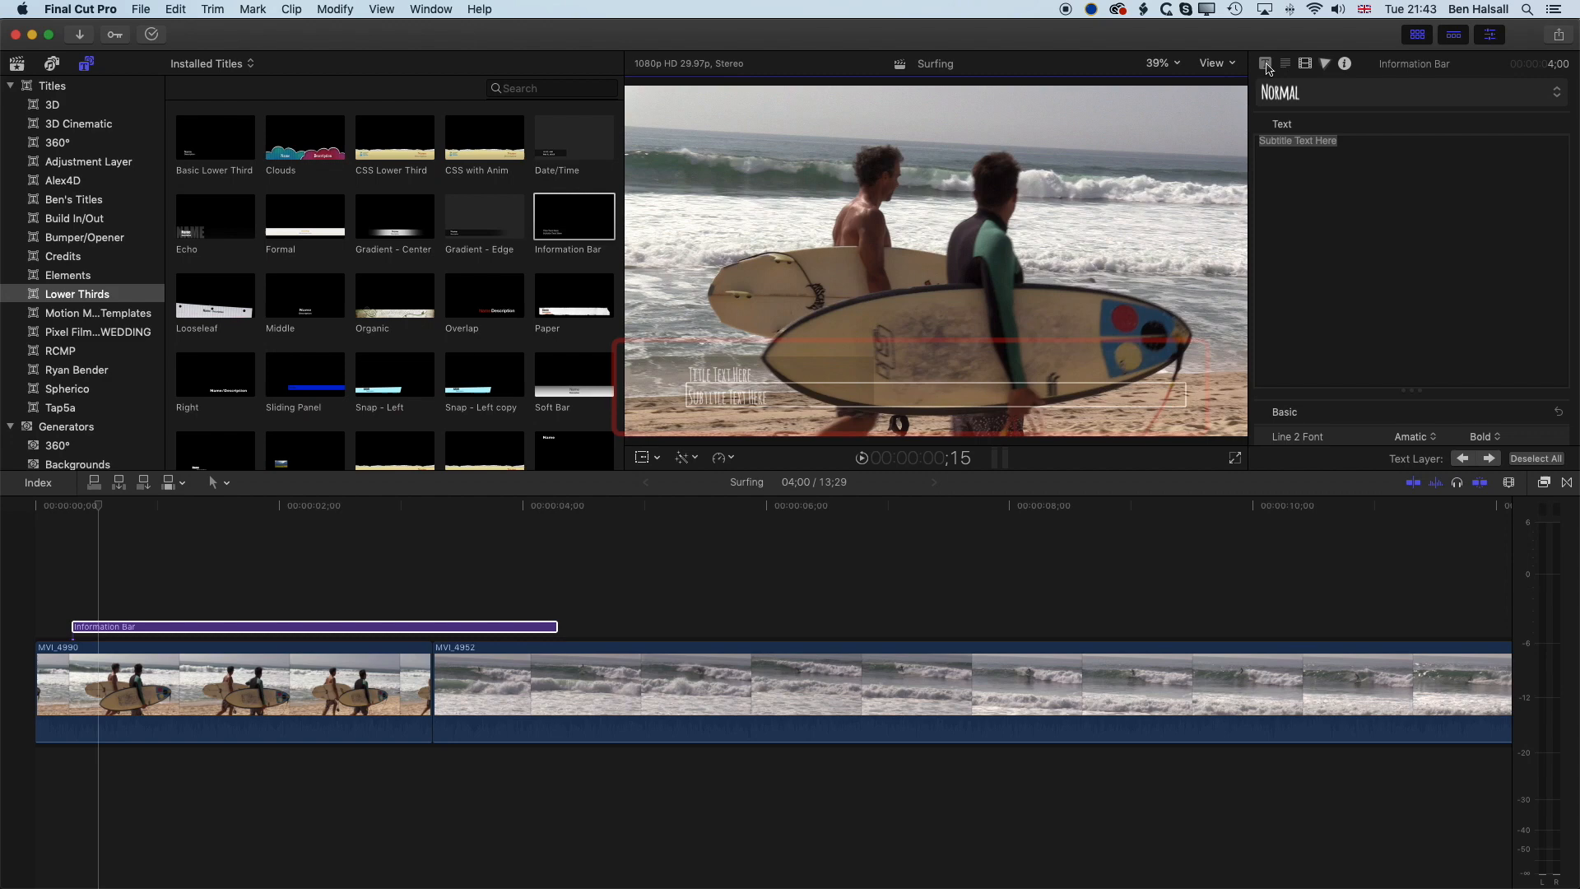
Preview the Information Bar with Build In/Build Out toggled, trimming it to the first clip's end.
left_click(1266, 64)
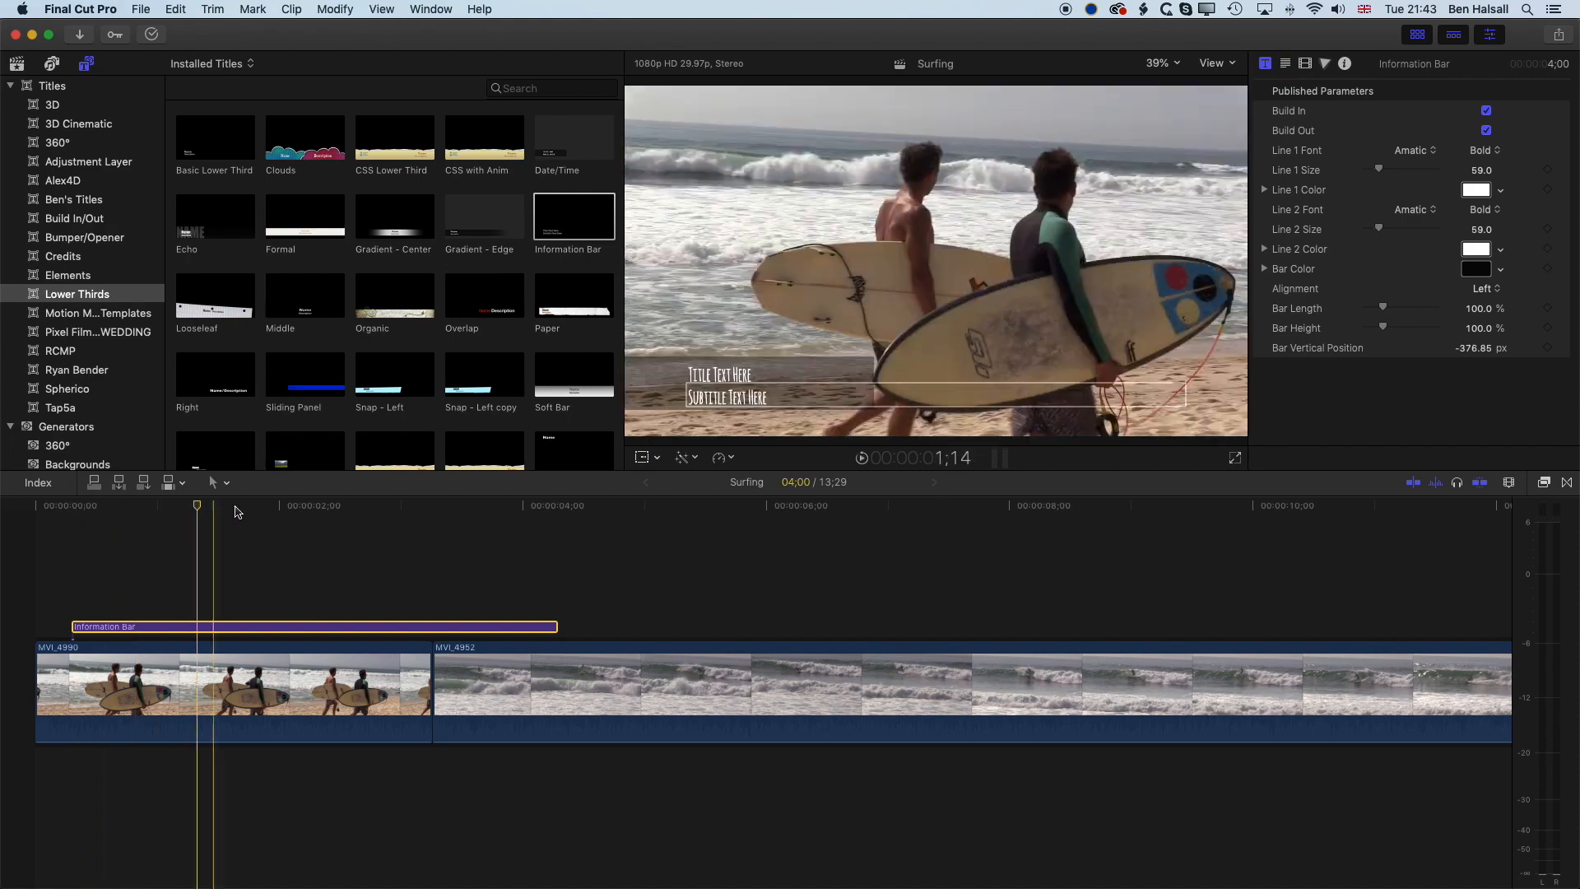
left_click(70, 505)
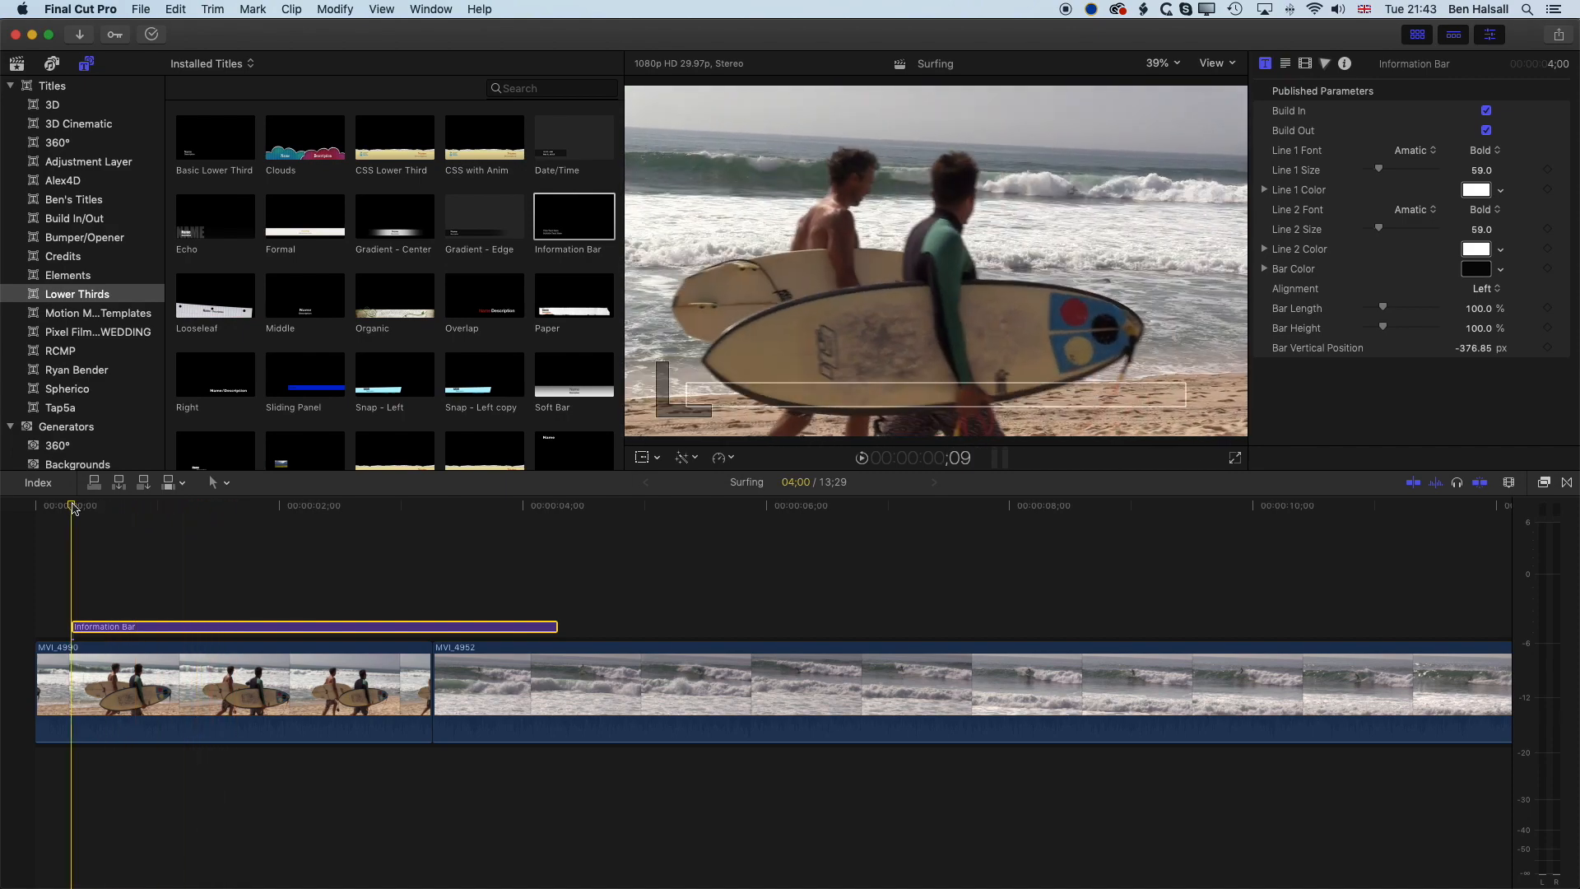
left_click(708, 506)
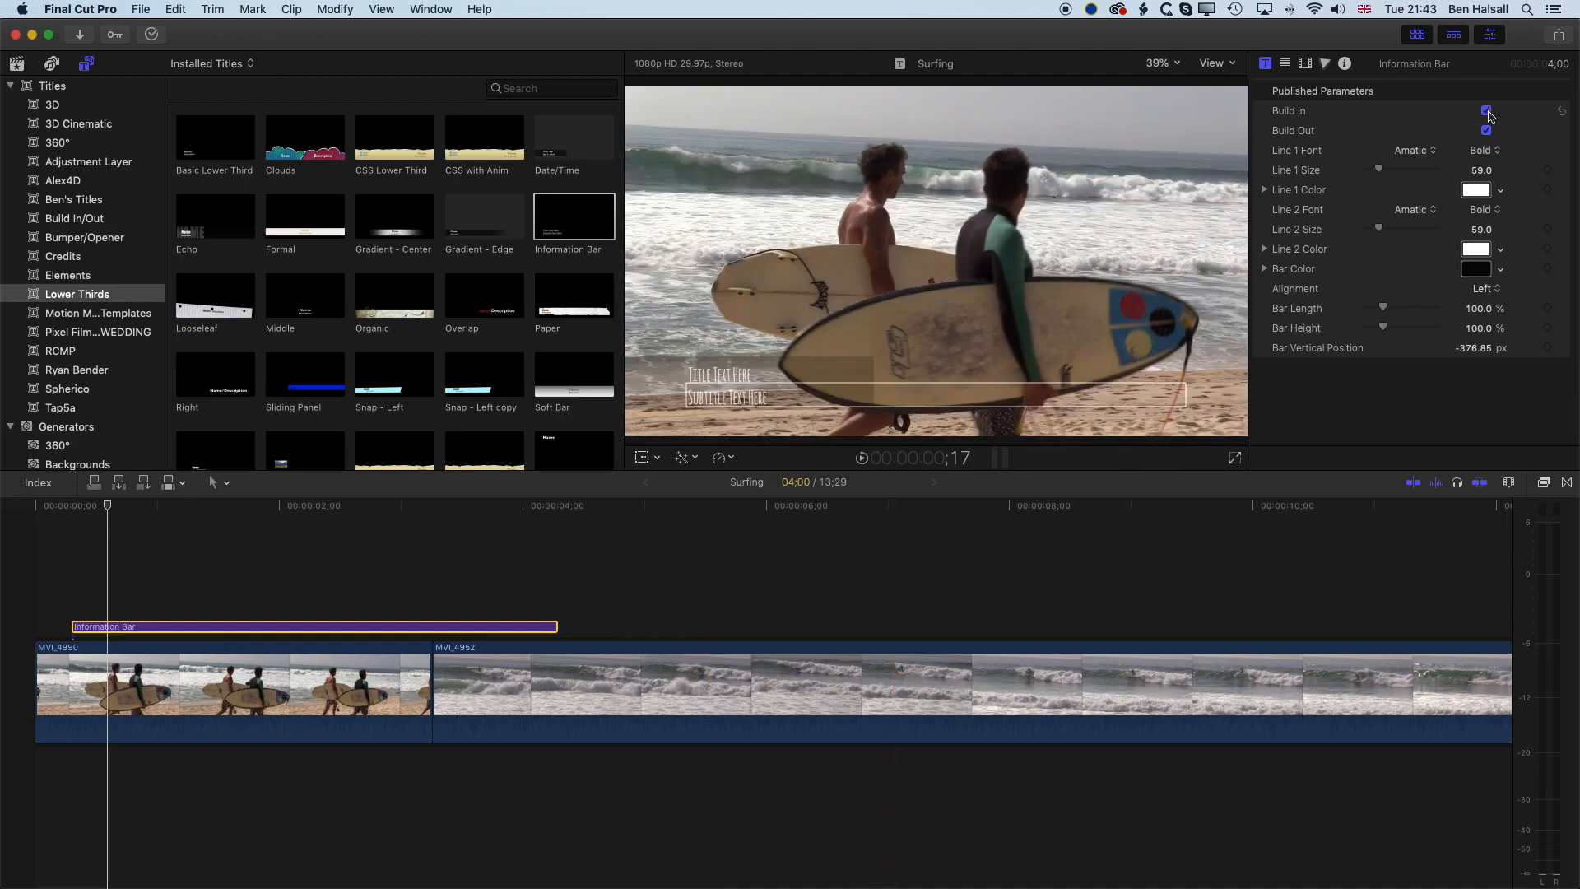
left_click(1486, 111)
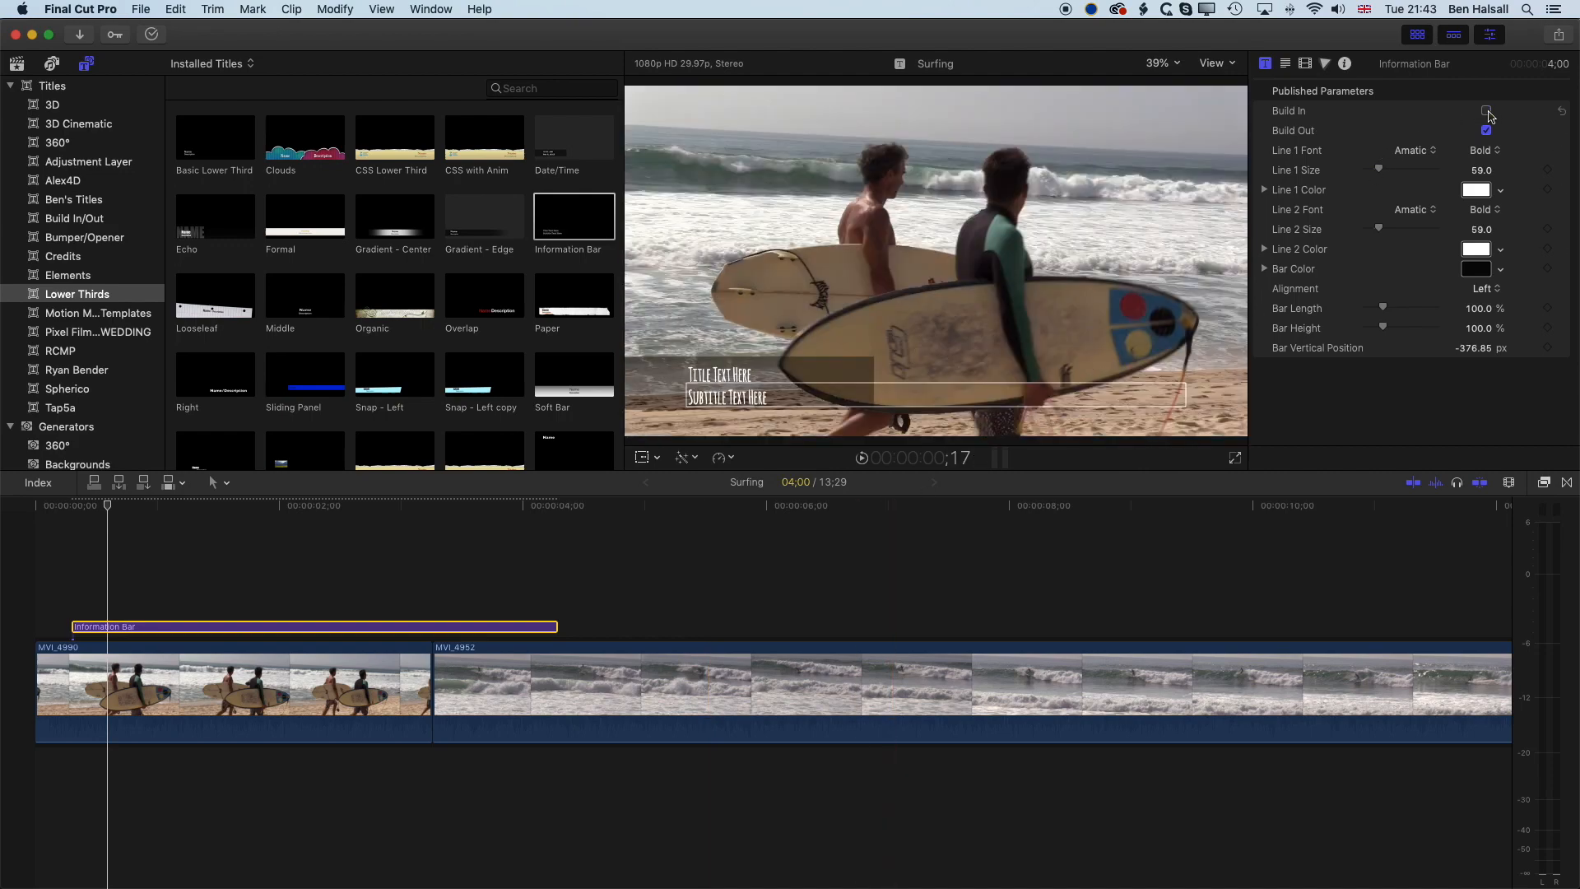
left_click(1486, 111)
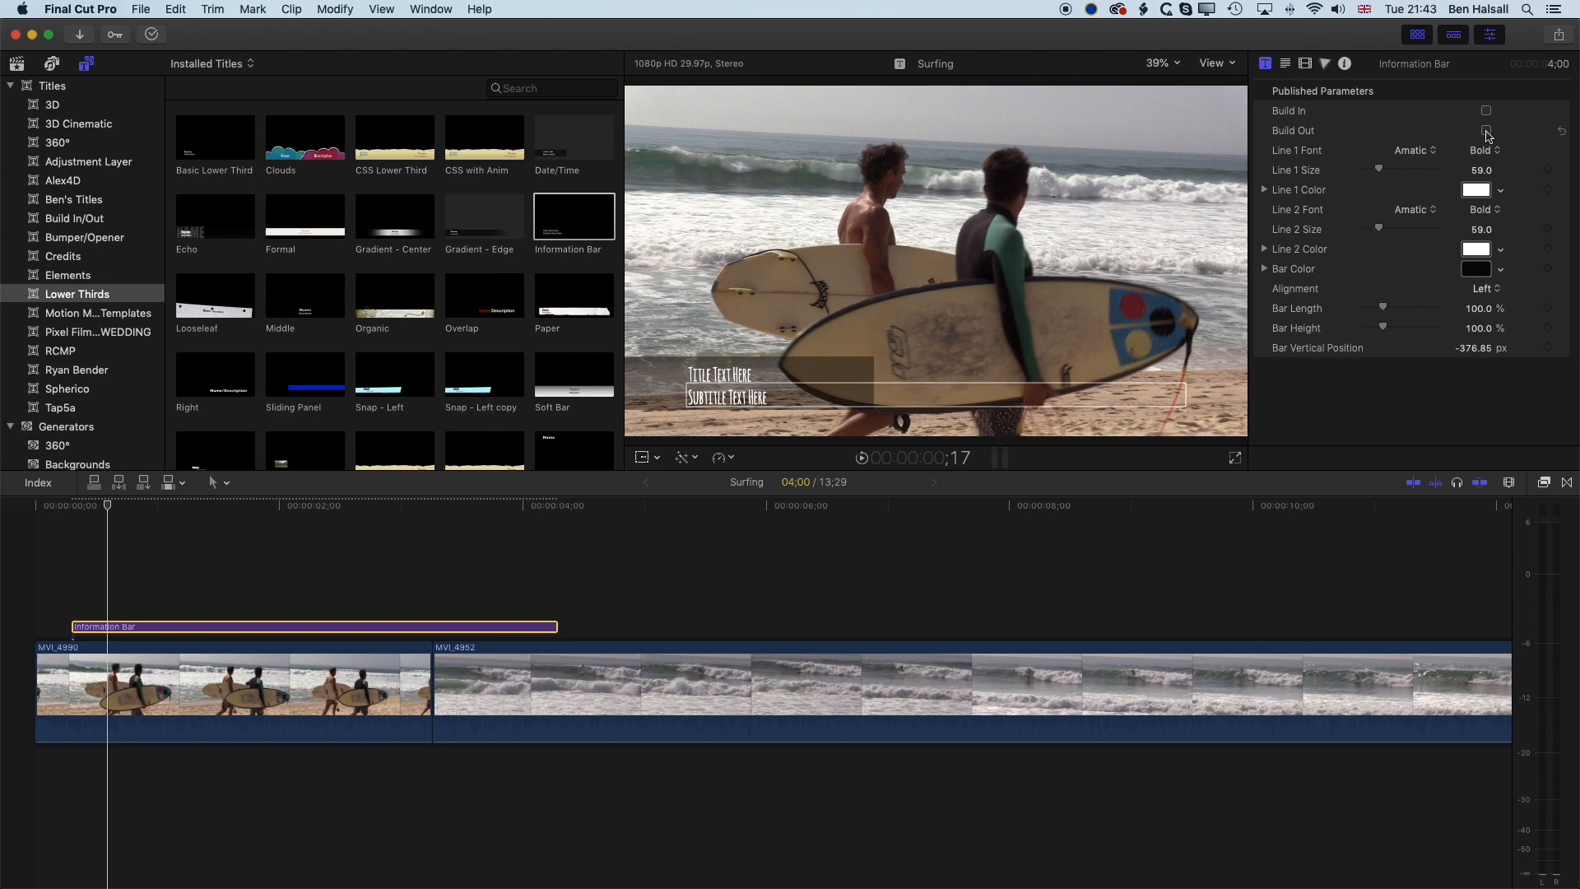
left_click(1486, 111)
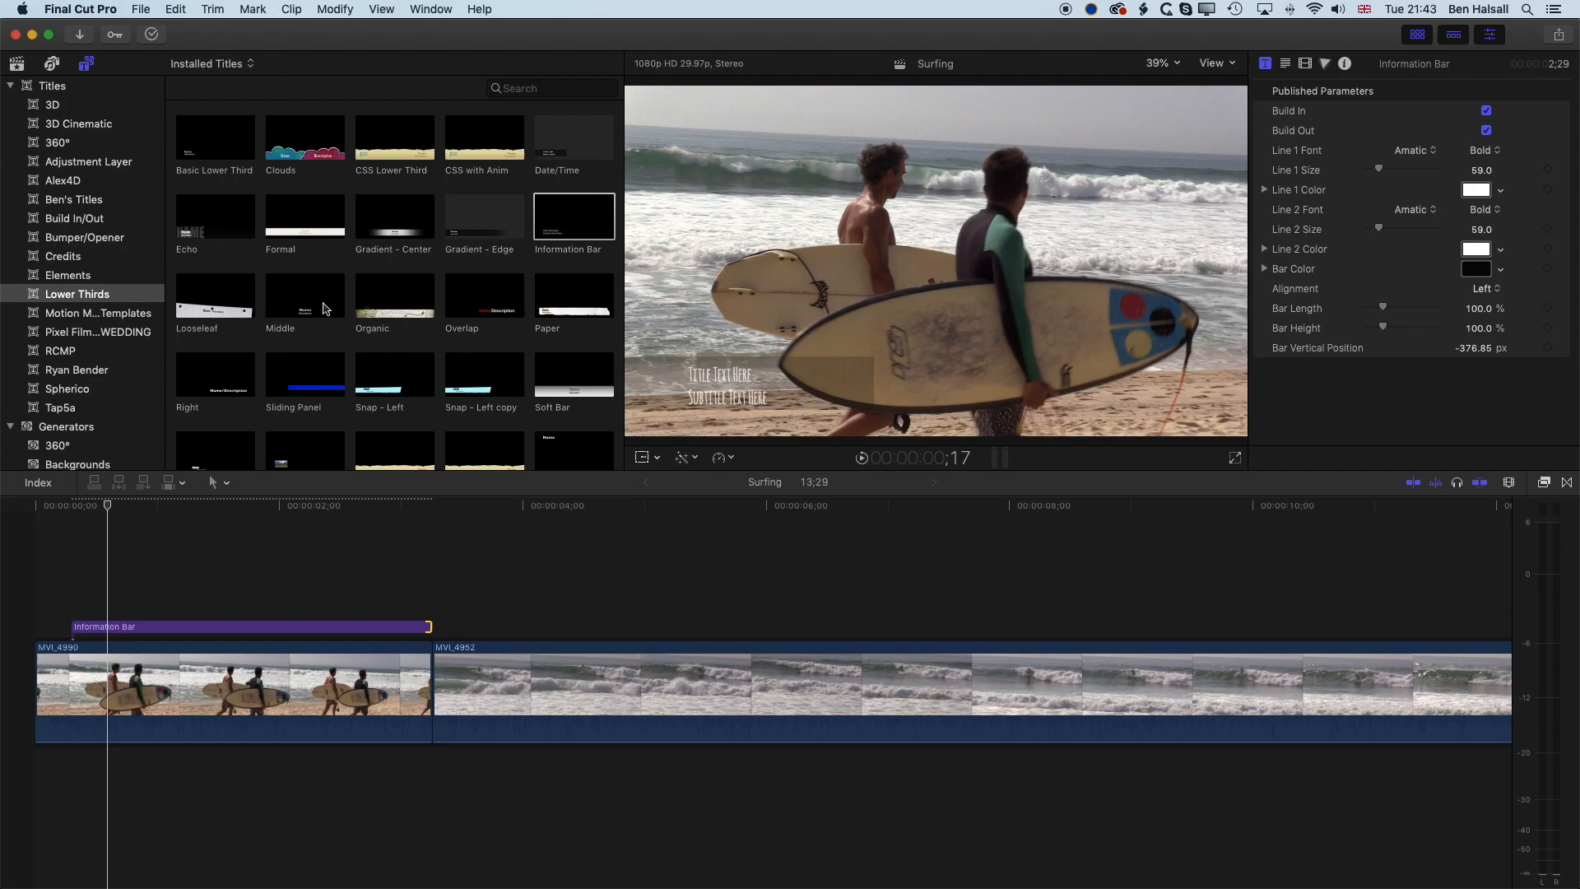
Add Looseleaf above the second clip and skim to where its paper card is fully visible.
left_click(214, 295)
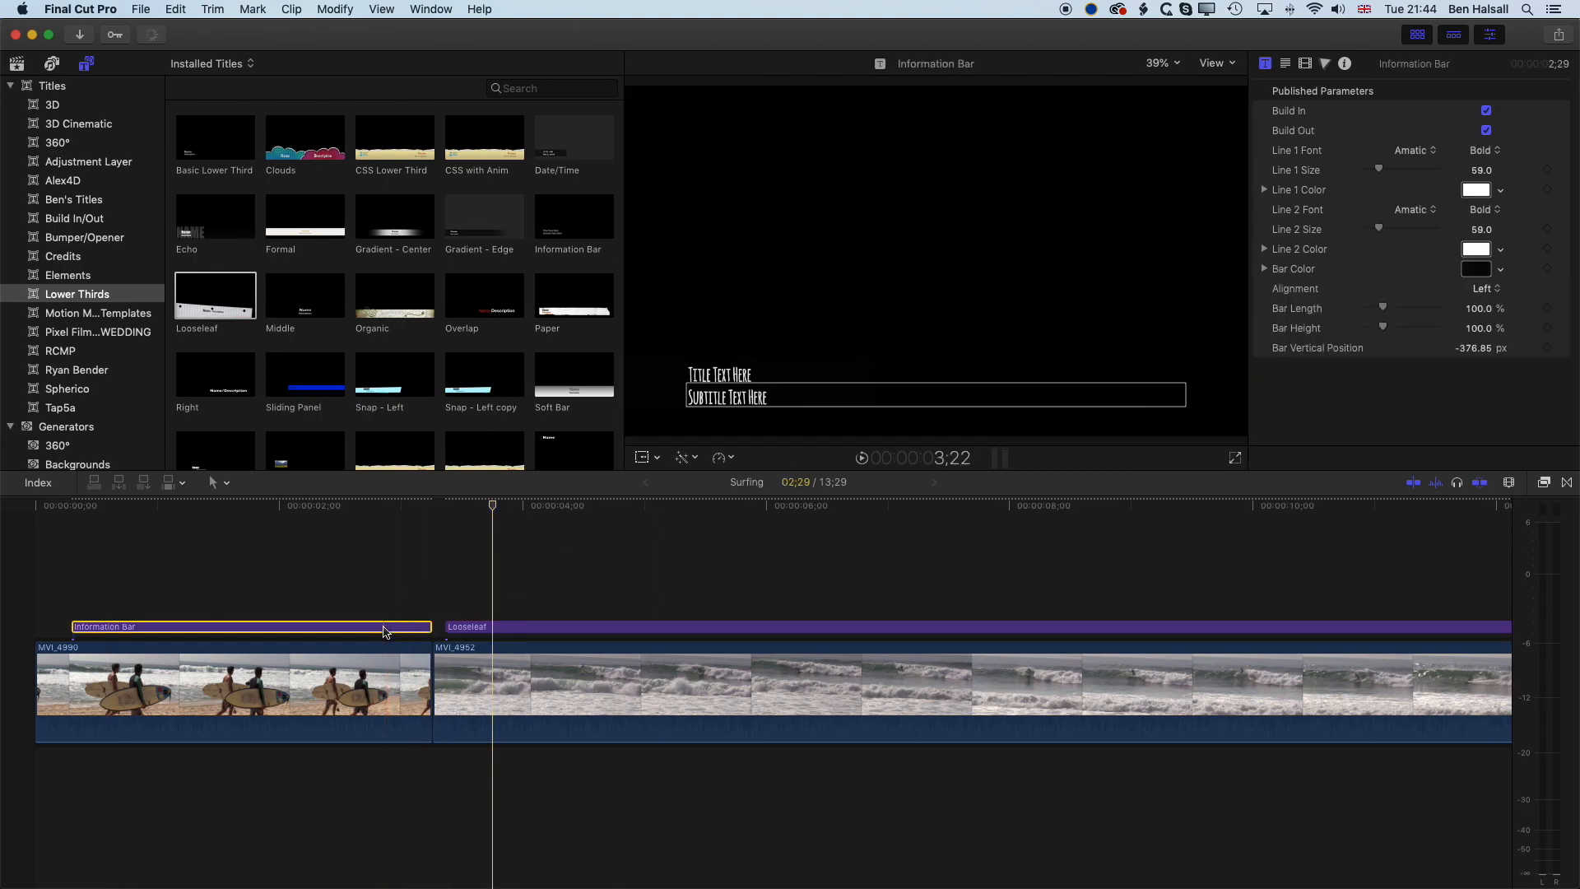
left_click(466, 625)
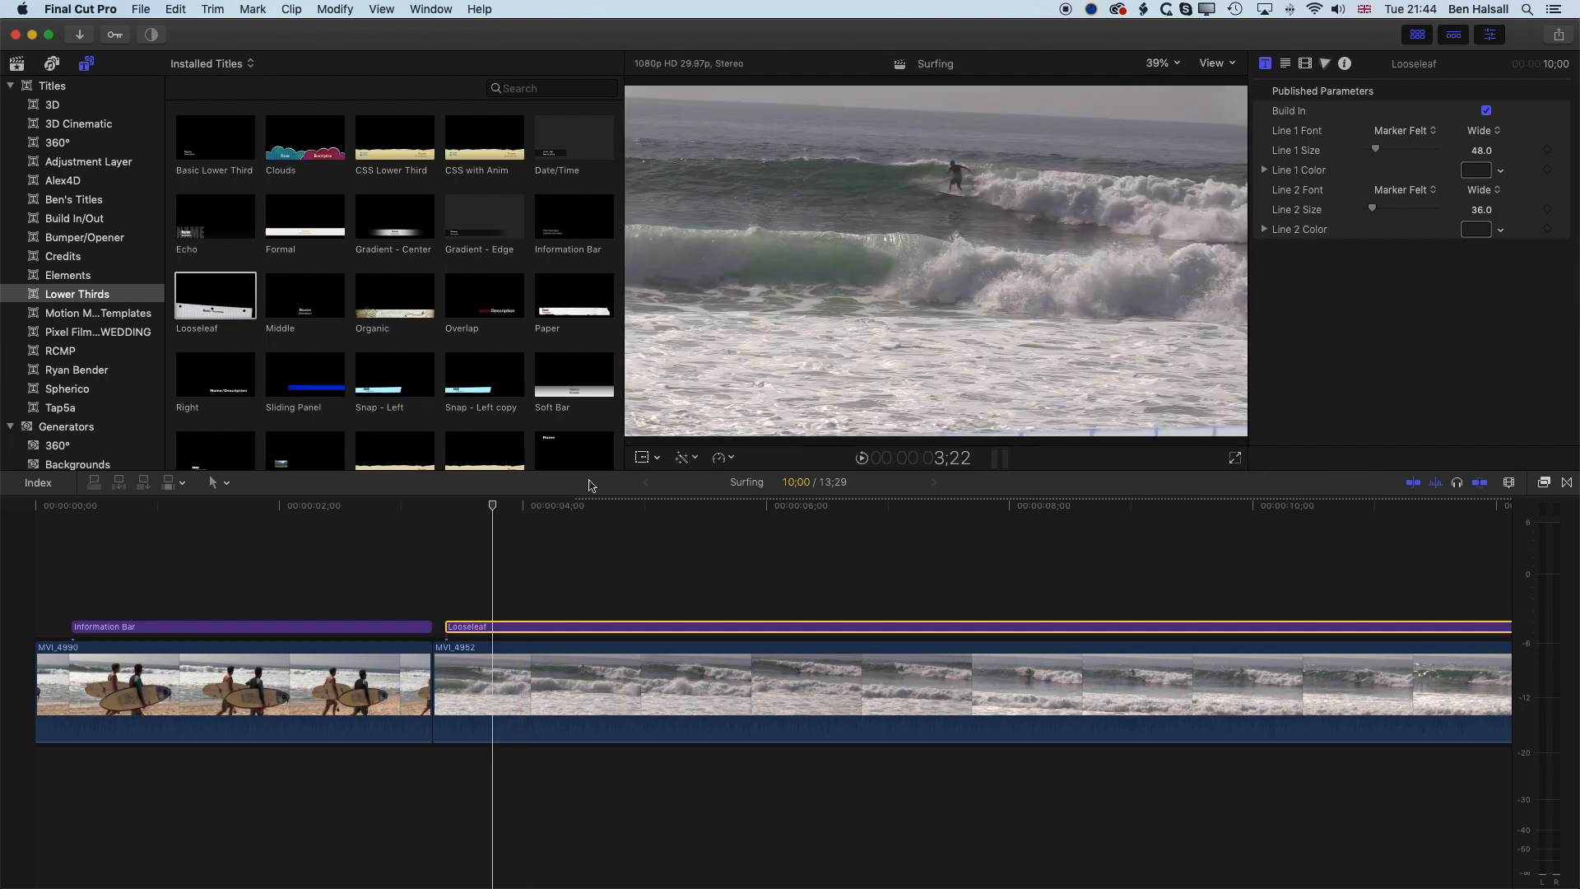
left_click(524, 505)
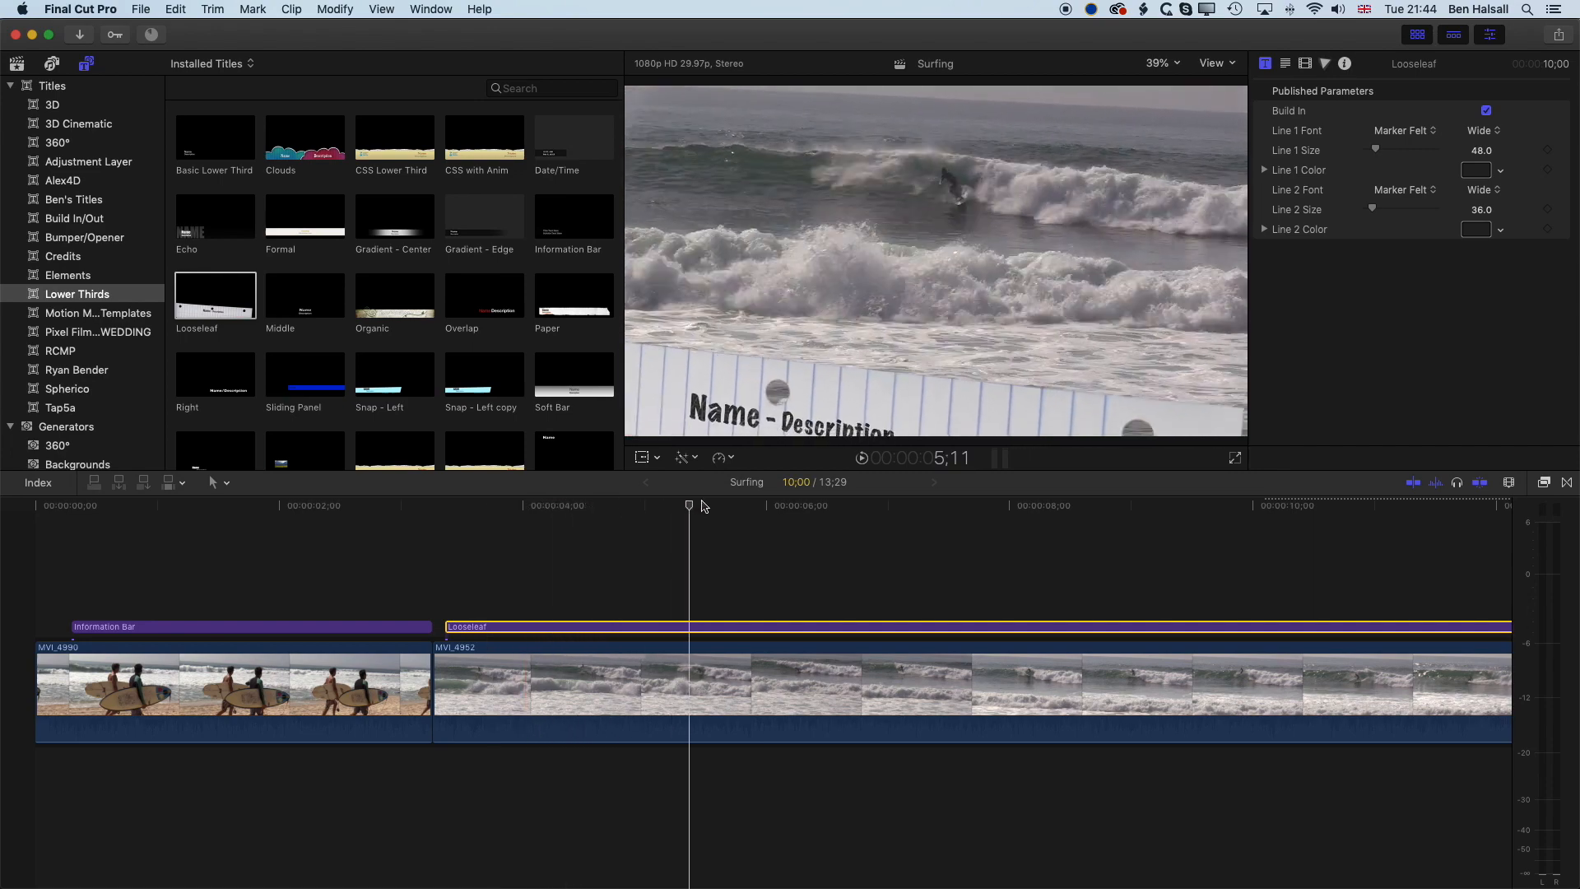
left_click(1010, 505)
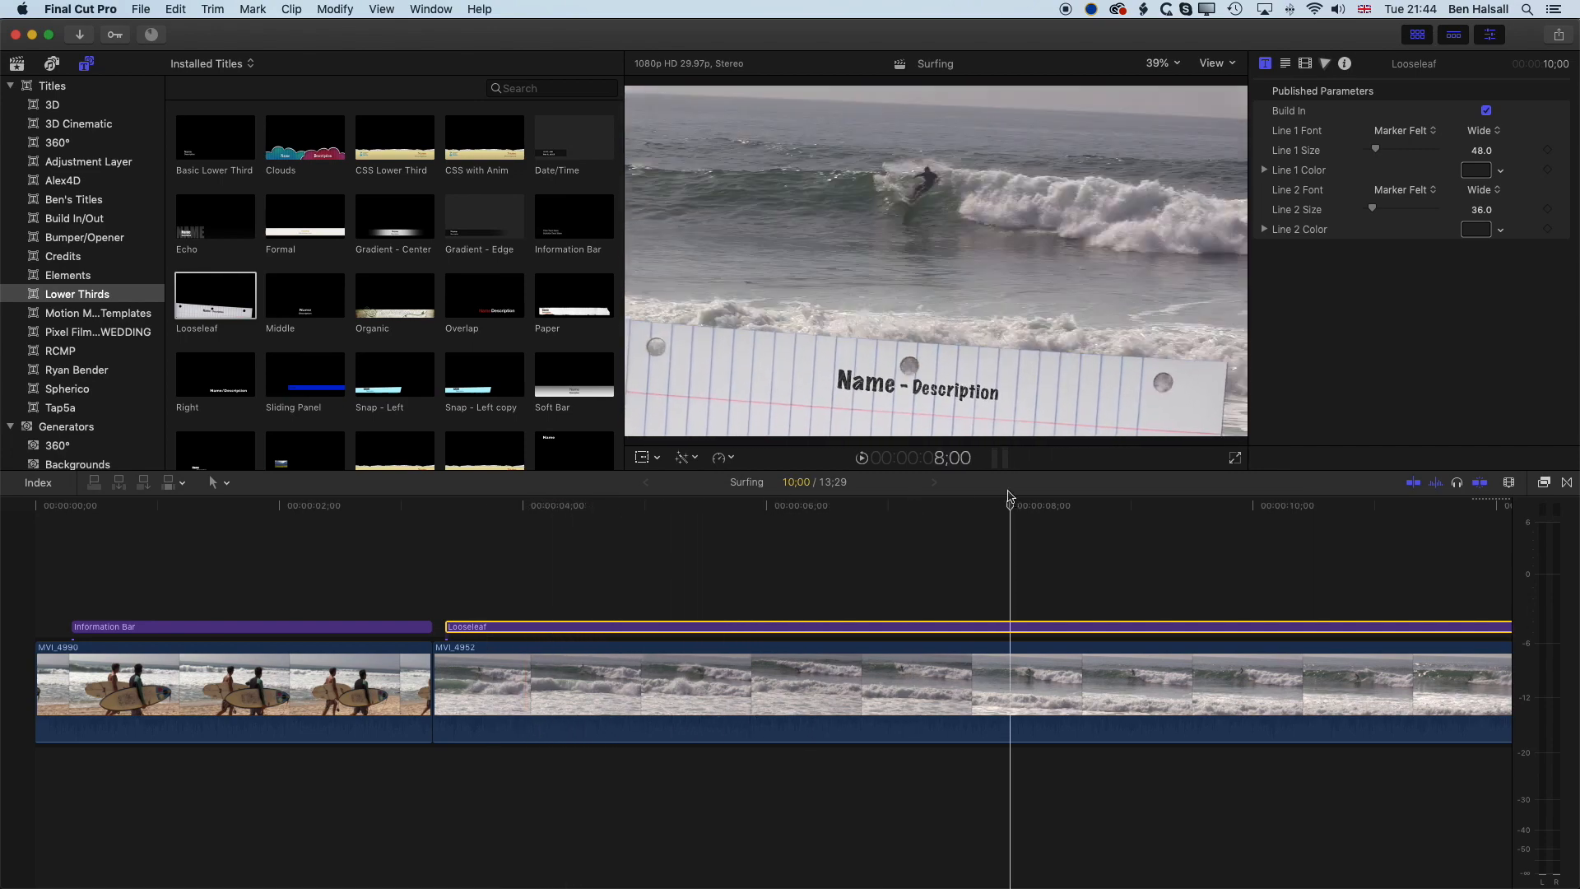
Set the Looseleaf Line 1 Face colour to orange so 'Name' turns orange.
left_click(915, 388)
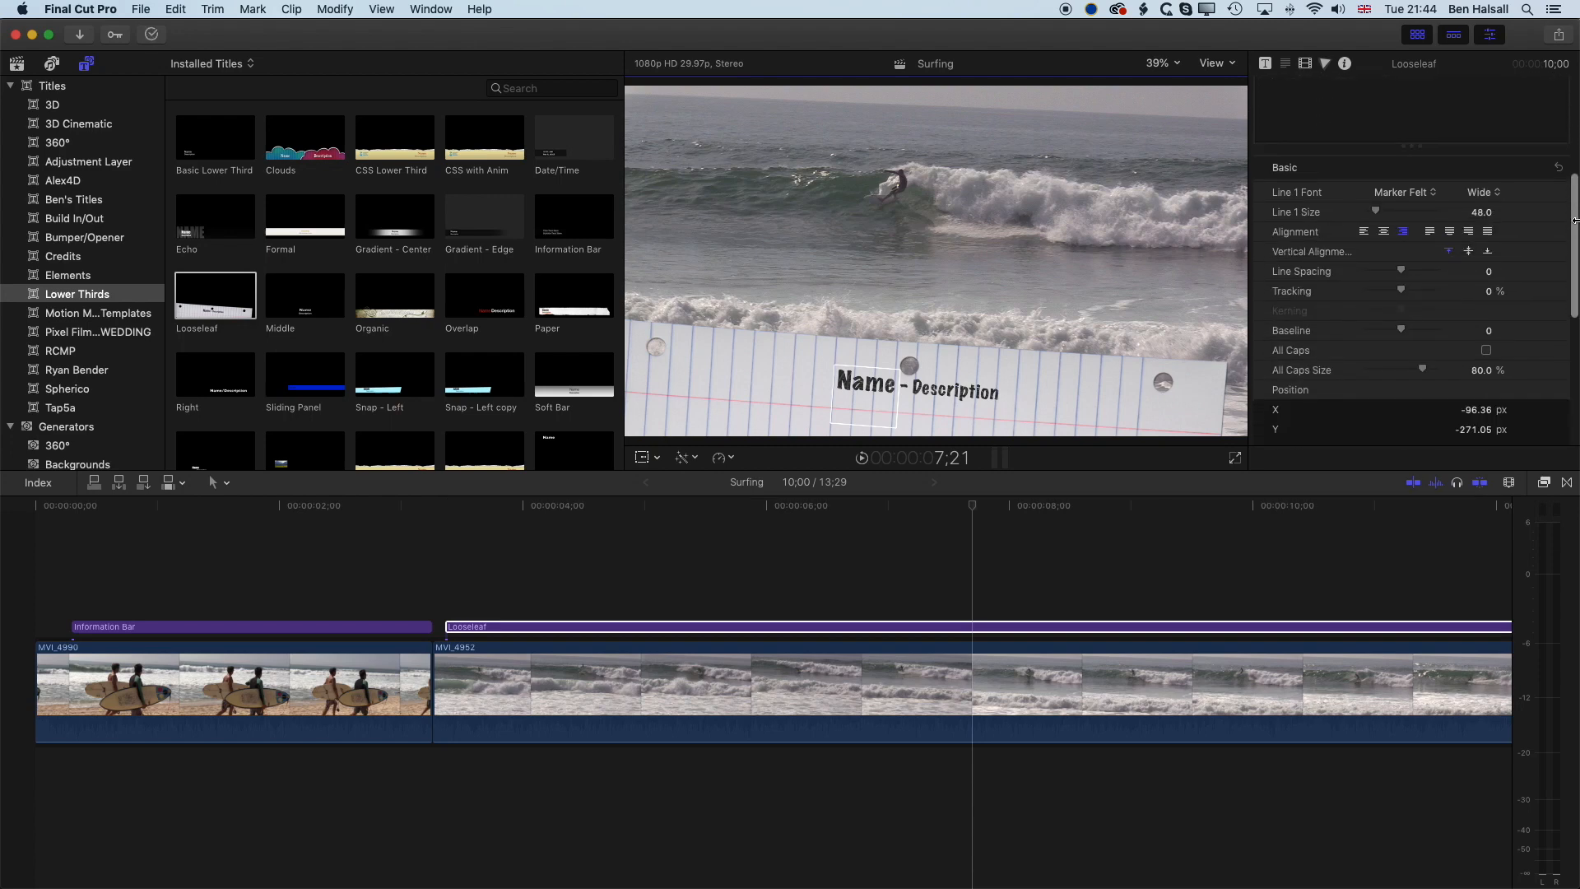
scroll("down", 3)
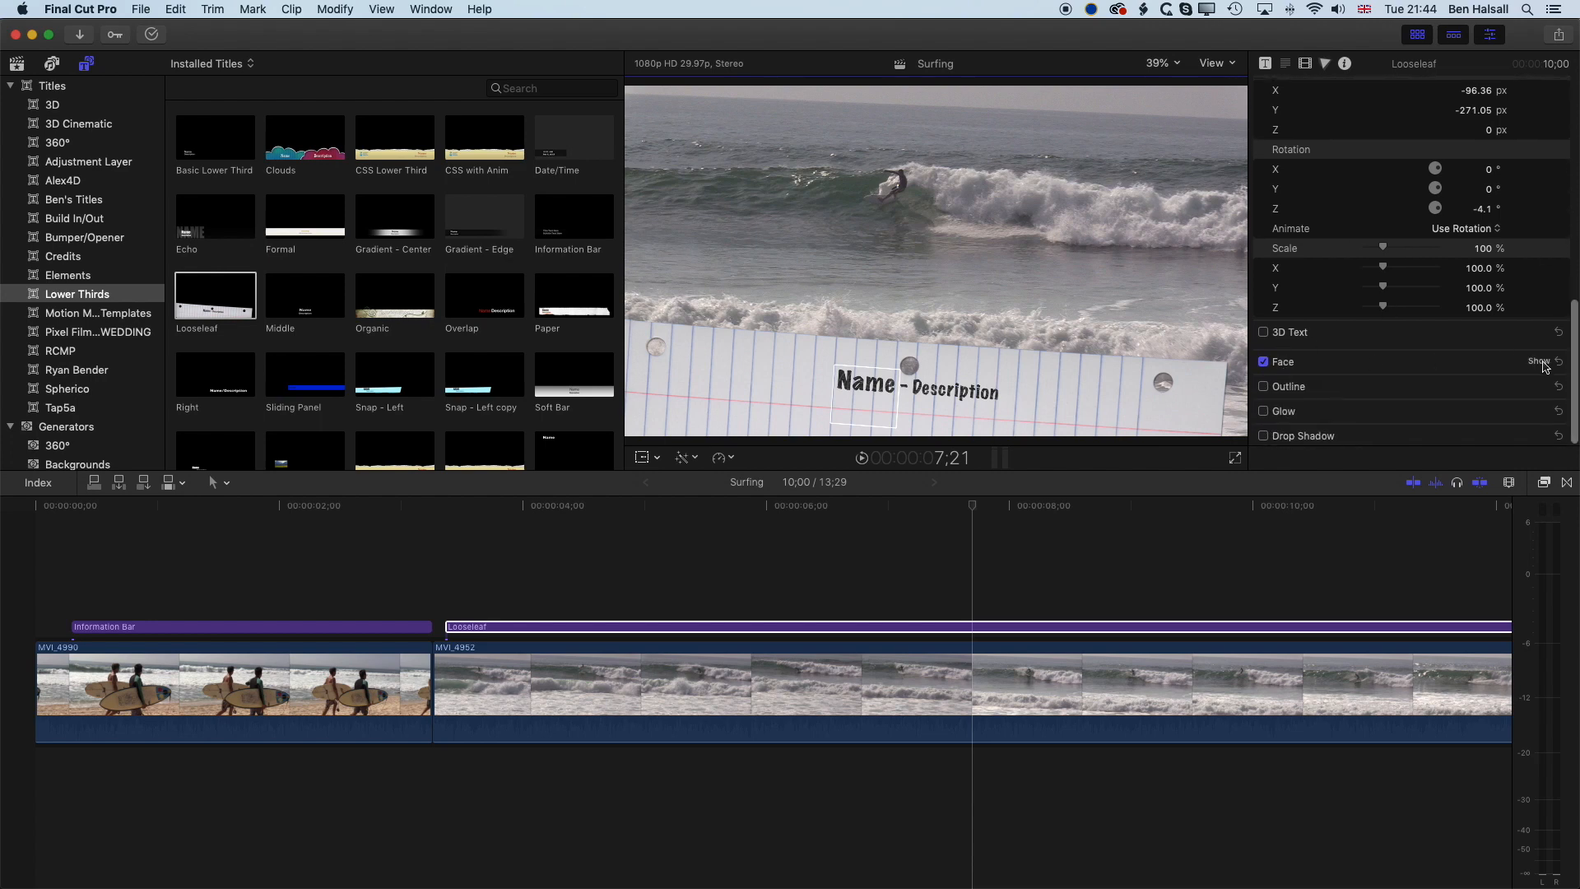
left_click(1539, 362)
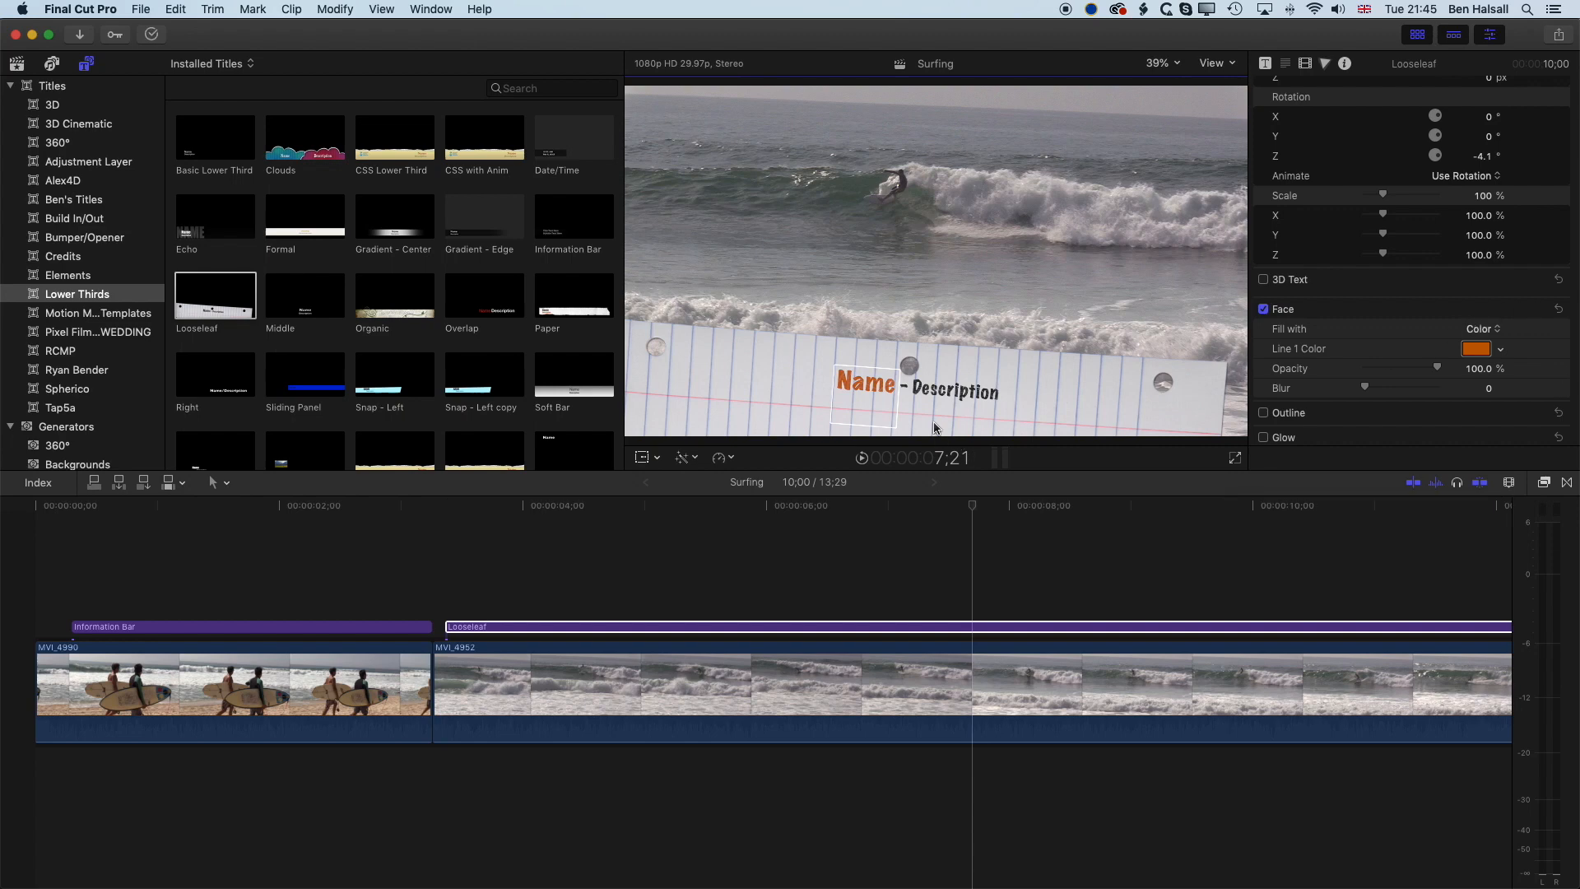
left_click(951, 390)
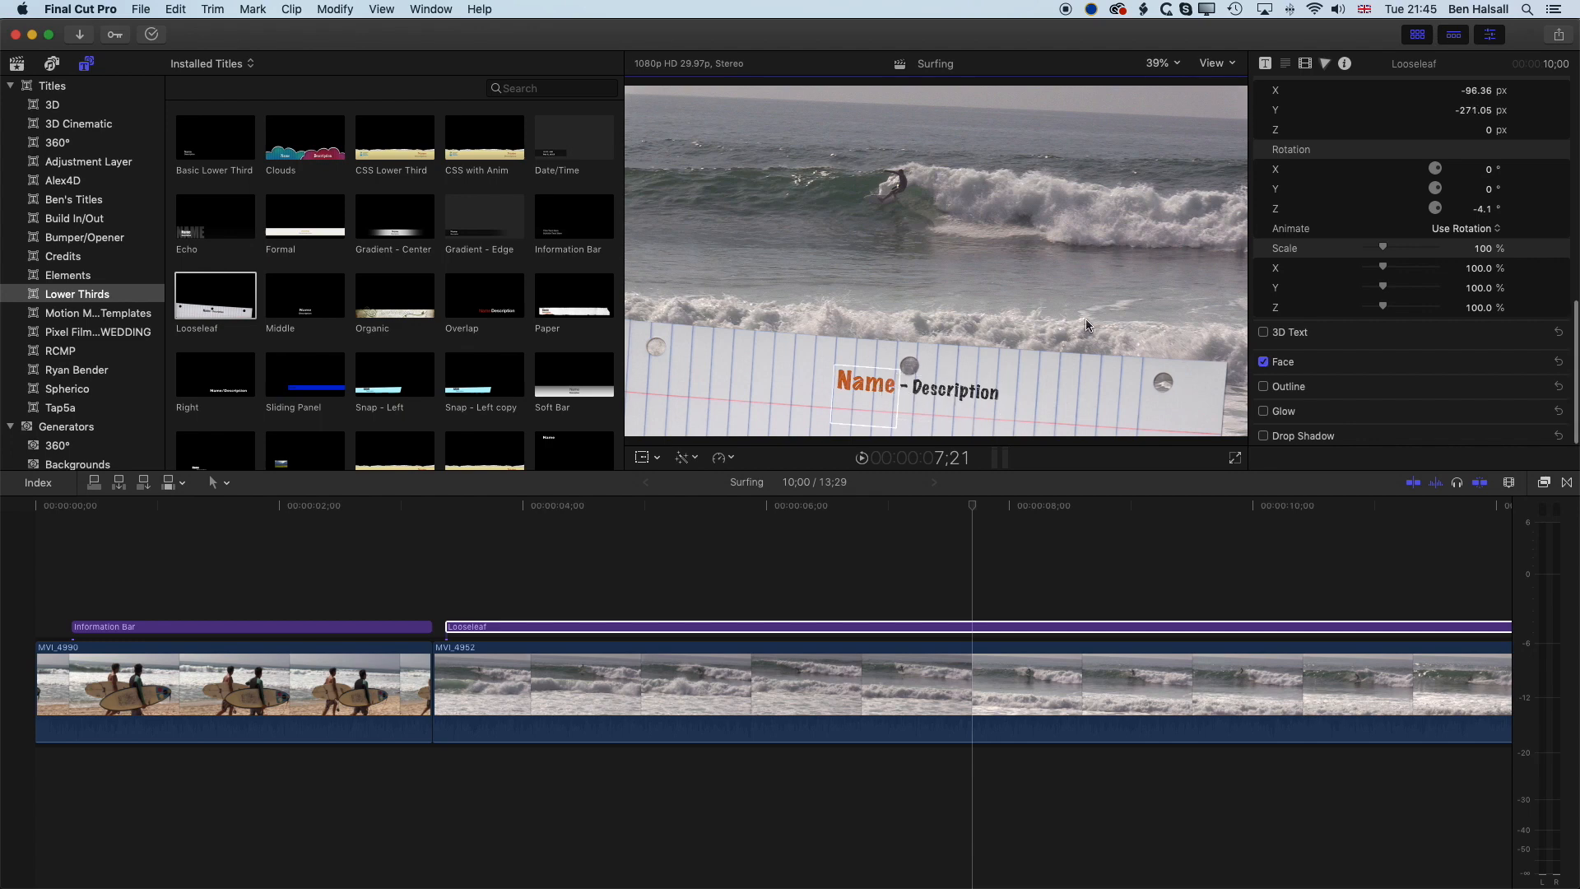
Colour the Looseleaf name line green and the description line reddish-brown.
left_click(1266, 63)
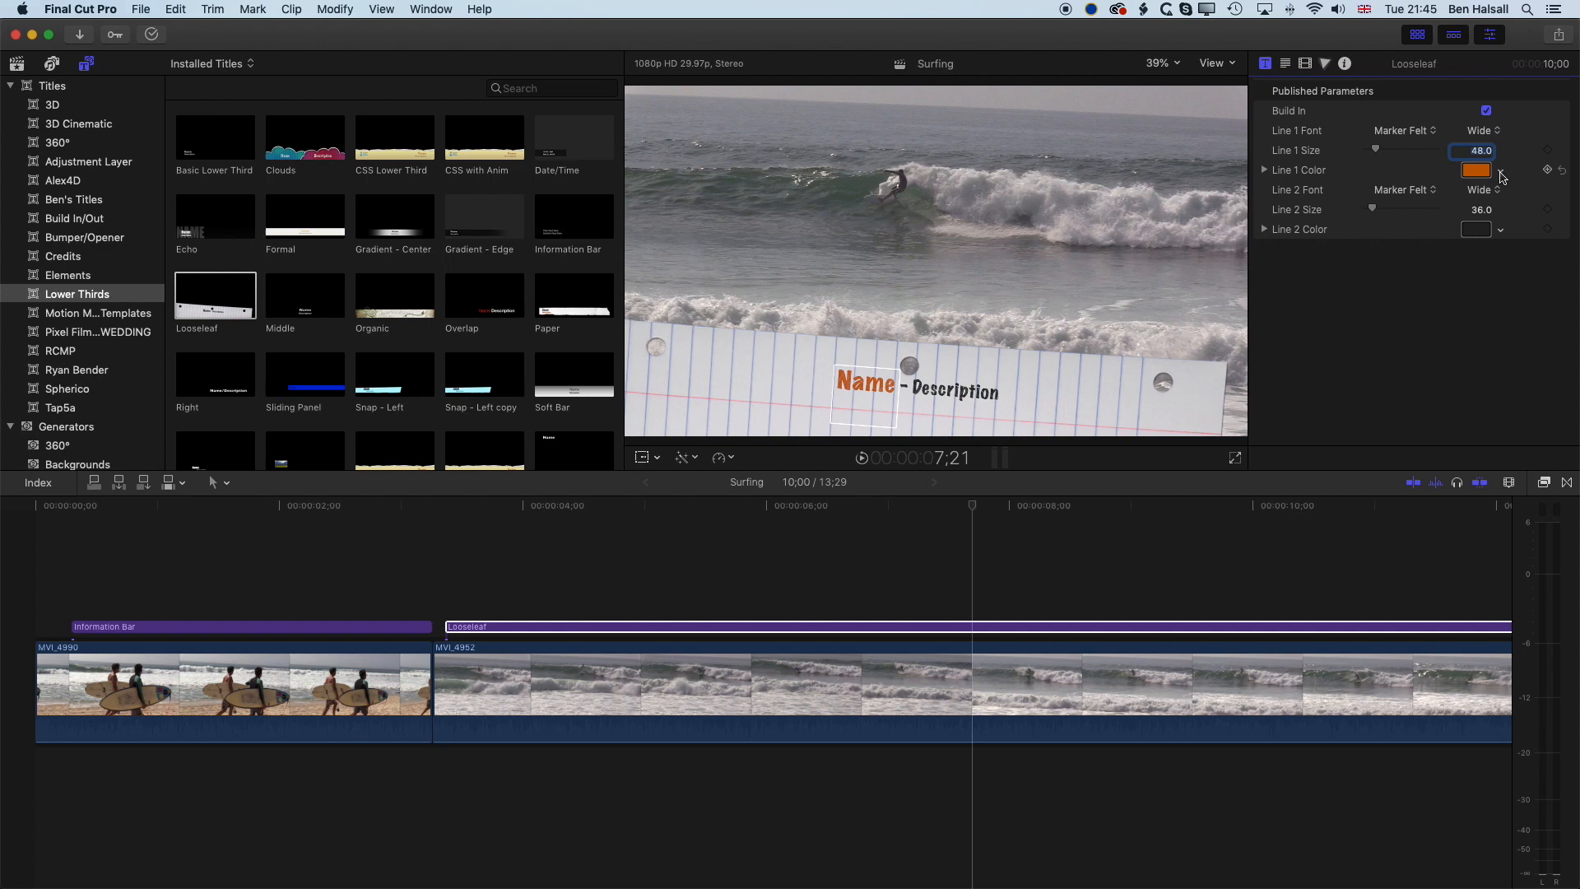
left_click(1474, 170)
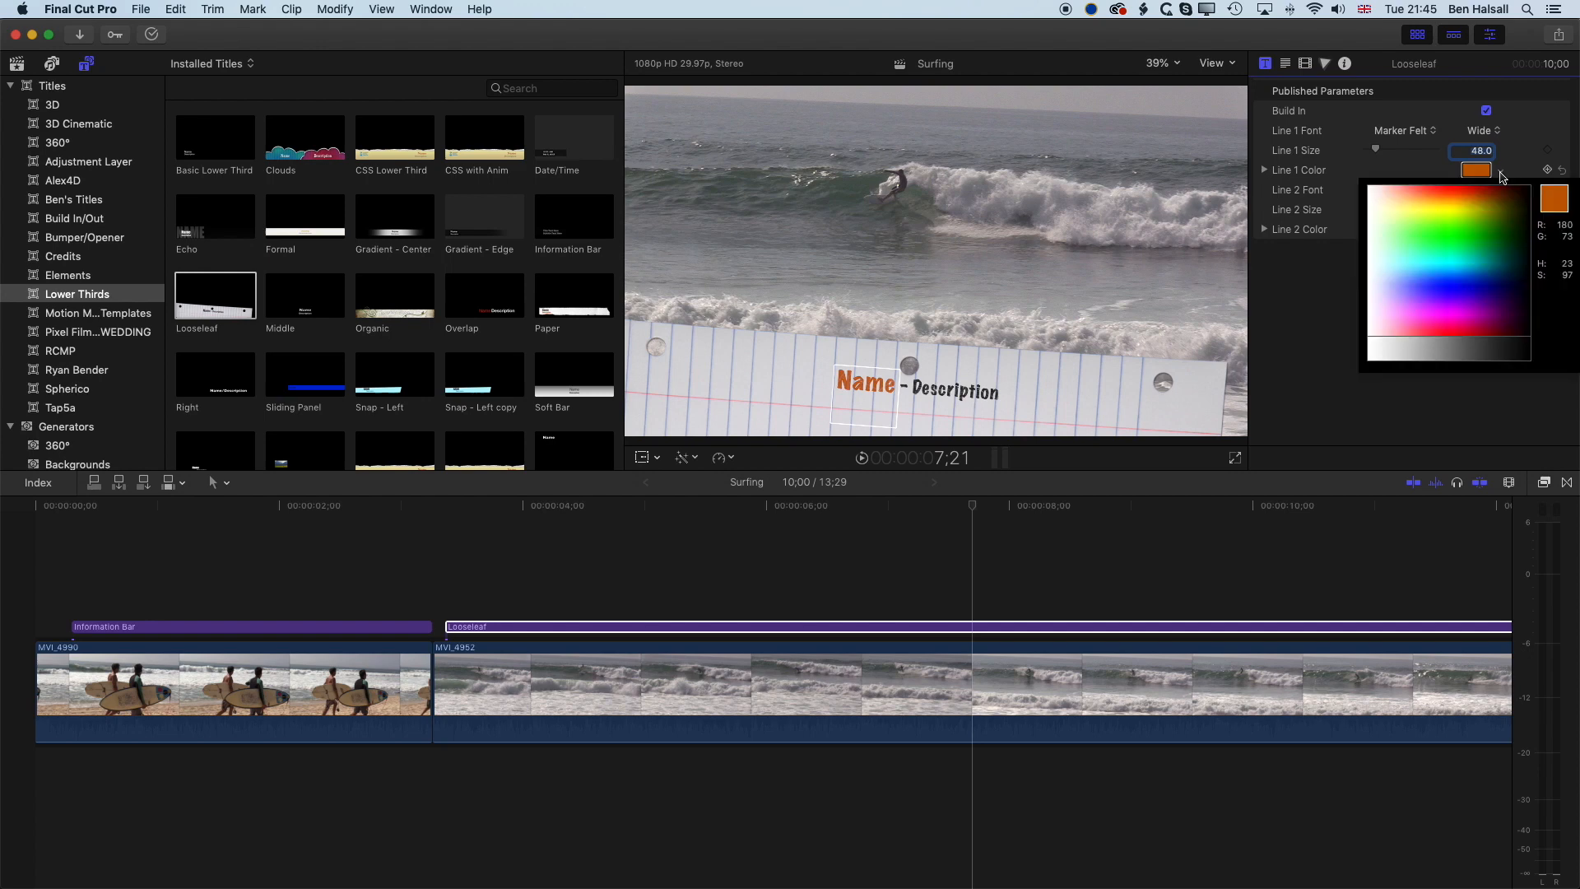
left_click(1501, 287)
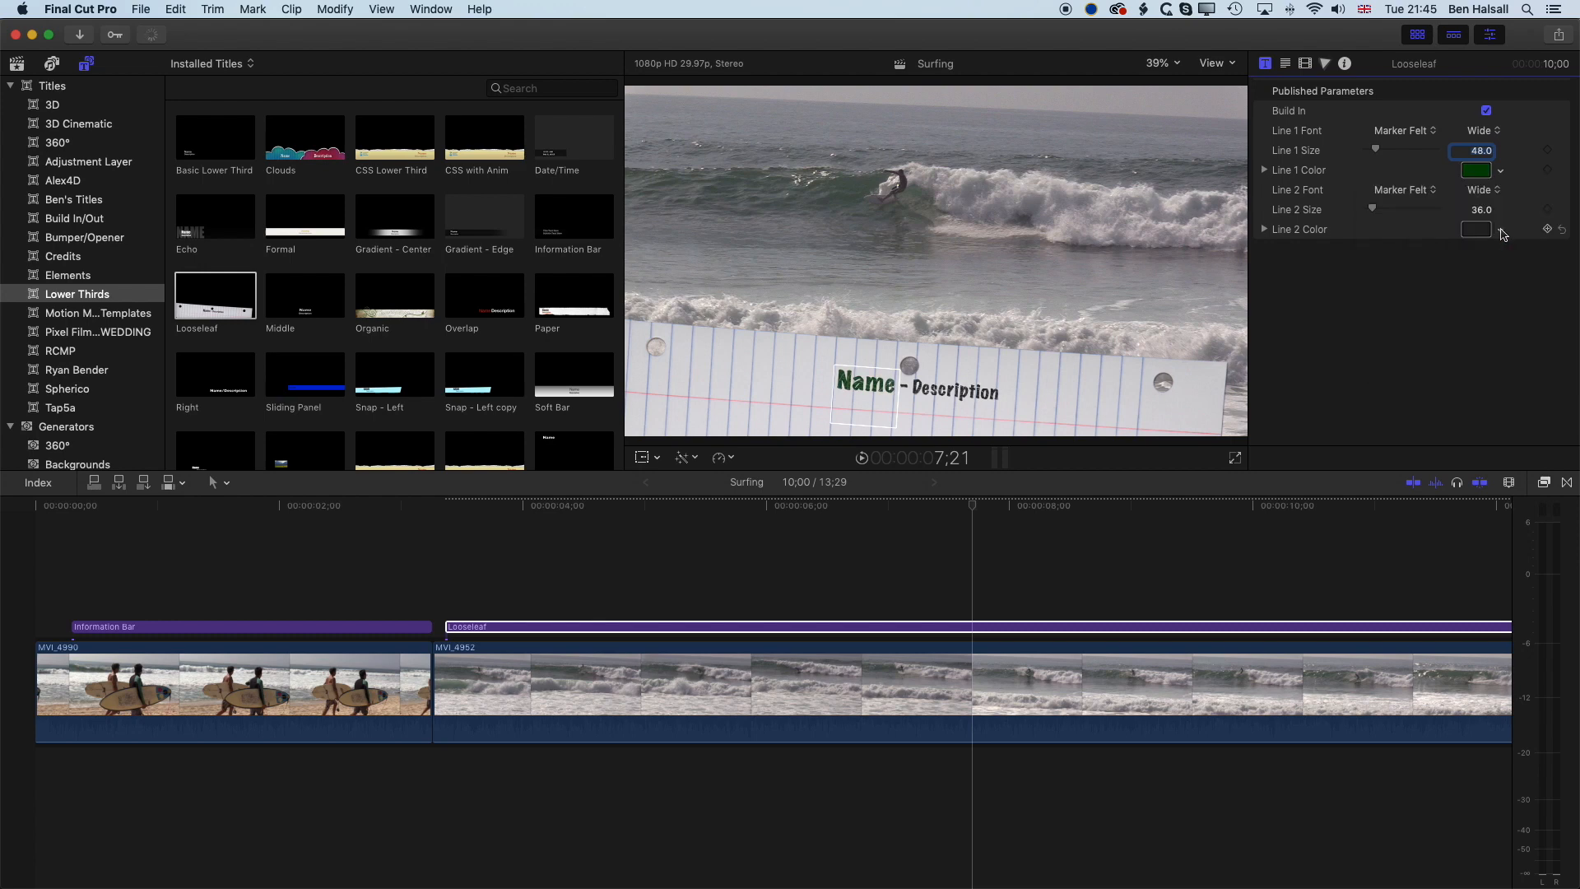
left_click(1475, 229)
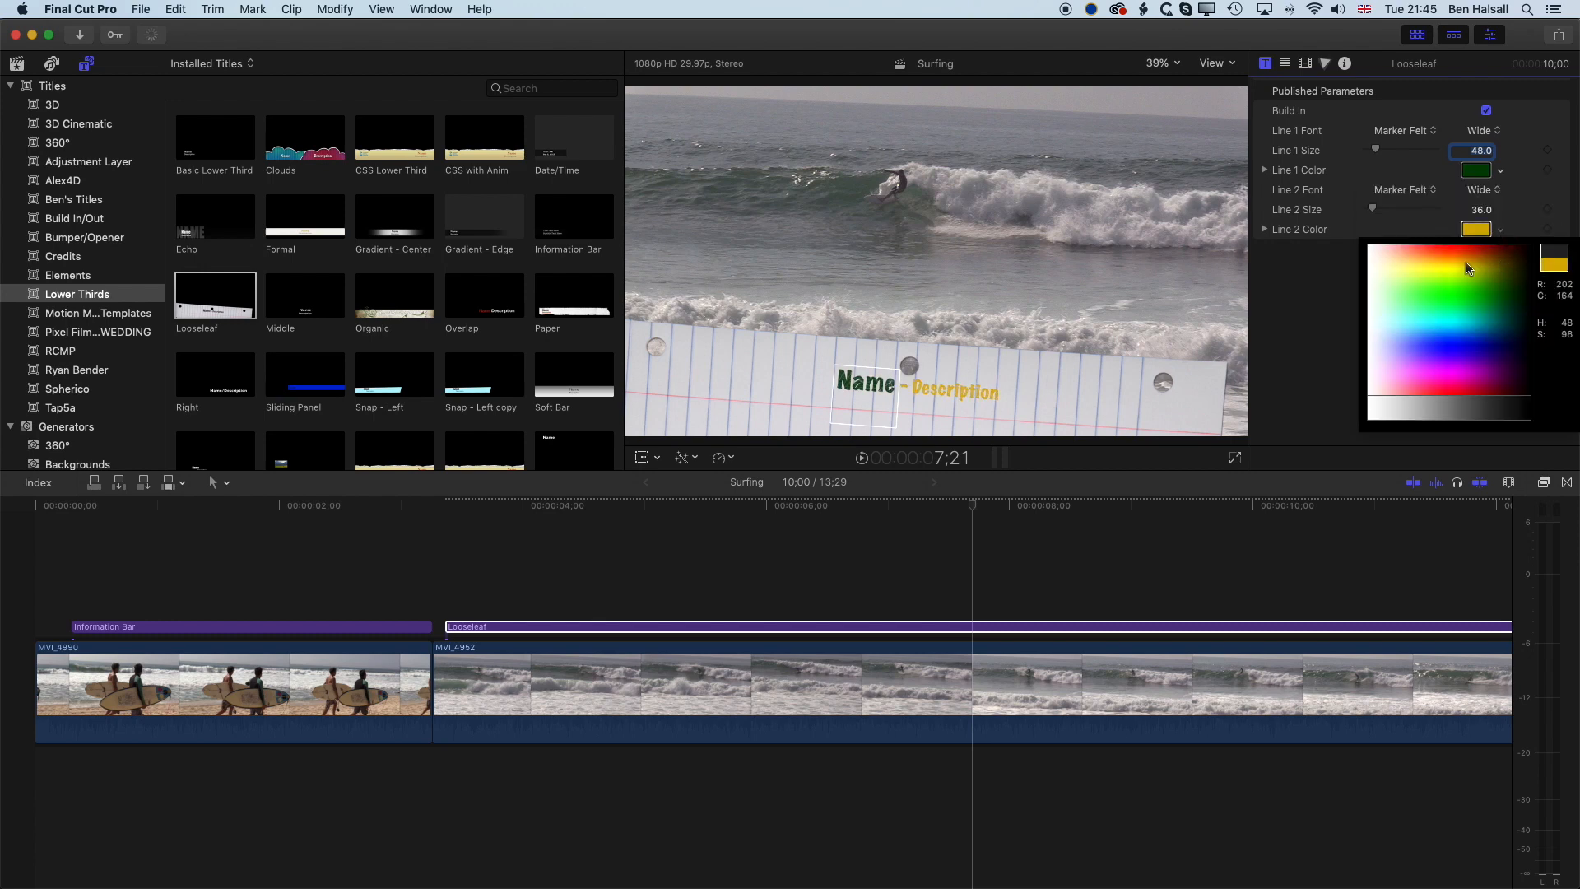
left_click(1468, 265)
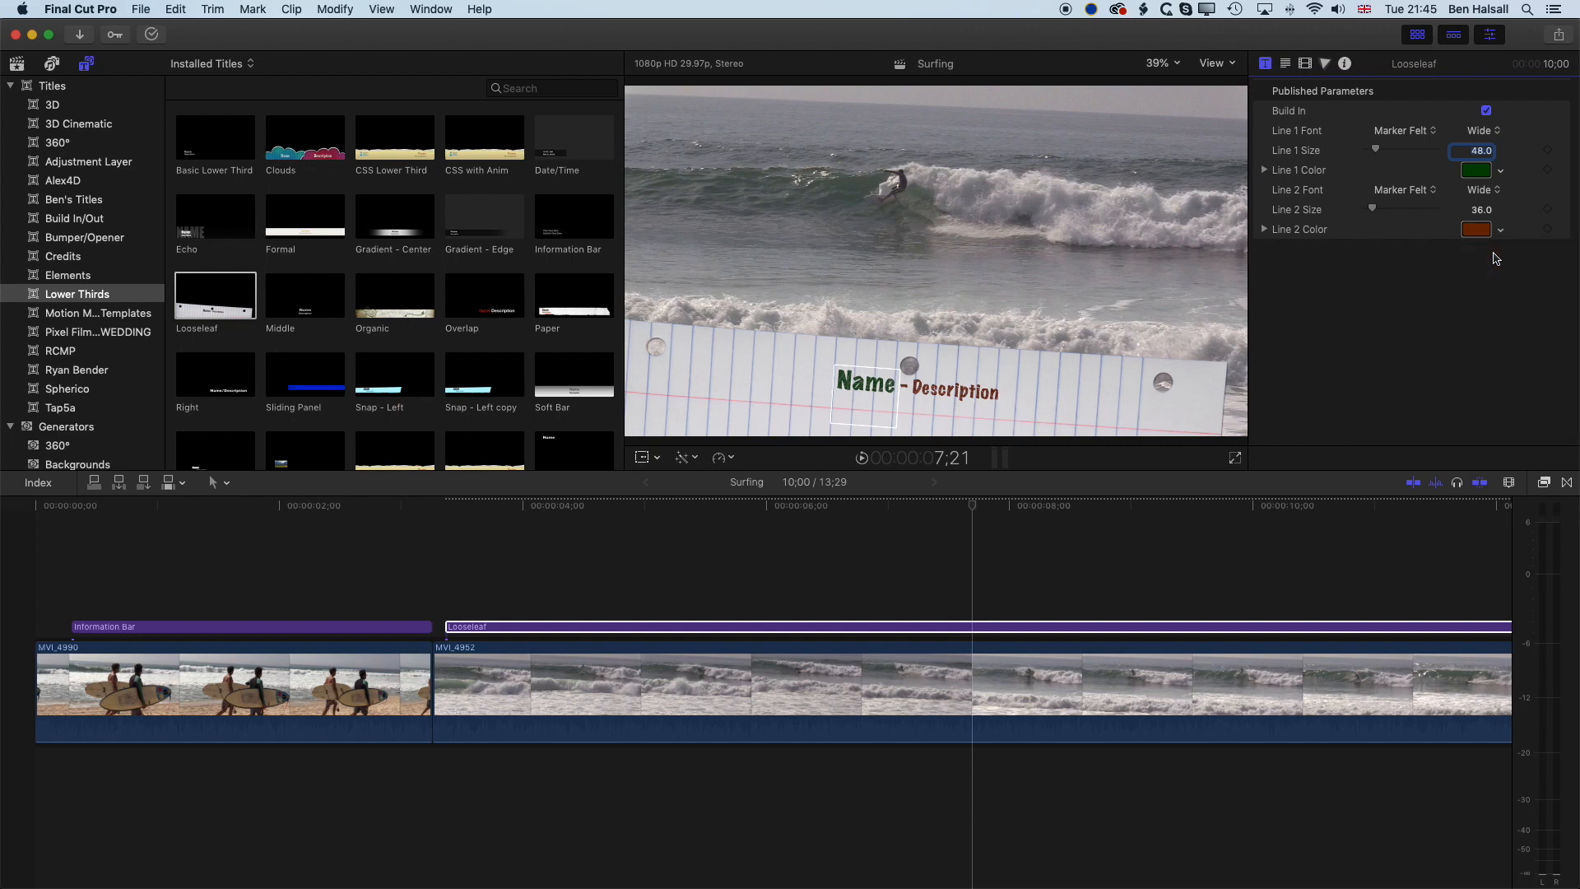
Adjust the Looseleaf description line size to 42.
left_click_drag(1373, 210, 1405, 210)
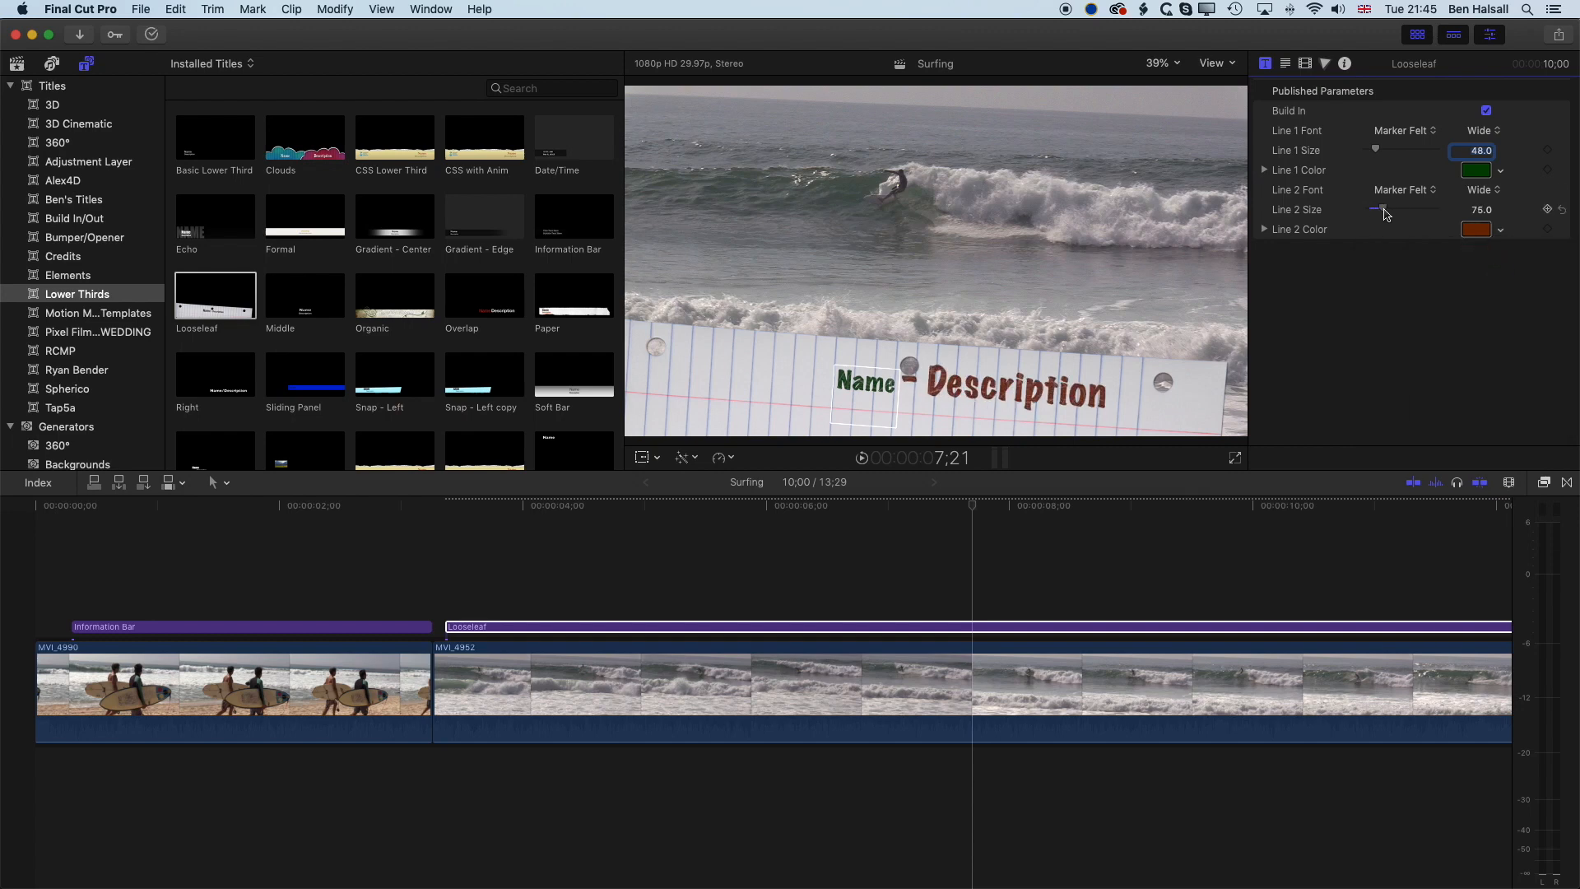
left_click_drag(1410, 210, 1375, 210)
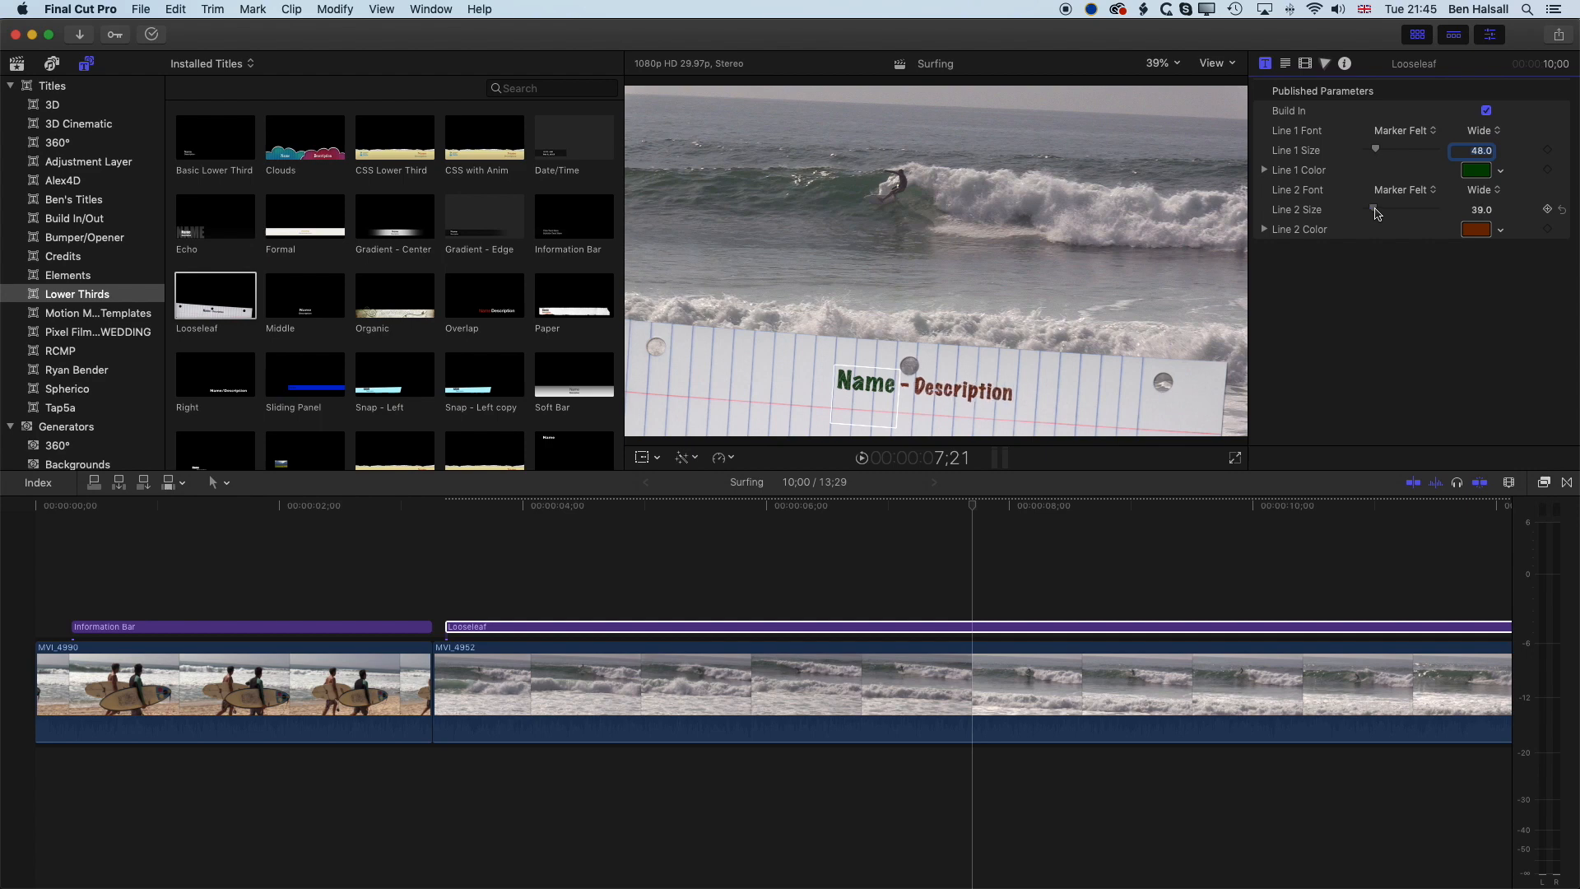
left_click_drag(1373, 208, 1400, 209)
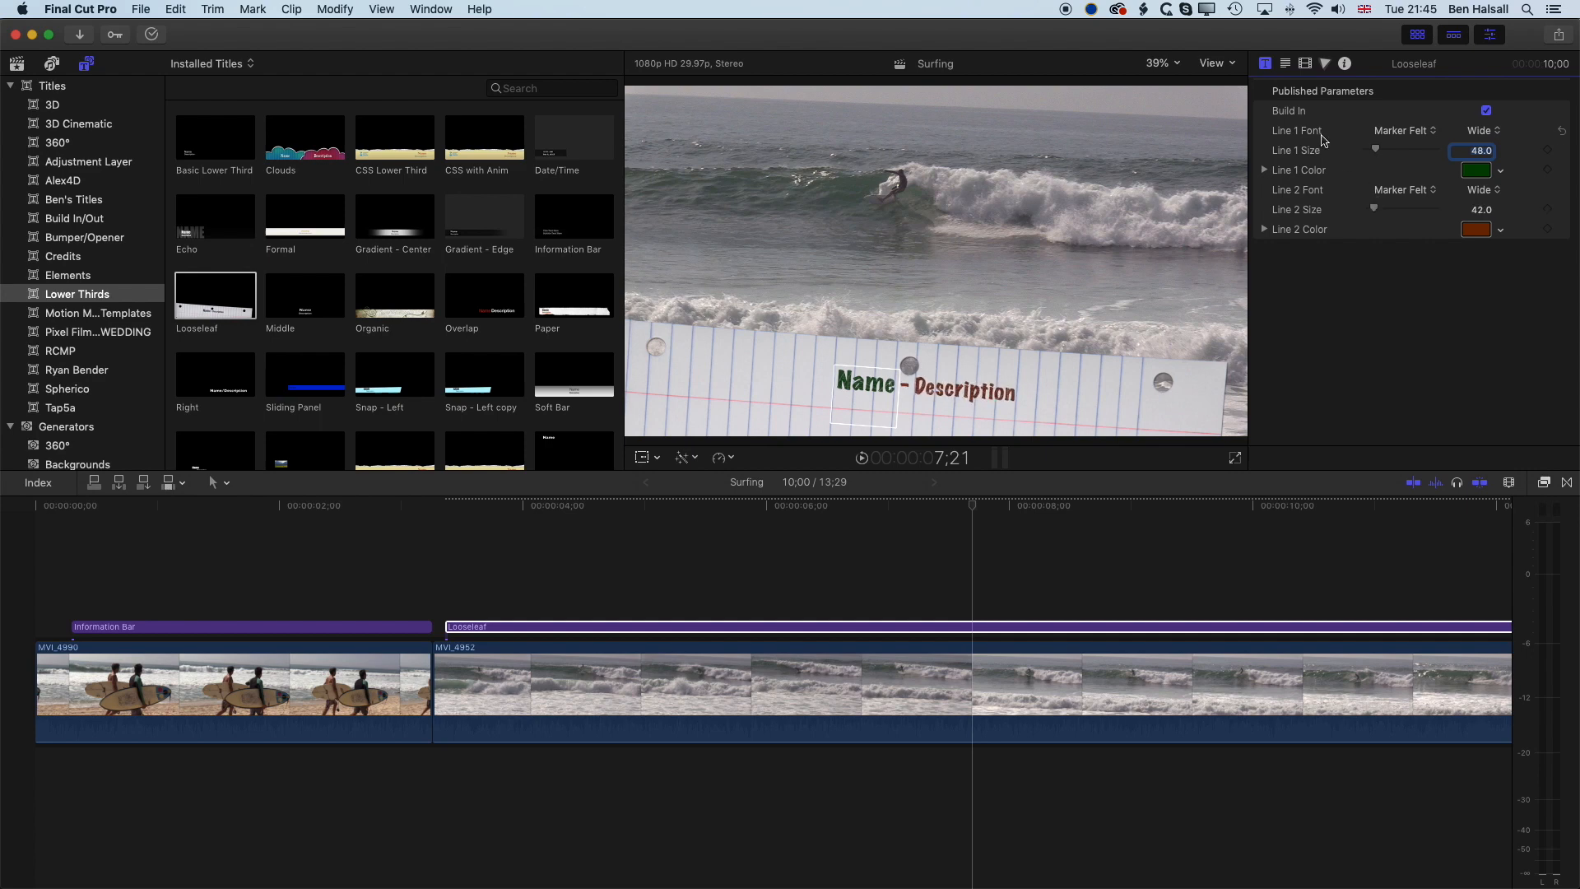
left_click(1265, 63)
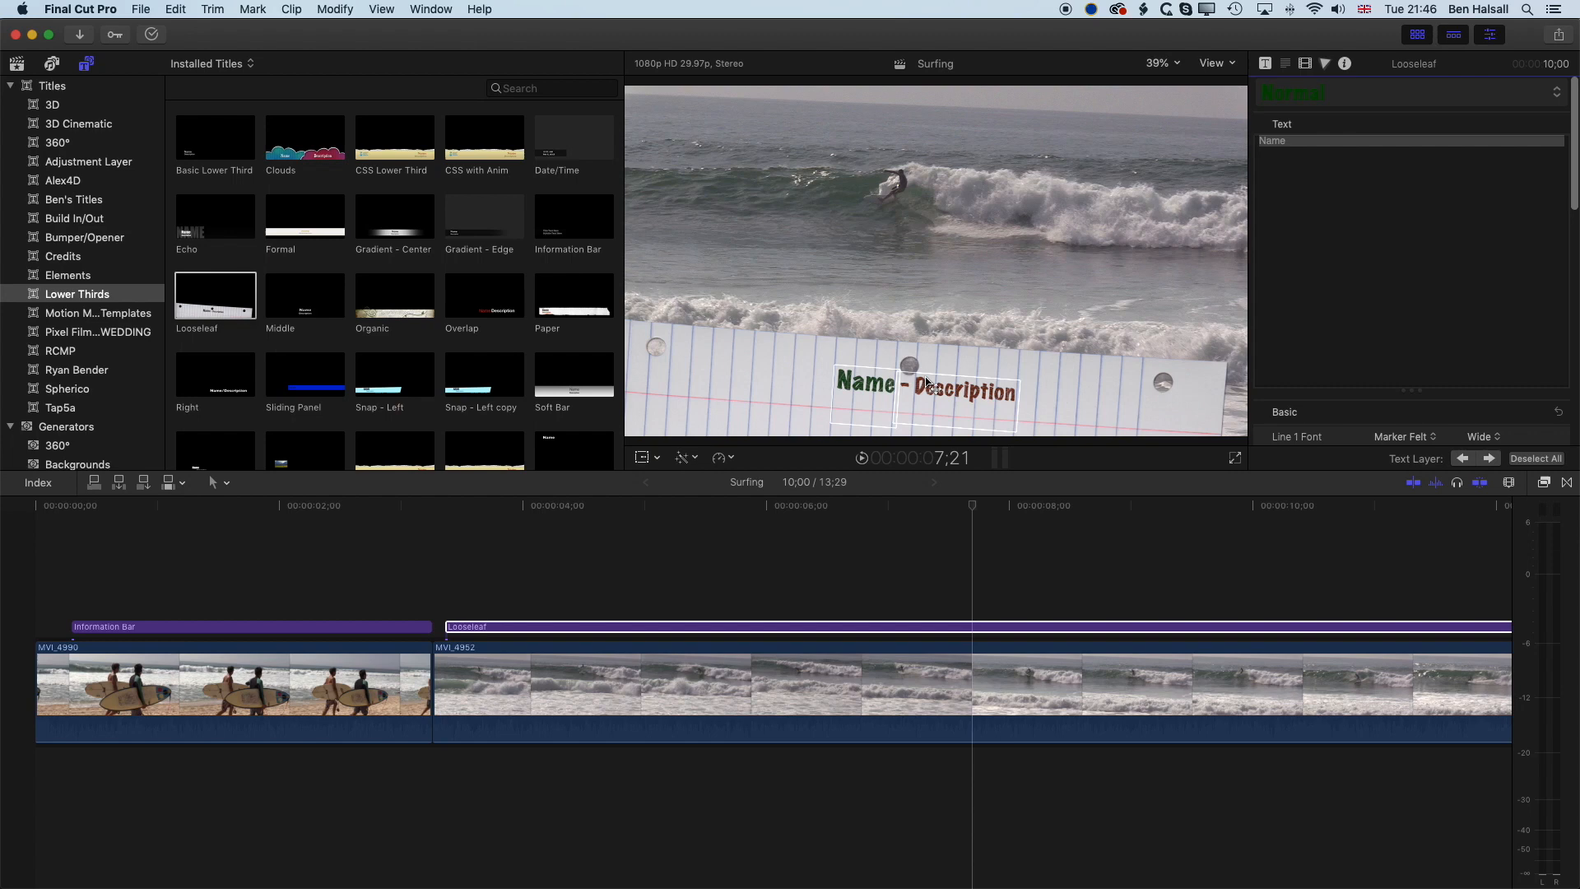
Change the Looseleaf text to 'Ben Halsall – Surfing in Mexico' and reselect the Information Bar.
left_click(1310, 140)
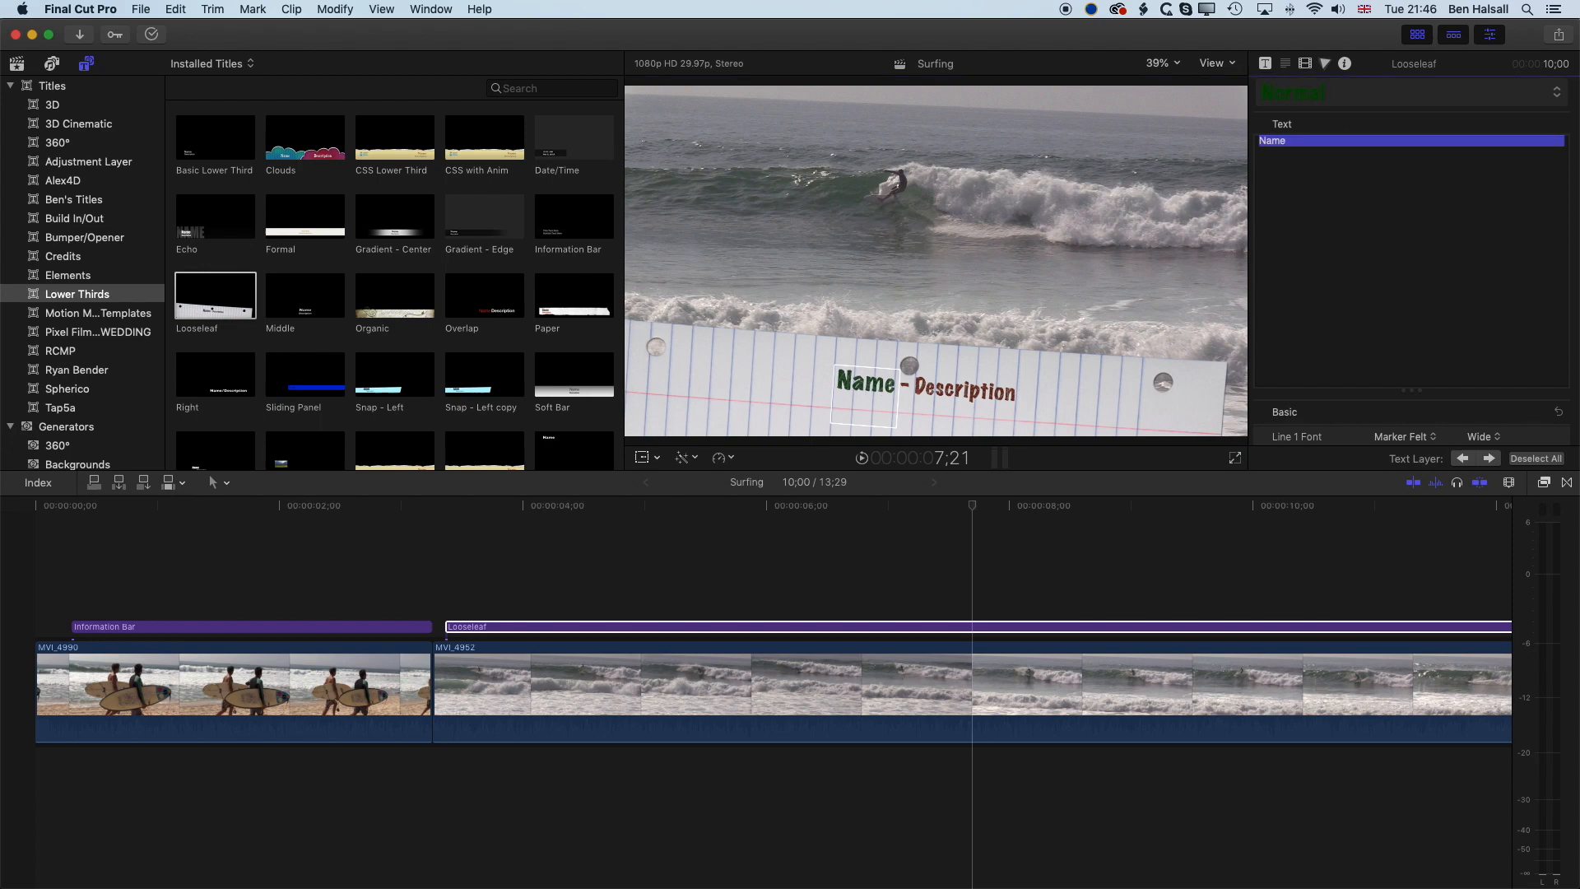
type("Ben Halsall")
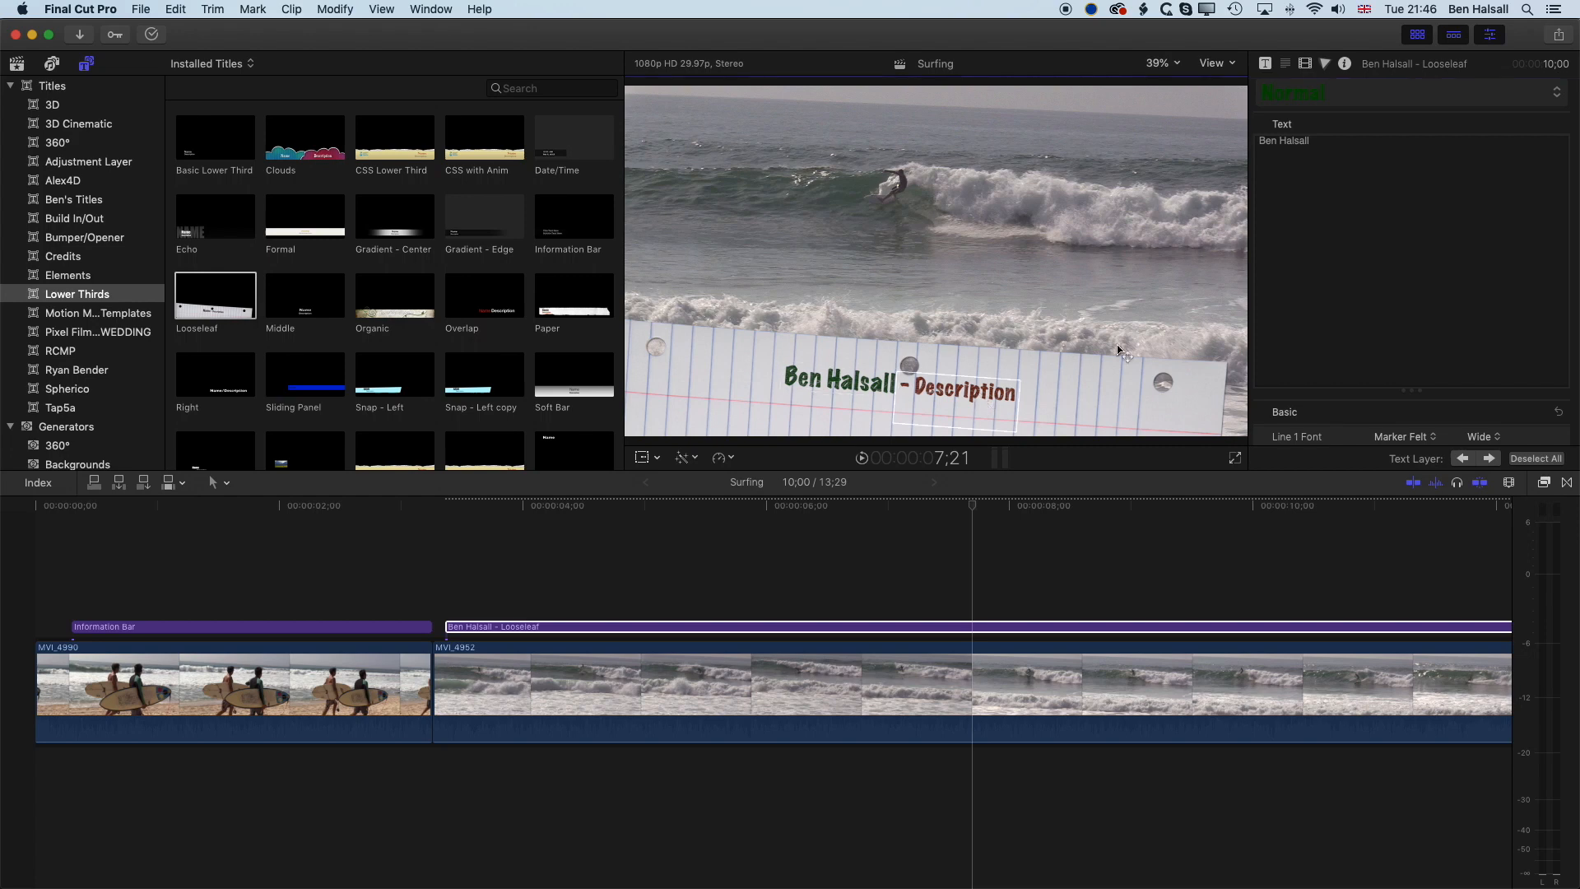
left_click(1289, 140)
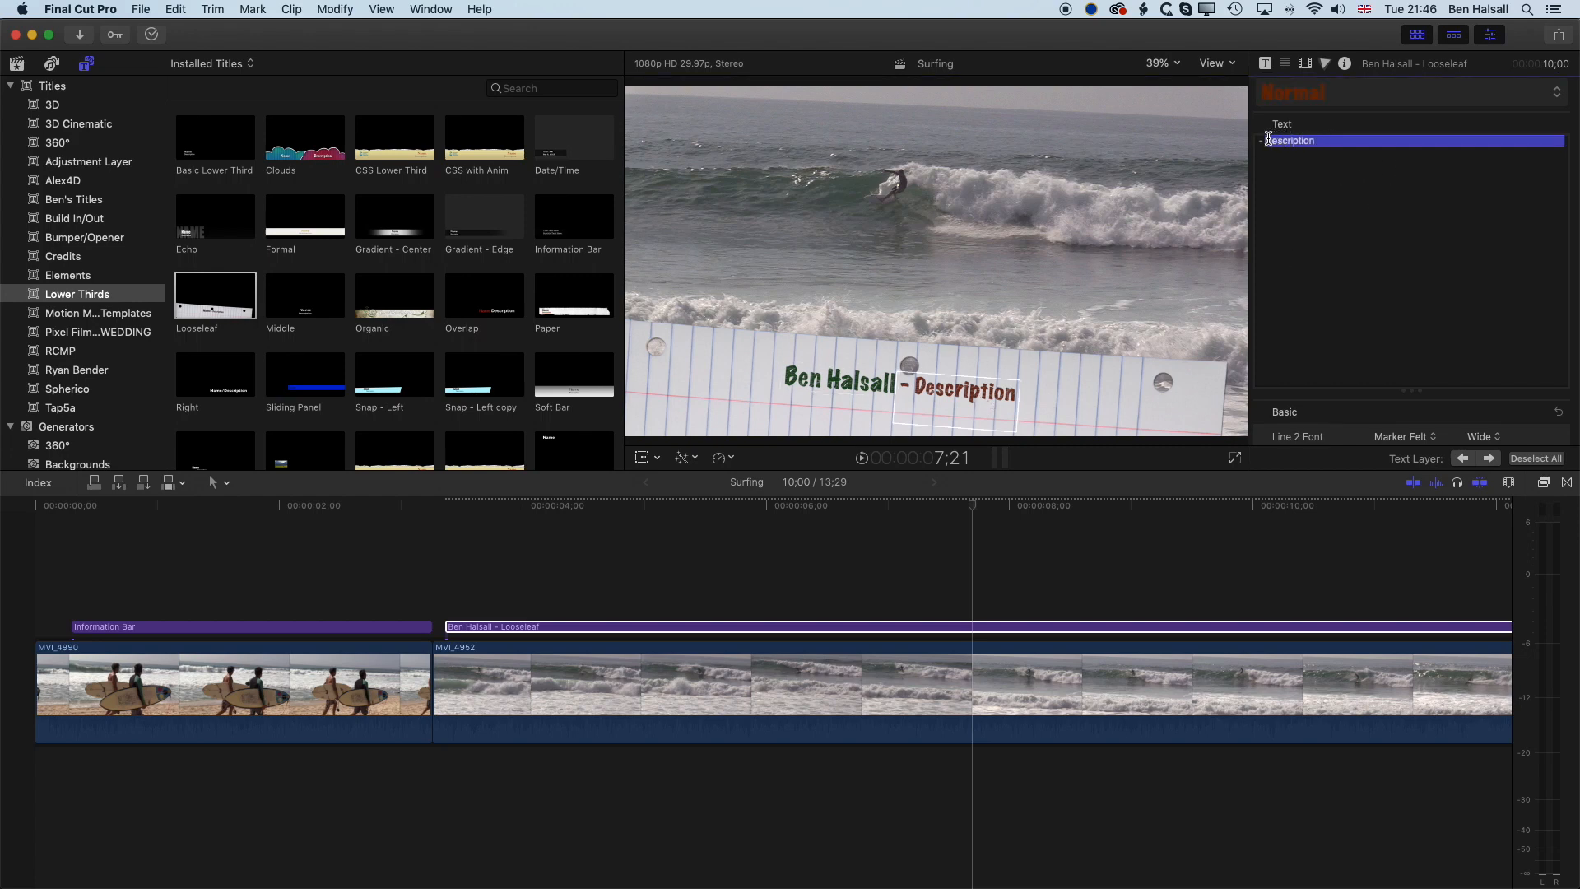
type("Surfing in Mexic")
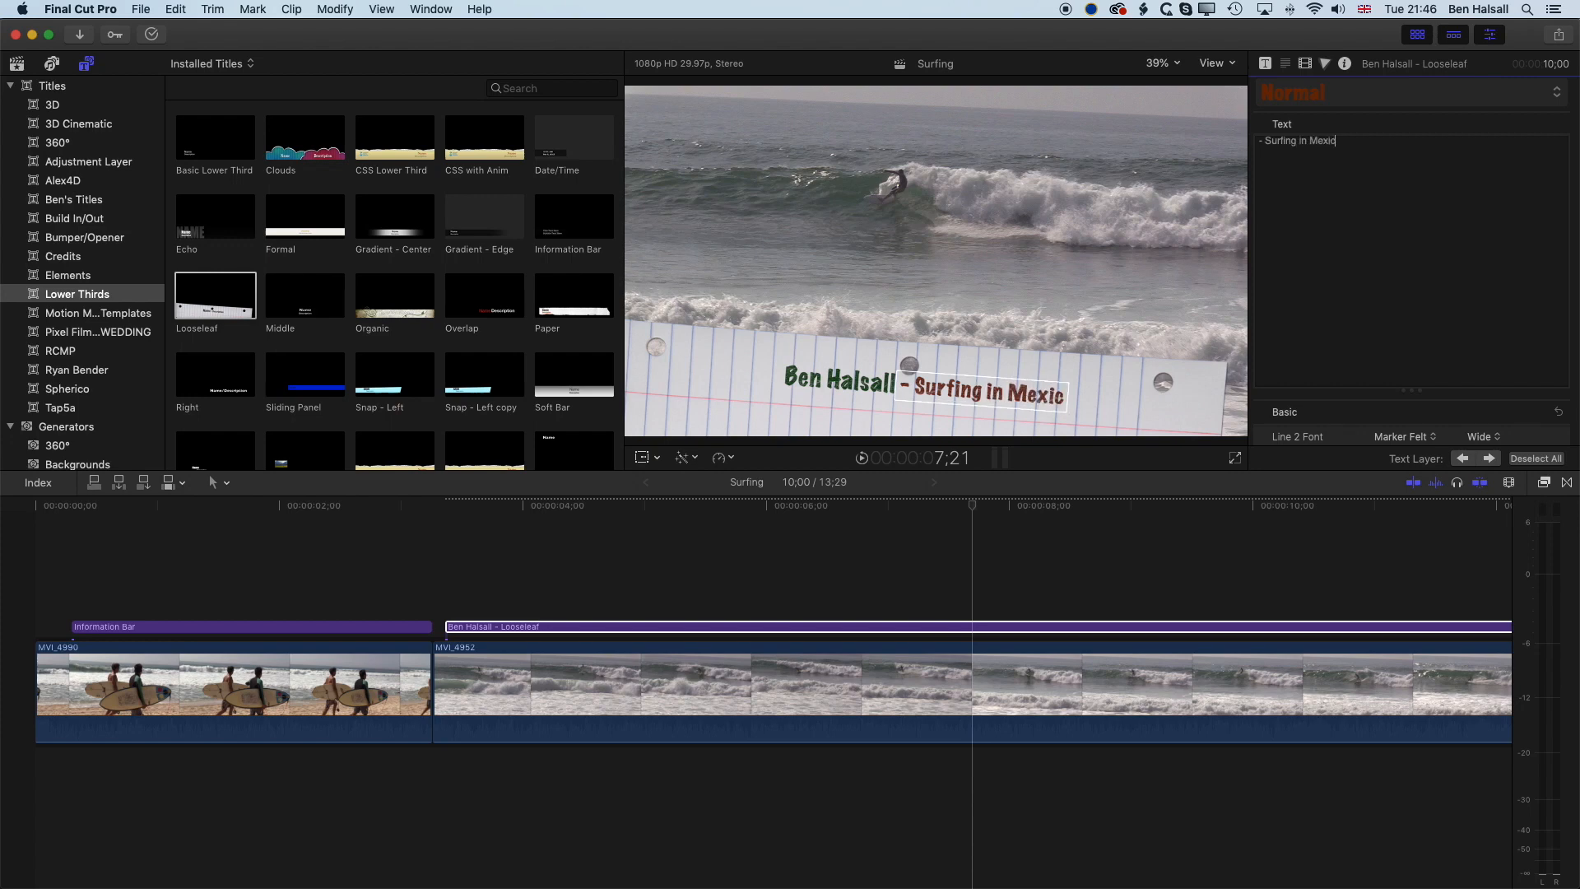
type("o")
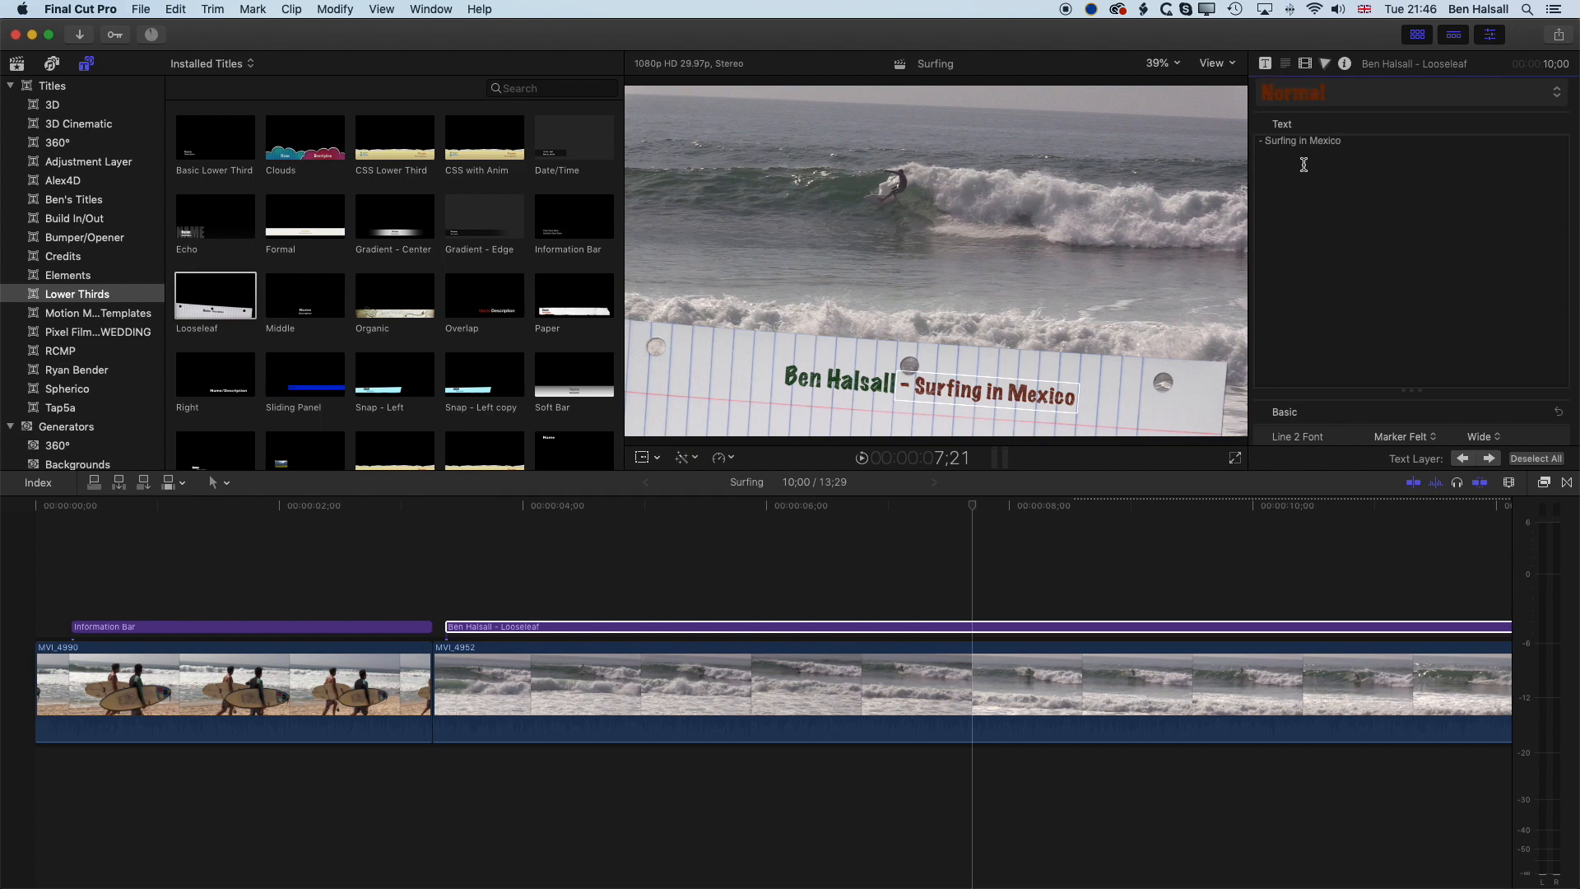
left_click(836, 381)
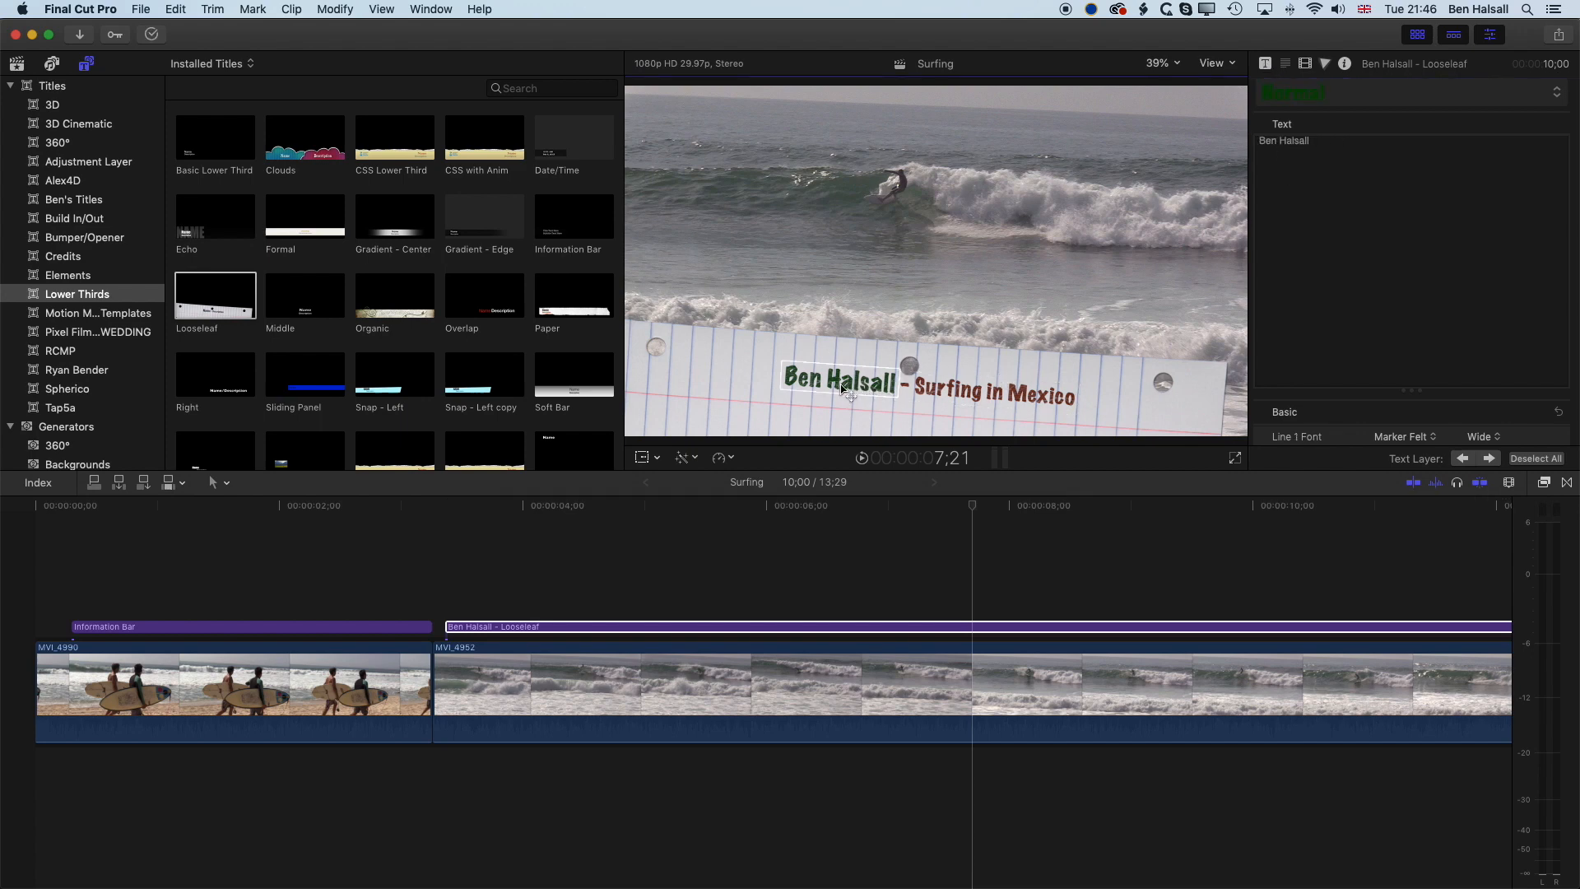
double_click(841, 381)
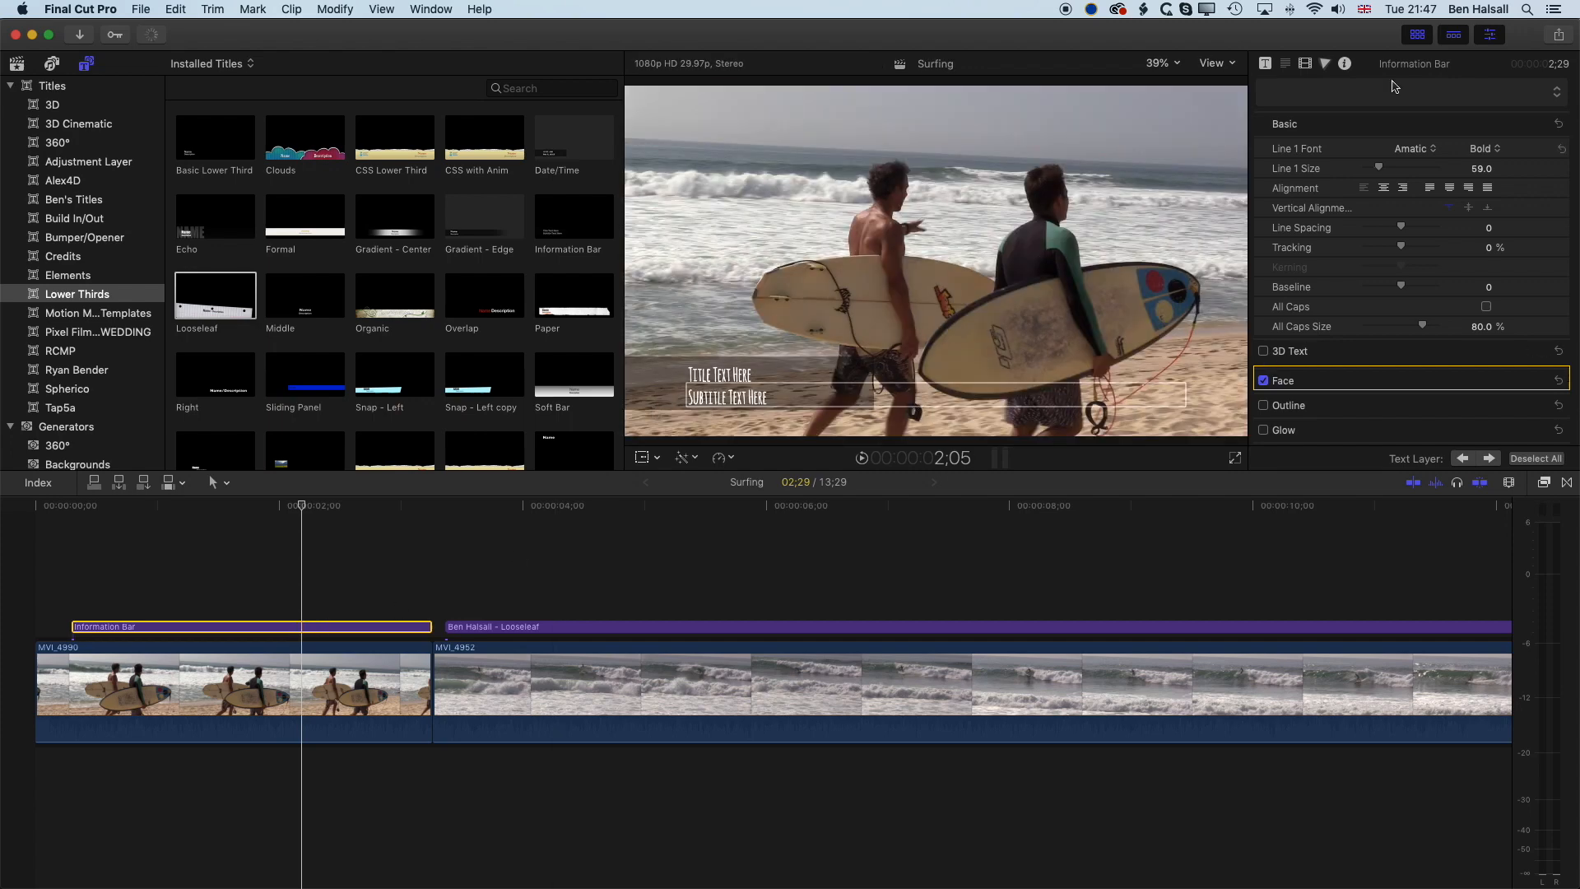
Lengthen the Information Bar's bar to about 155%.
left_click(1266, 64)
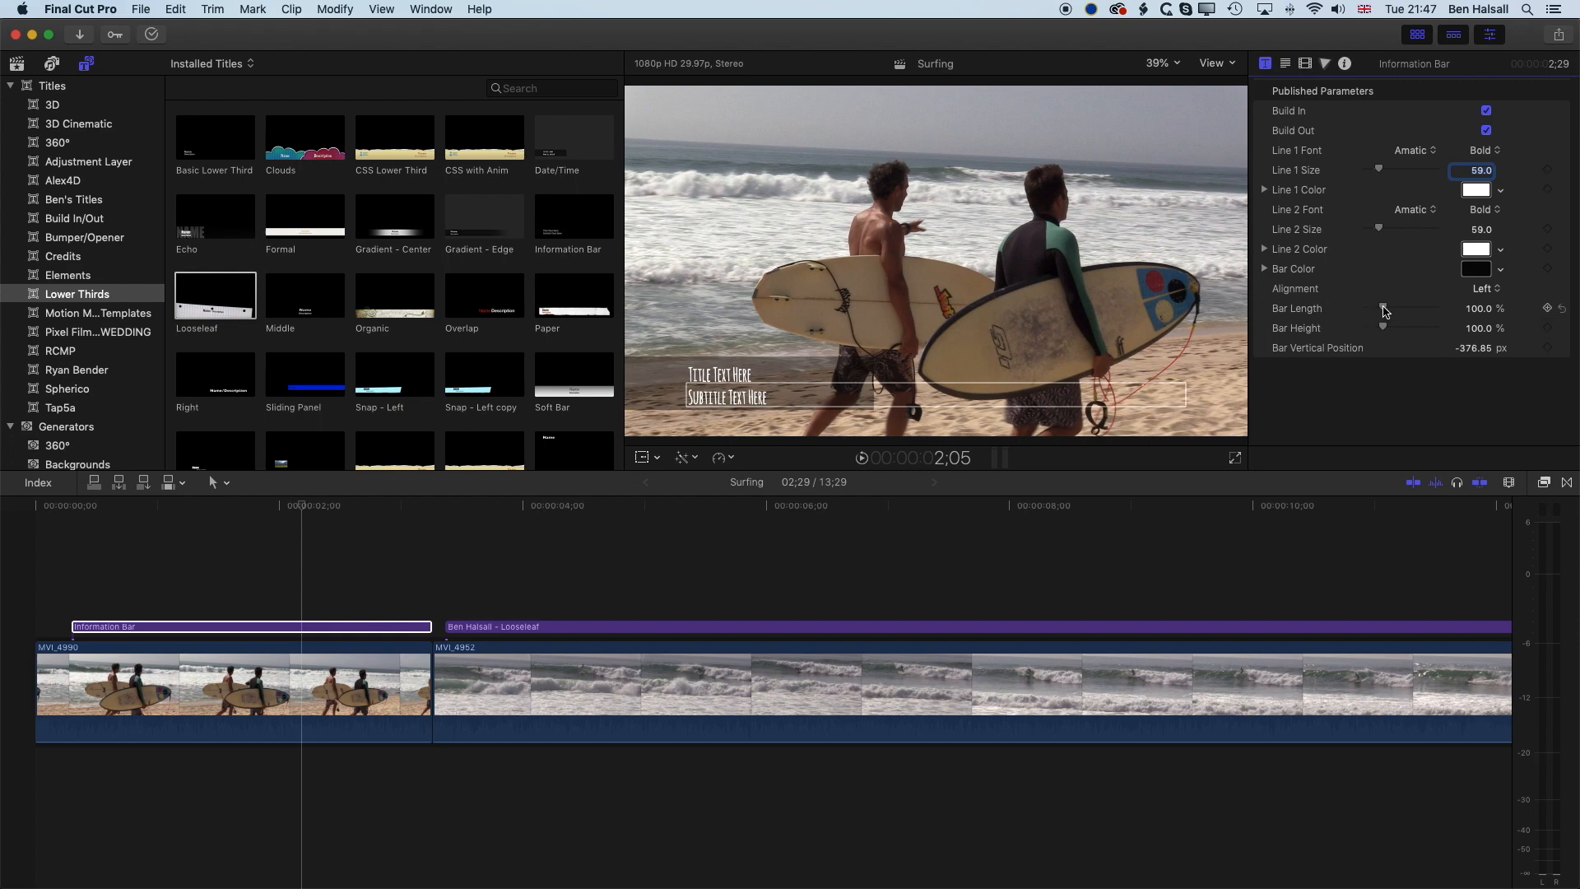
left_click_drag(1381, 308, 1401, 309)
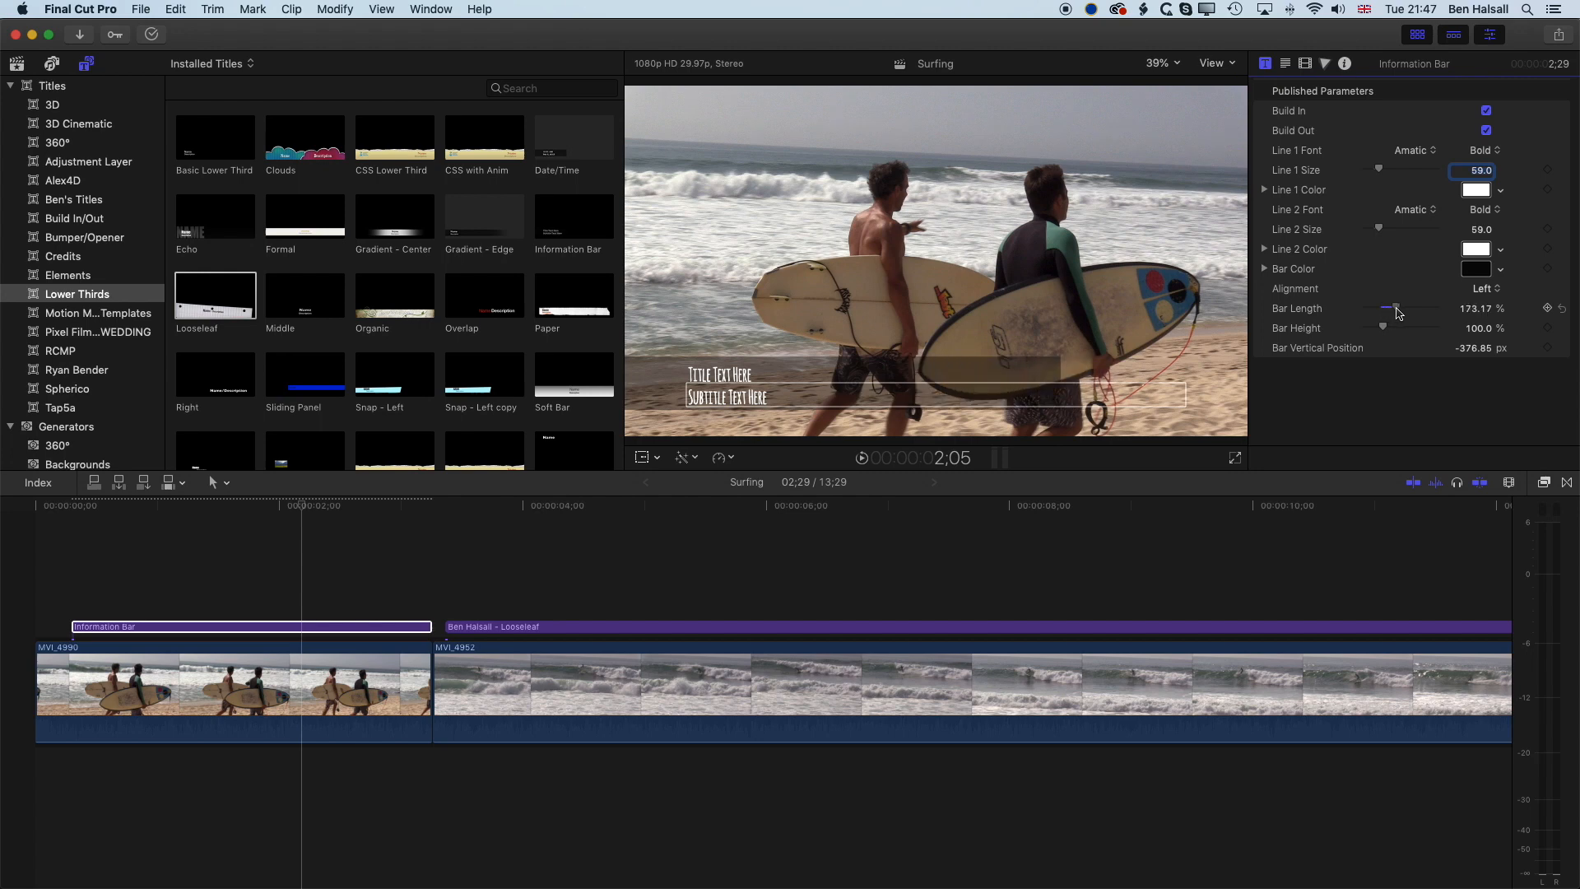
left_click_drag(1396, 309, 1390, 308)
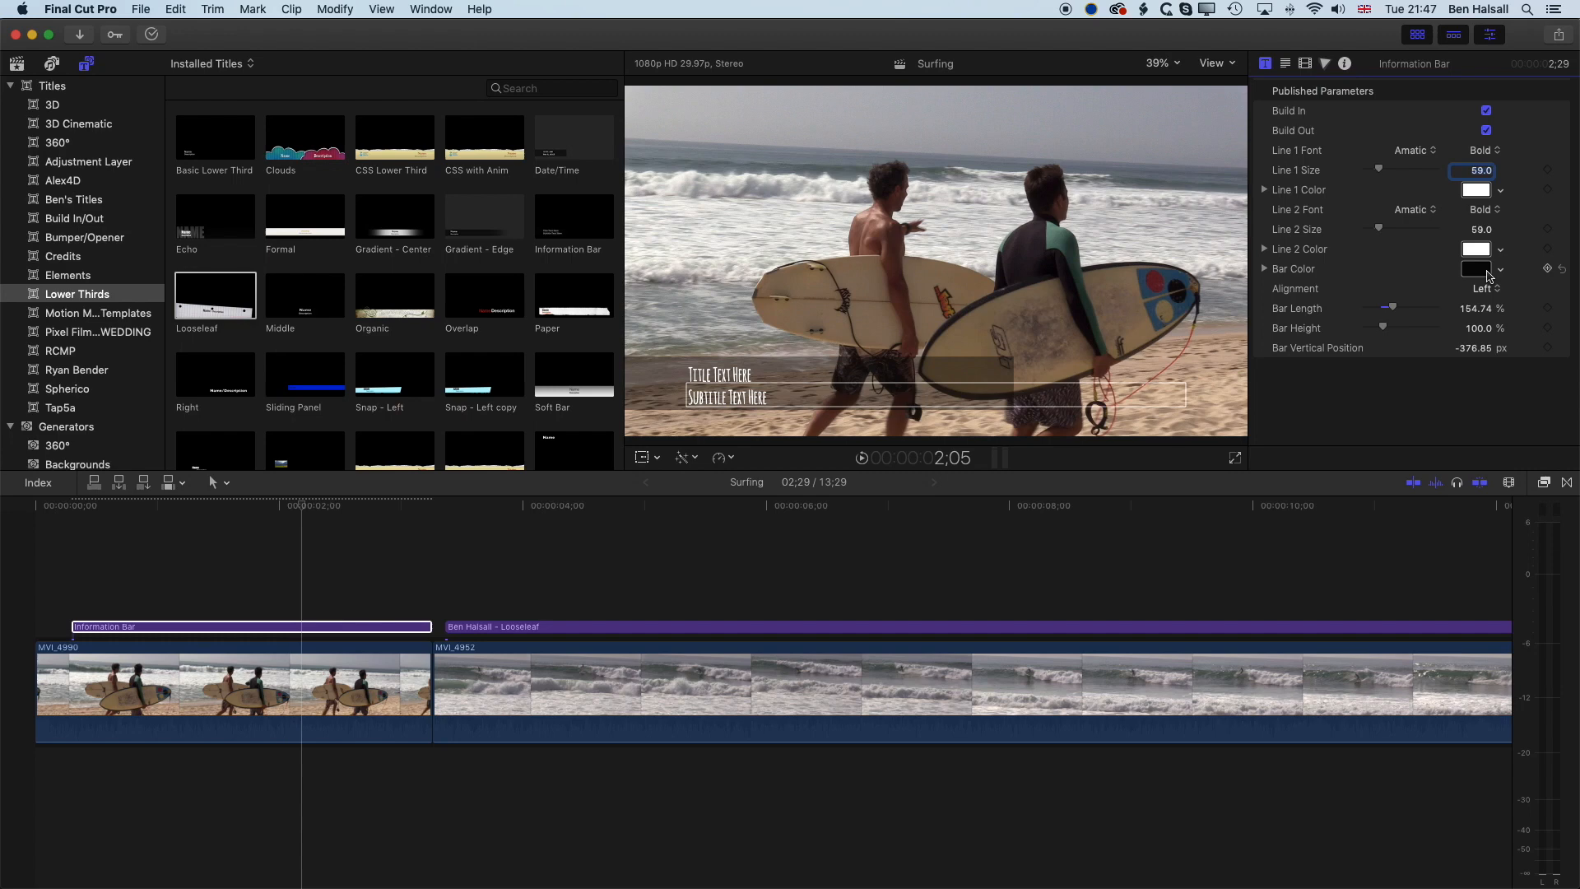
Recolour the Information Bar's bar dark green.
left_click(1266, 269)
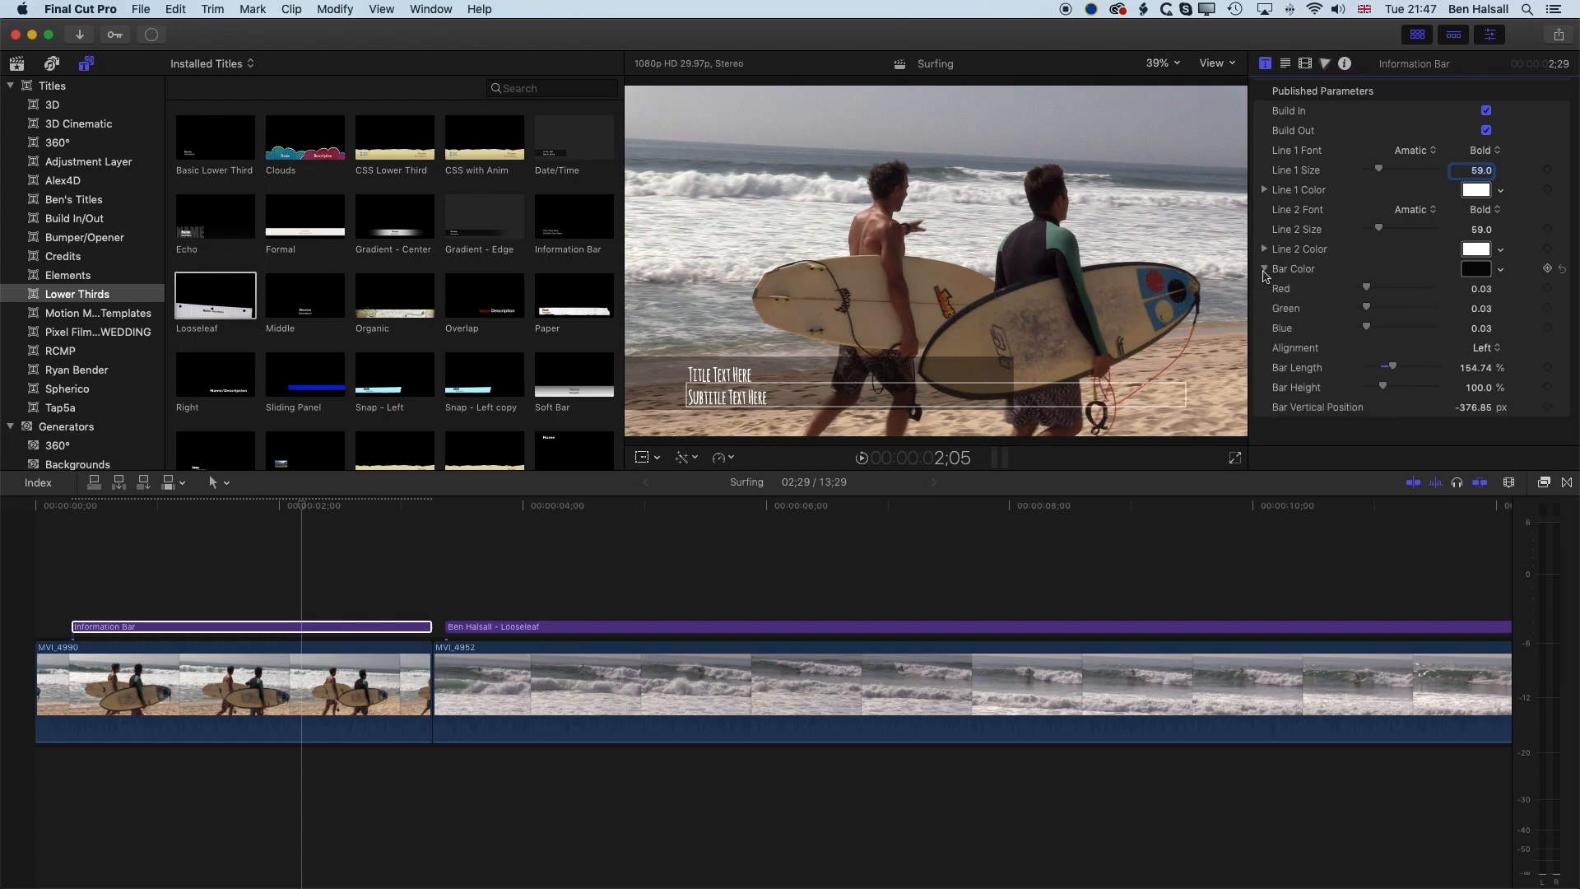
left_click_drag(1366, 289, 1400, 289)
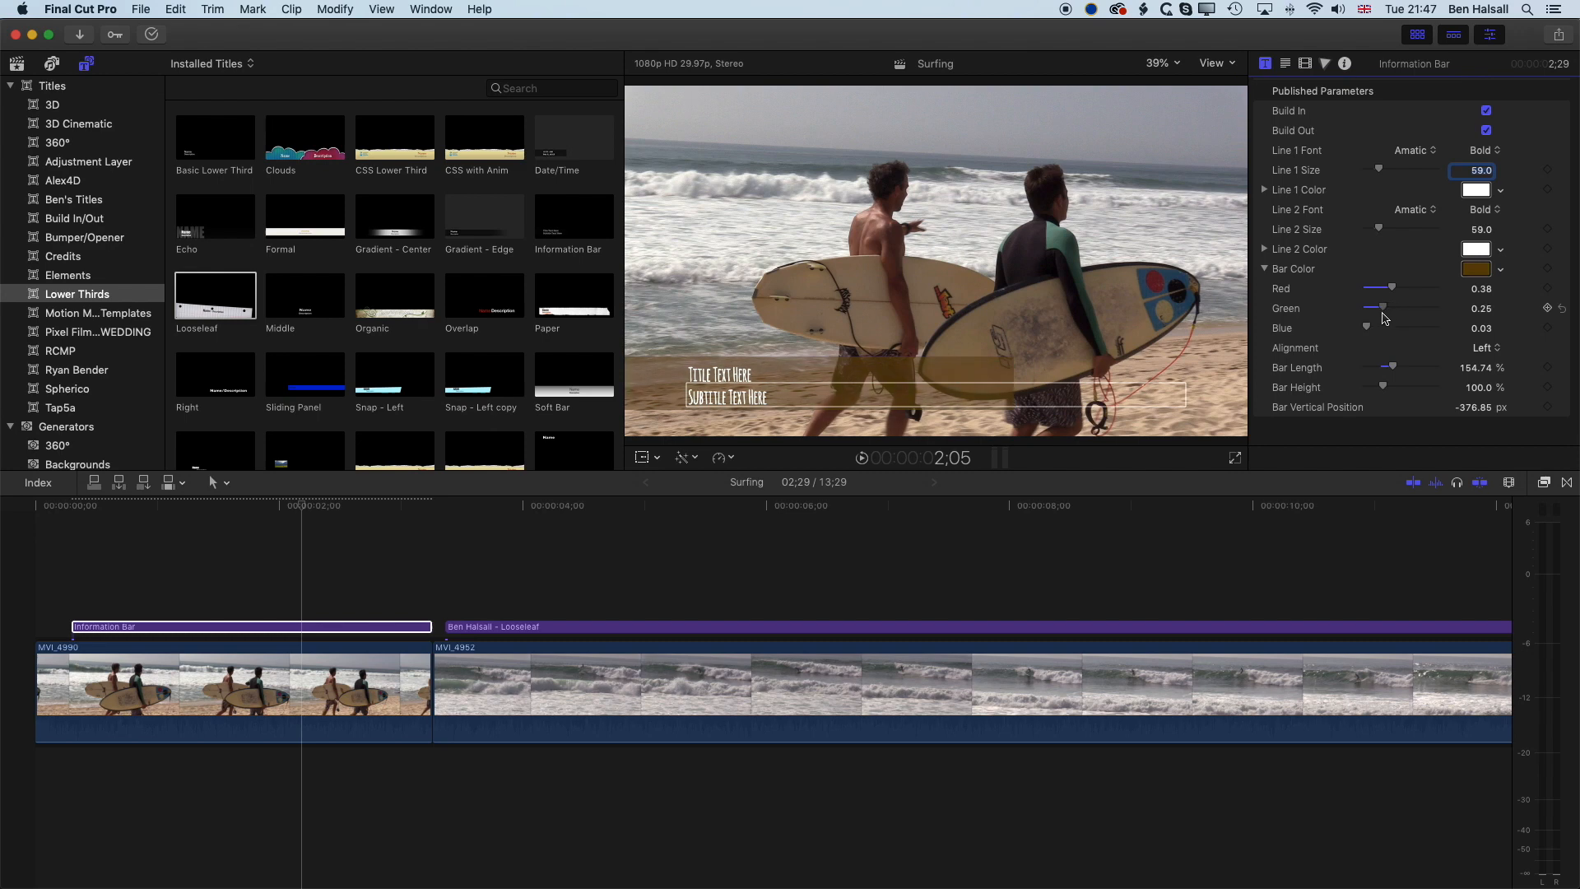
left_click(1474, 269)
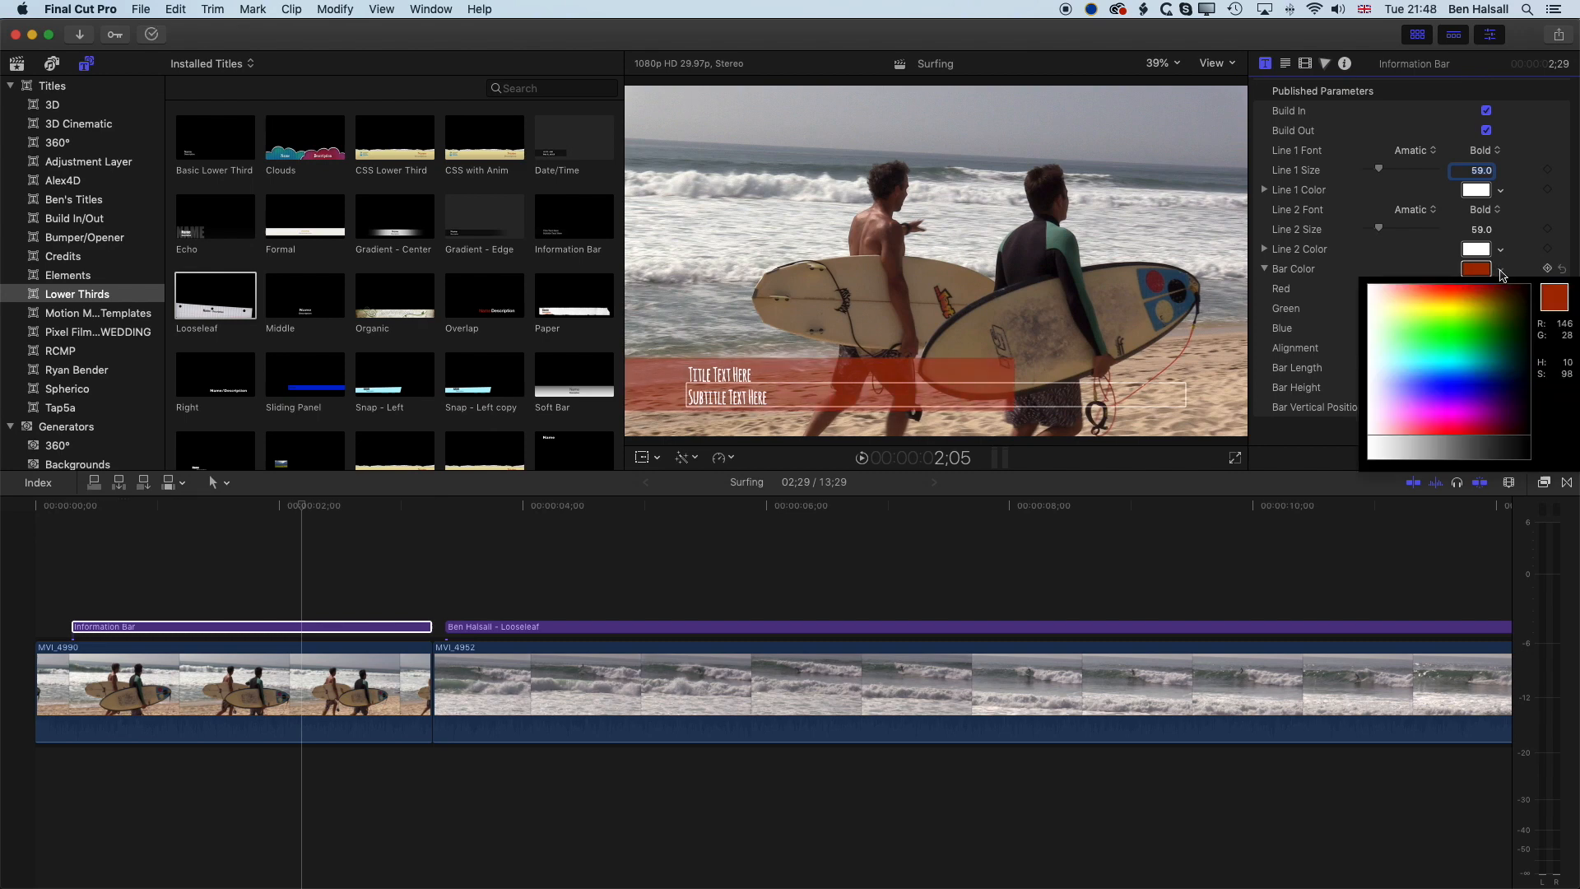
left_click(1441, 315)
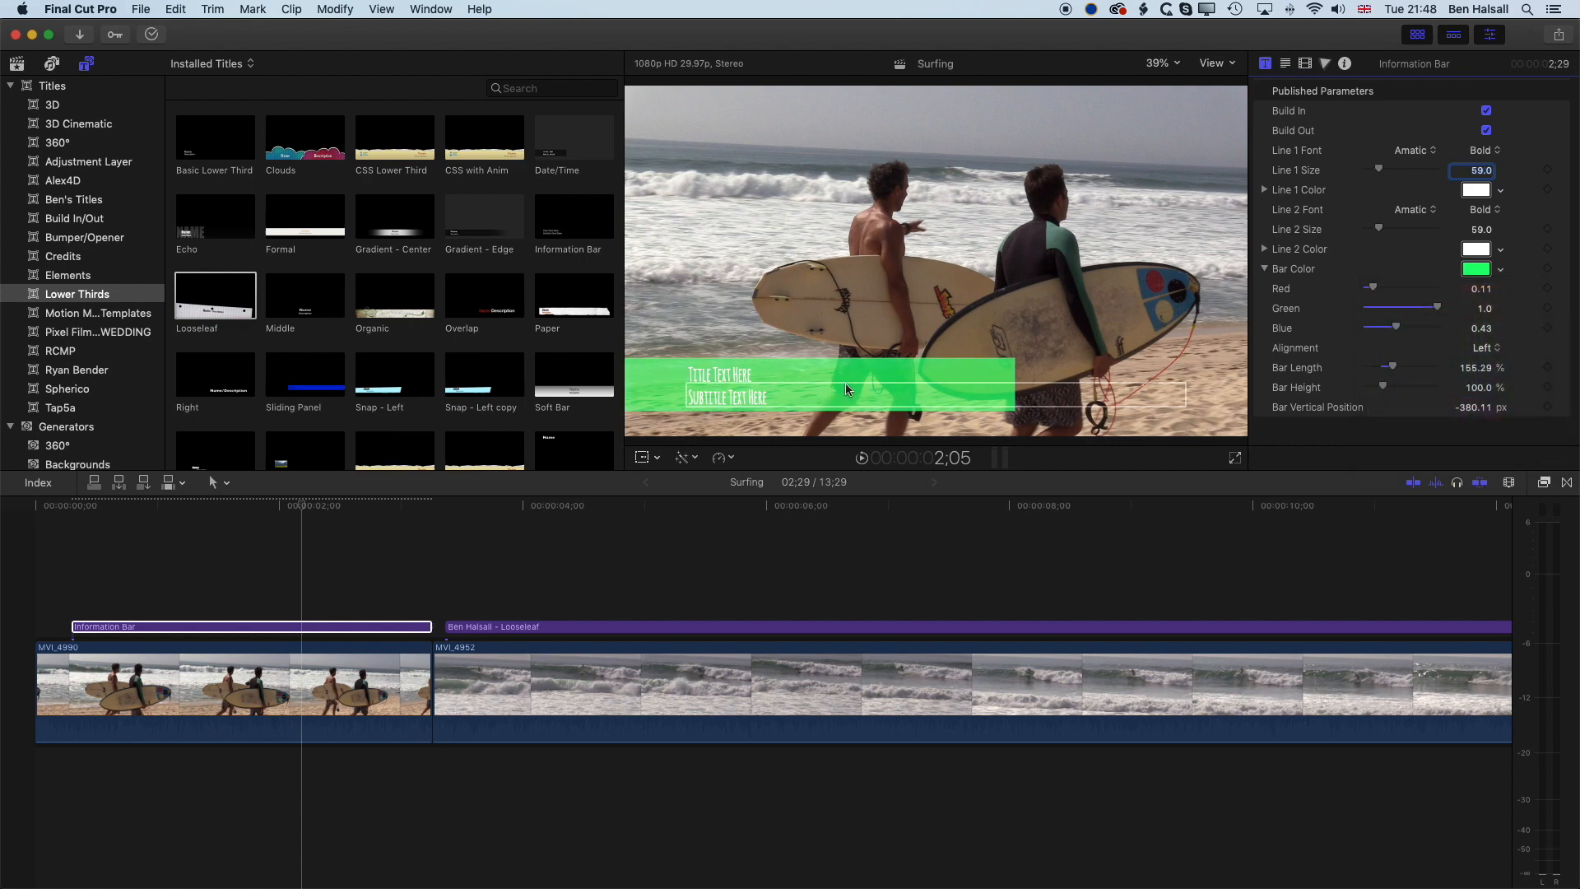
left_click(1476, 269)
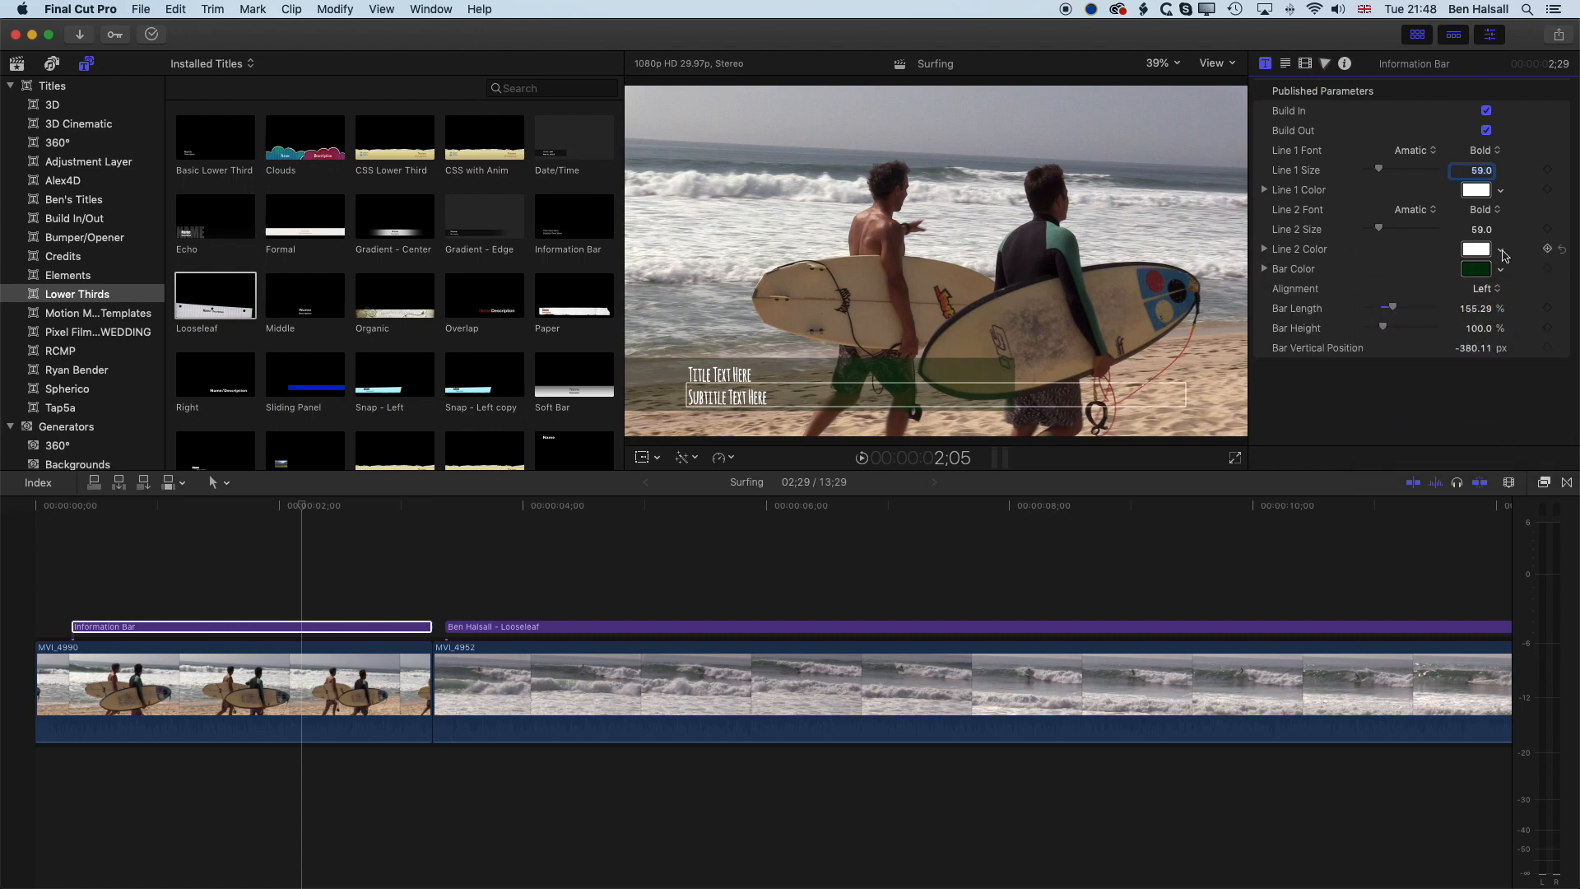
Colour the Information Bar subtitle orange and the title pink.
left_click(1475, 248)
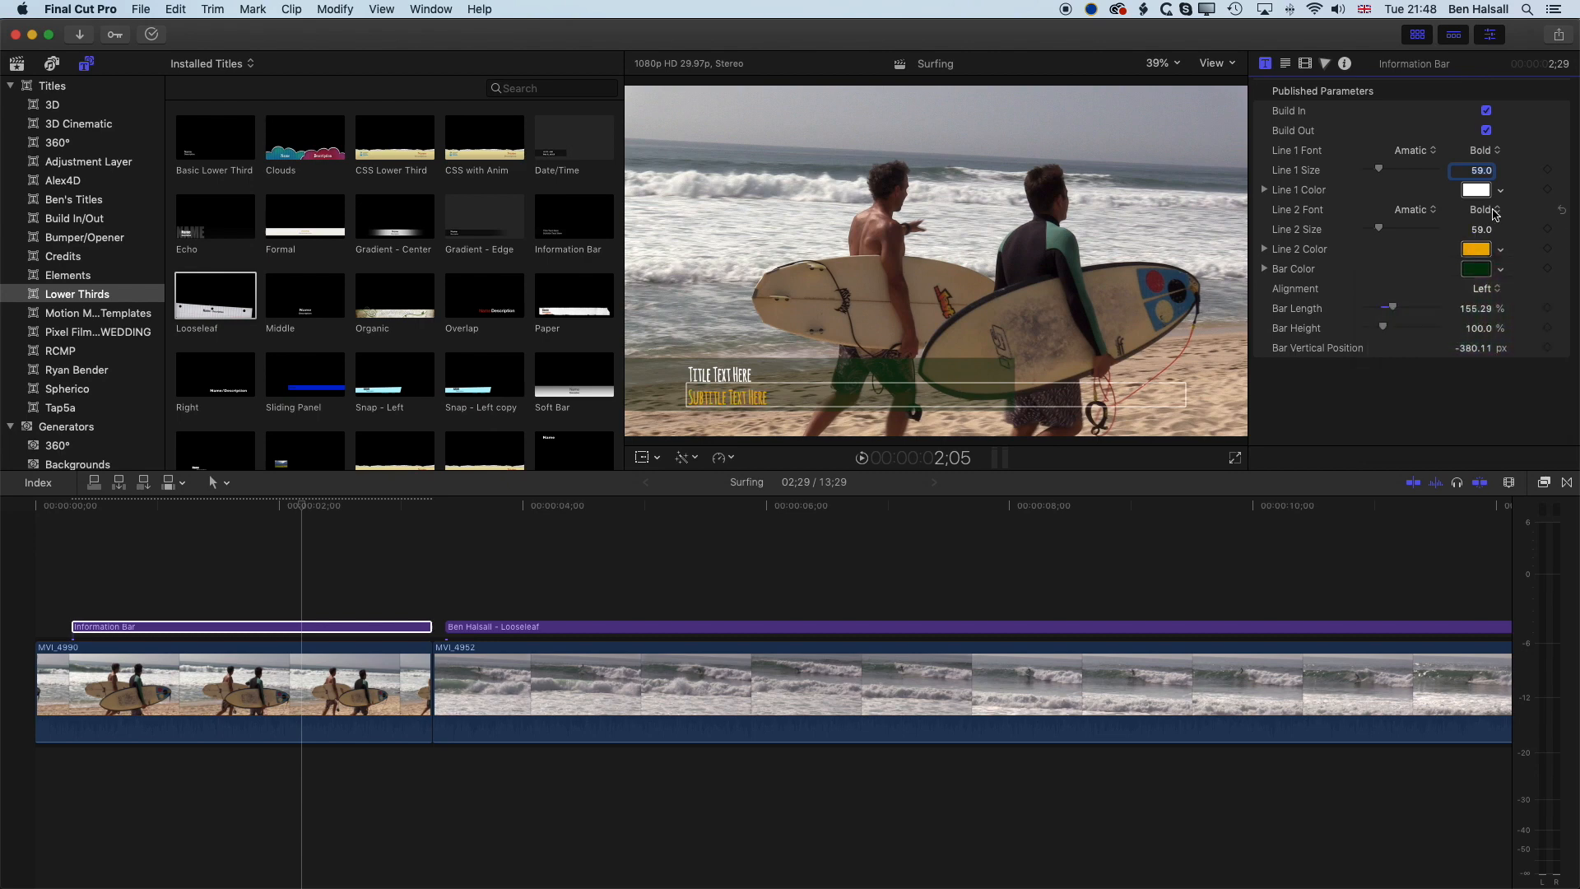
left_click(1476, 189)
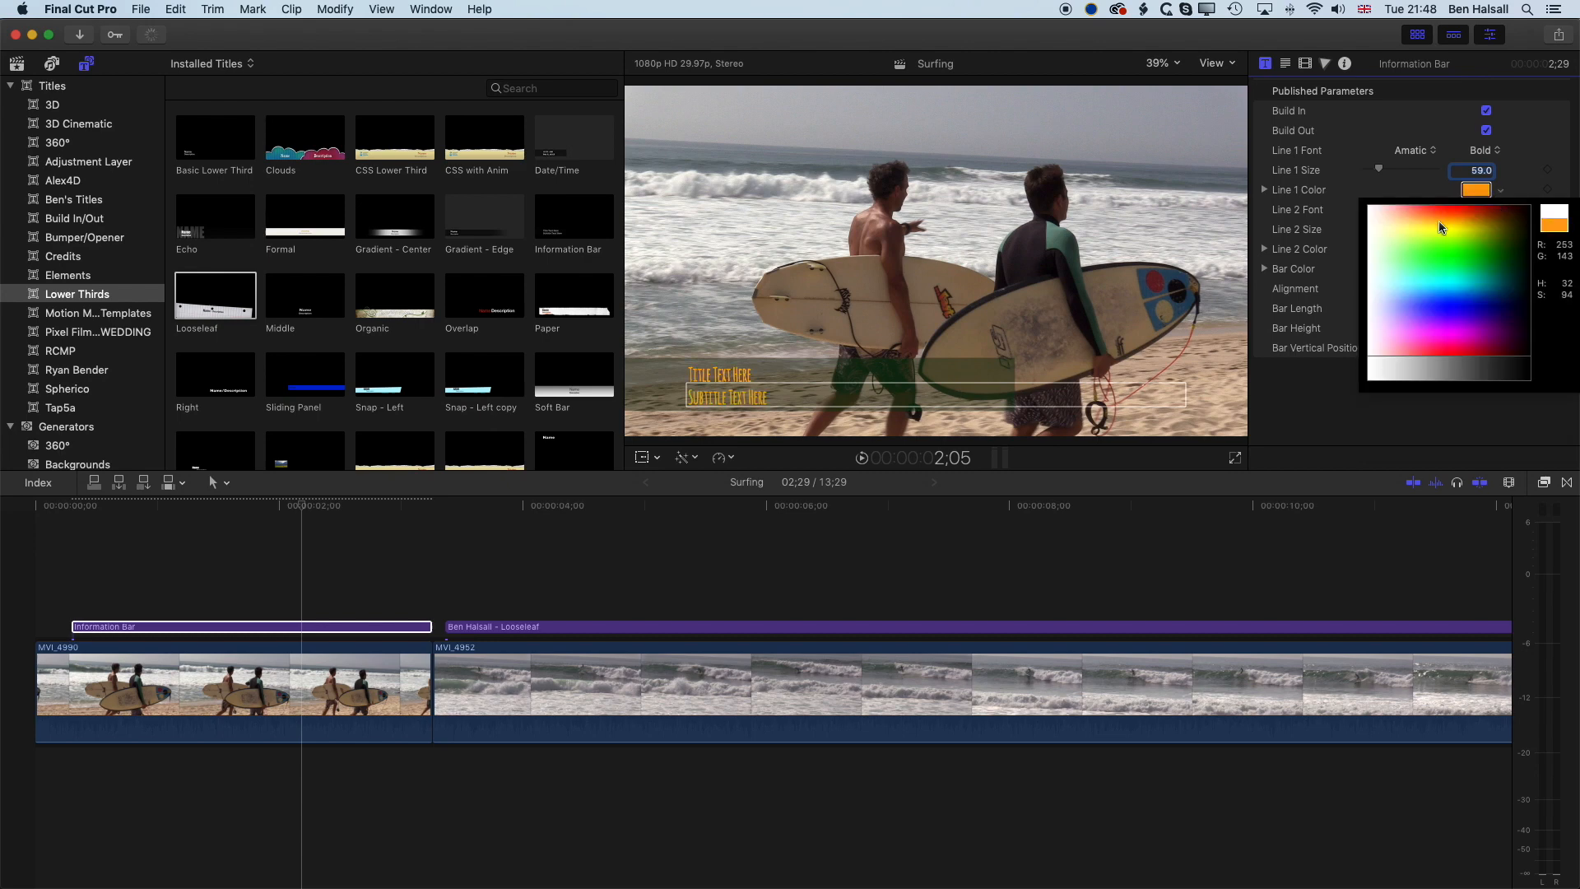
left_click(1432, 347)
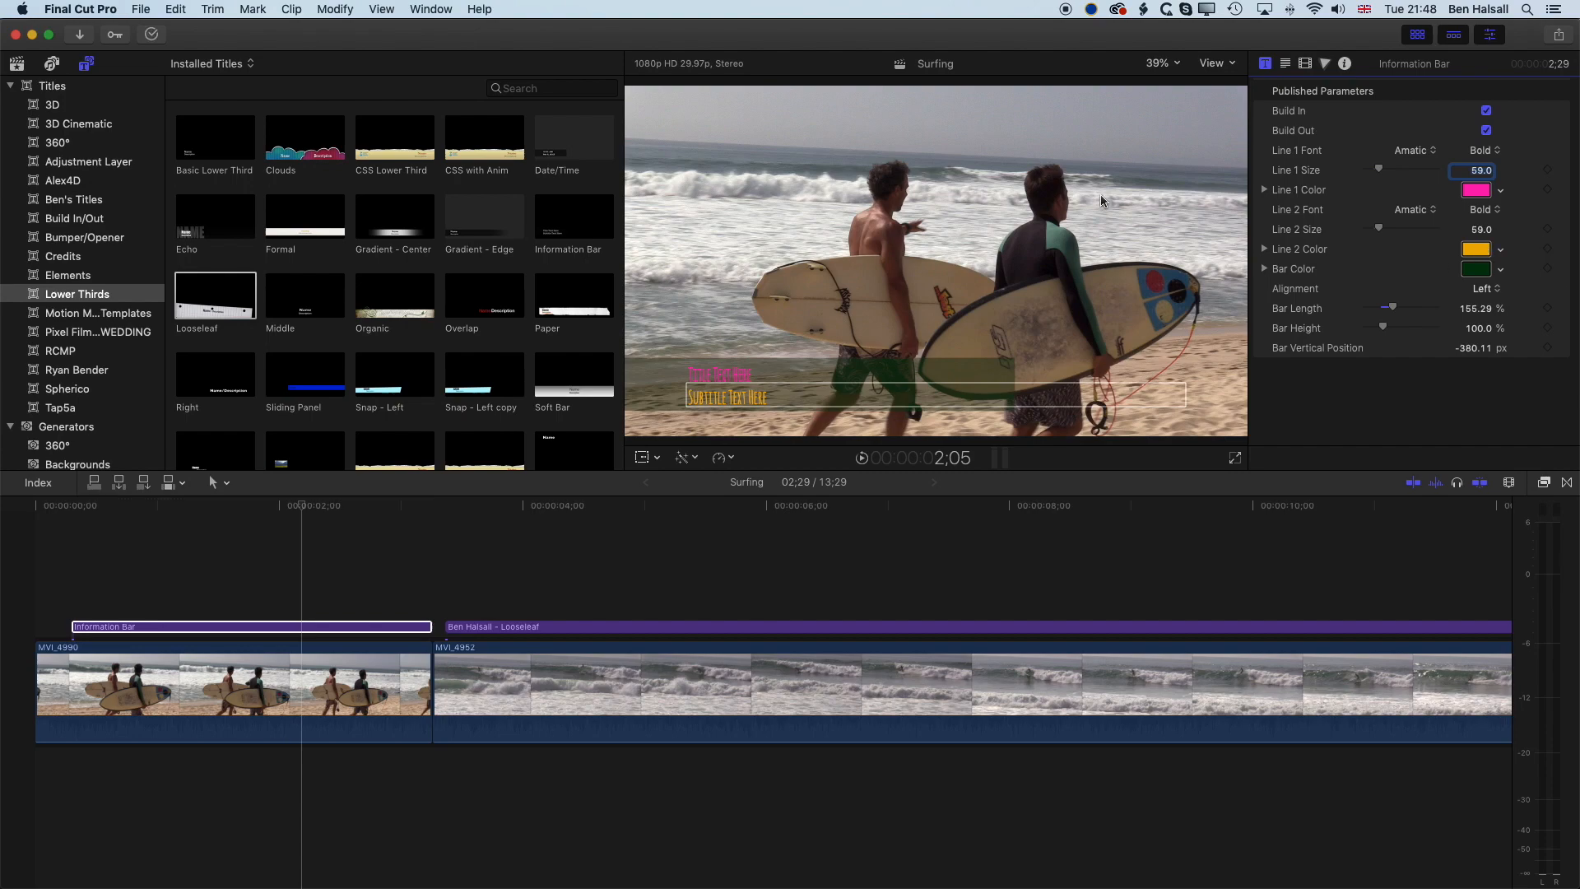
left_click(509, 504)
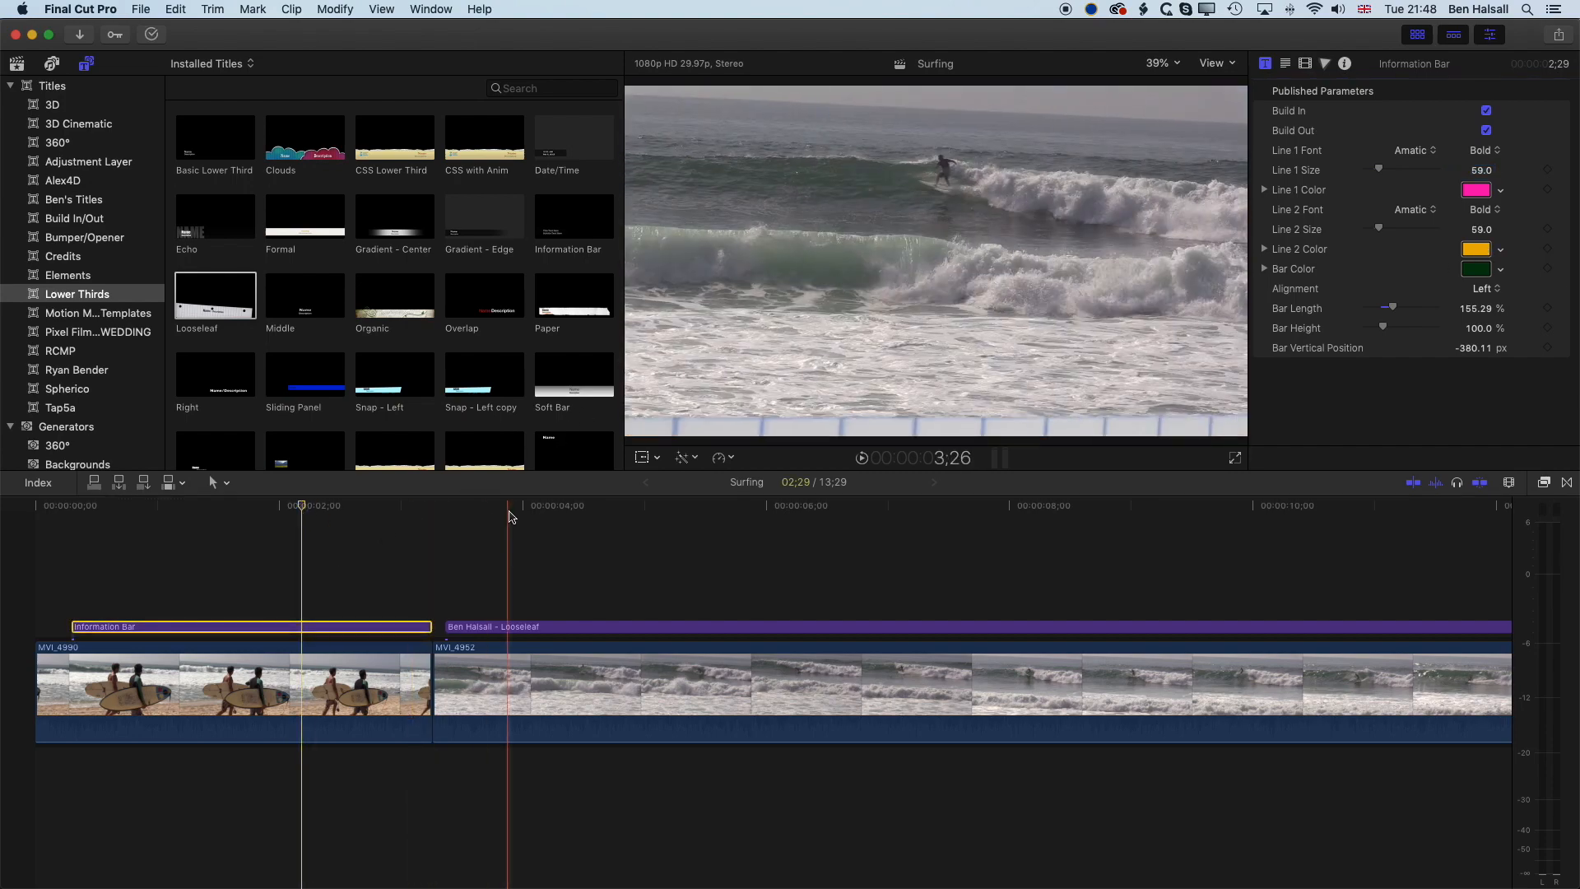
left_click(836, 504)
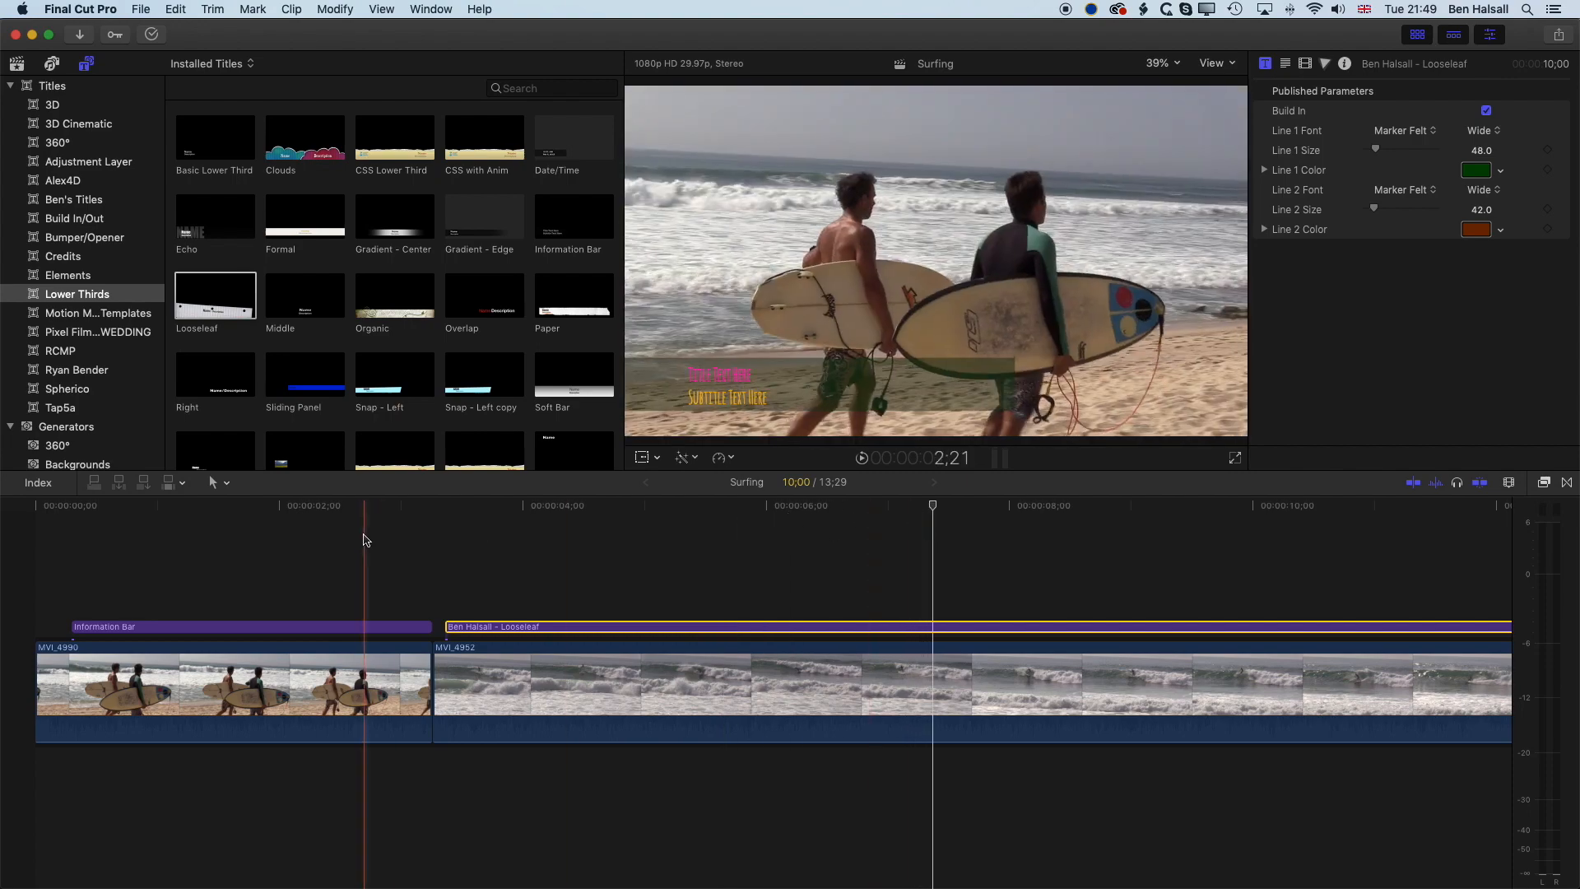
left_click(313, 504)
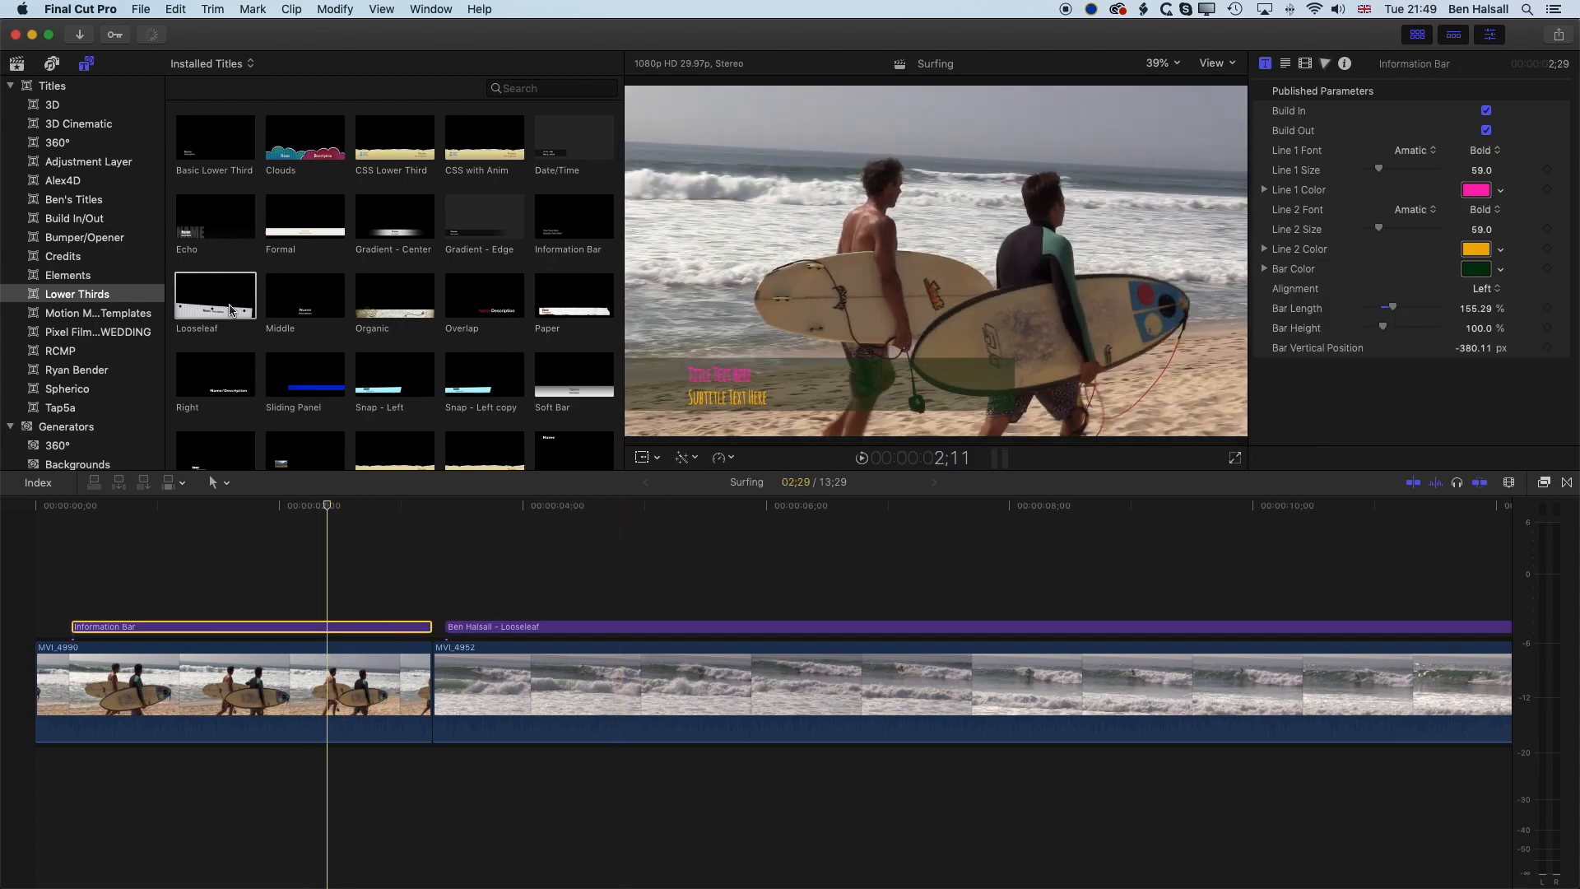
Preview the Looseleaf template and show its shortcut menu with the open-in-Motion option.
left_click(214, 295)
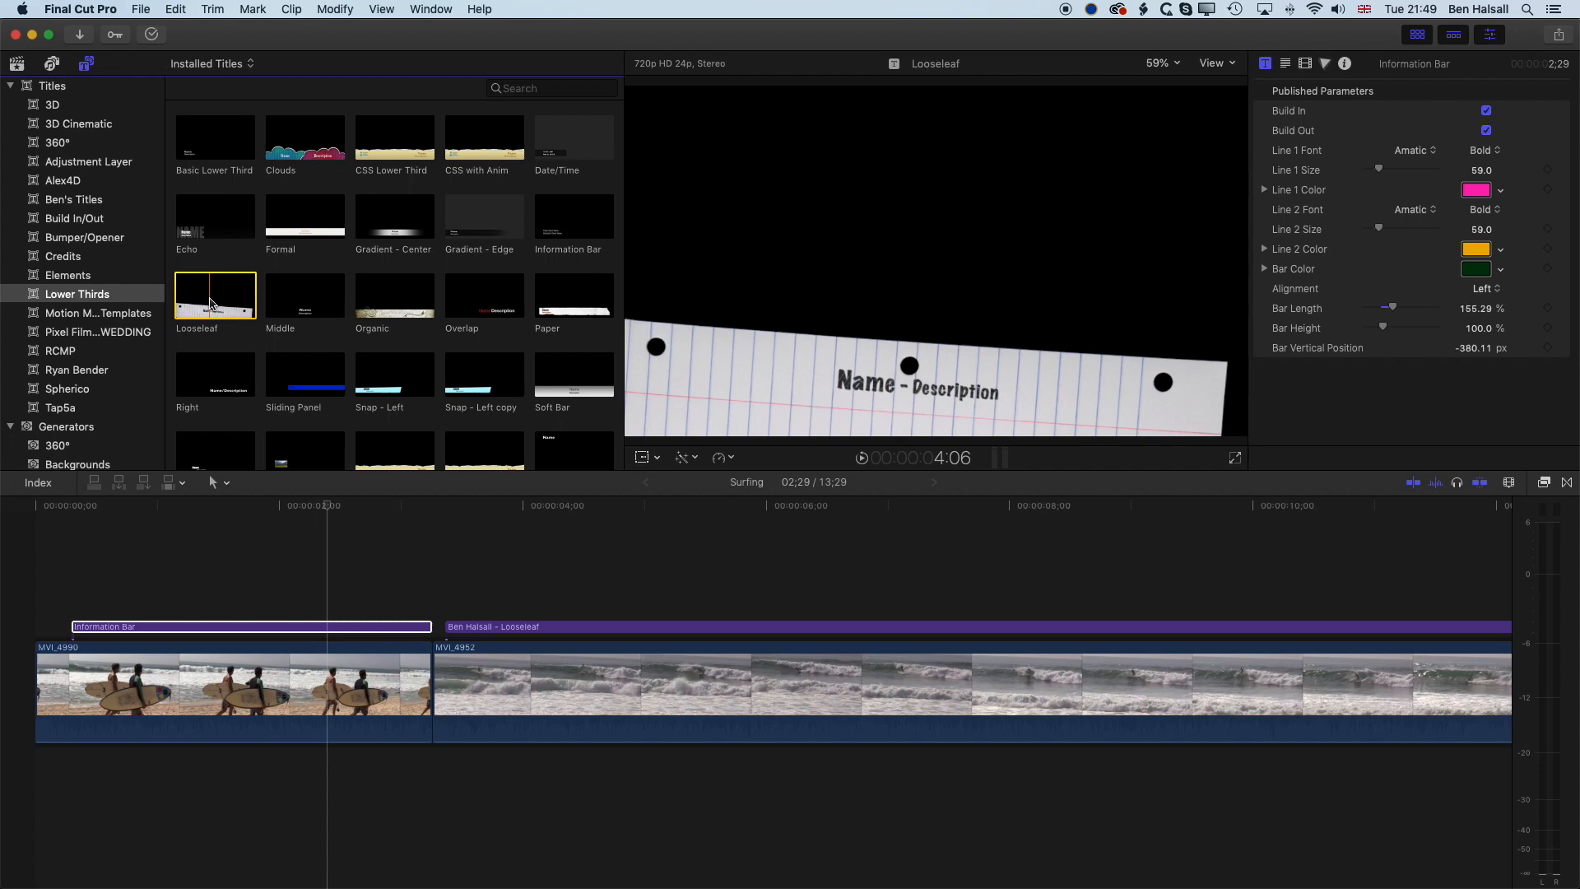
right_click(215, 293)
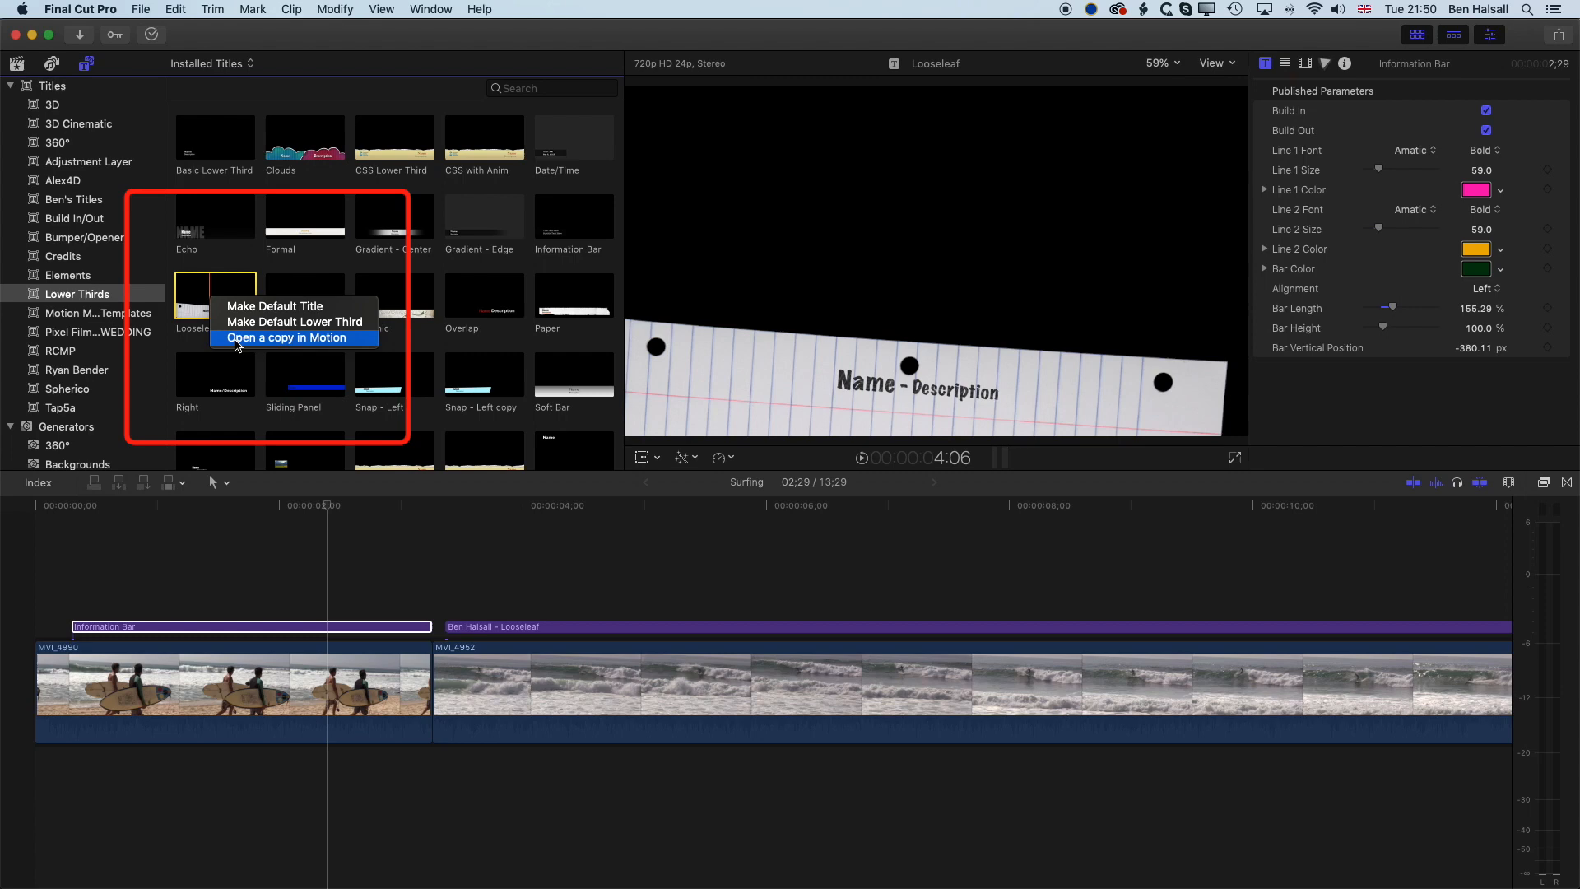
mouse_move(274, 342)
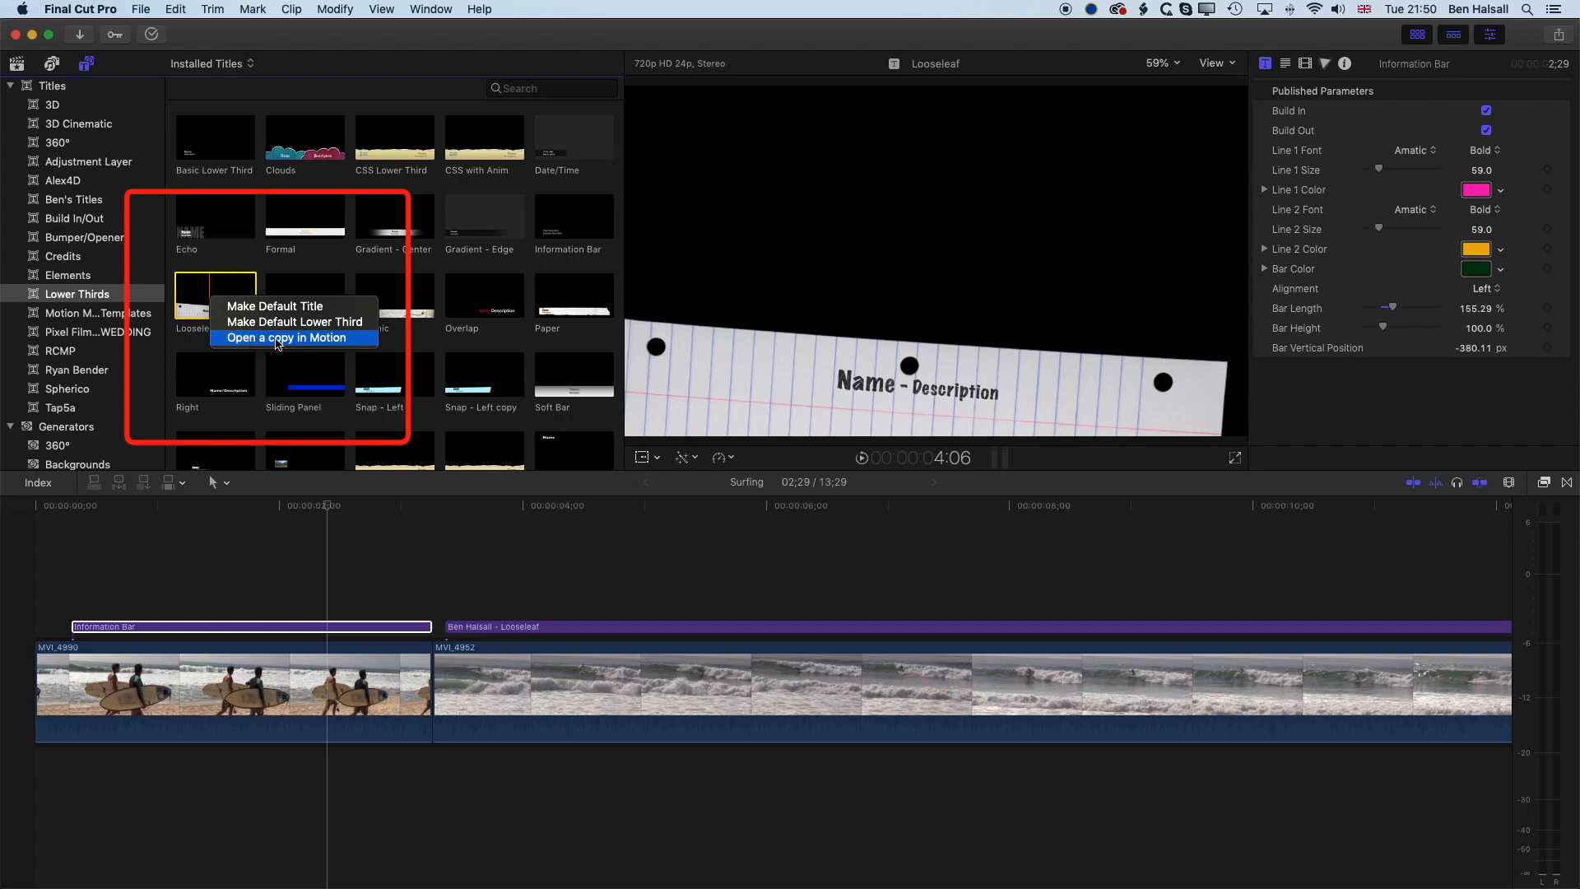